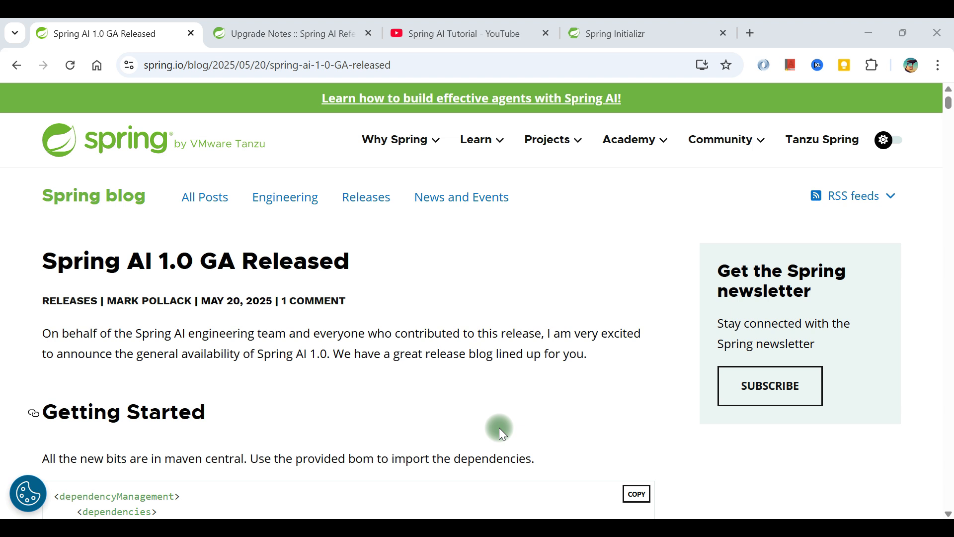
mouse_move(141, 255)
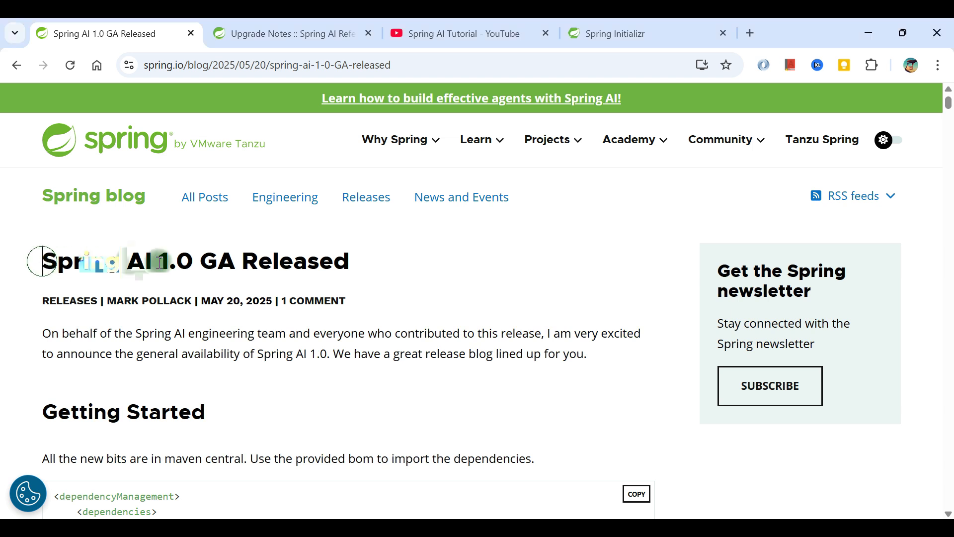
Highlight the post title 'Spring AI 1.0 GA Released' while reading, then clear the selection.
triple_click(194, 261)
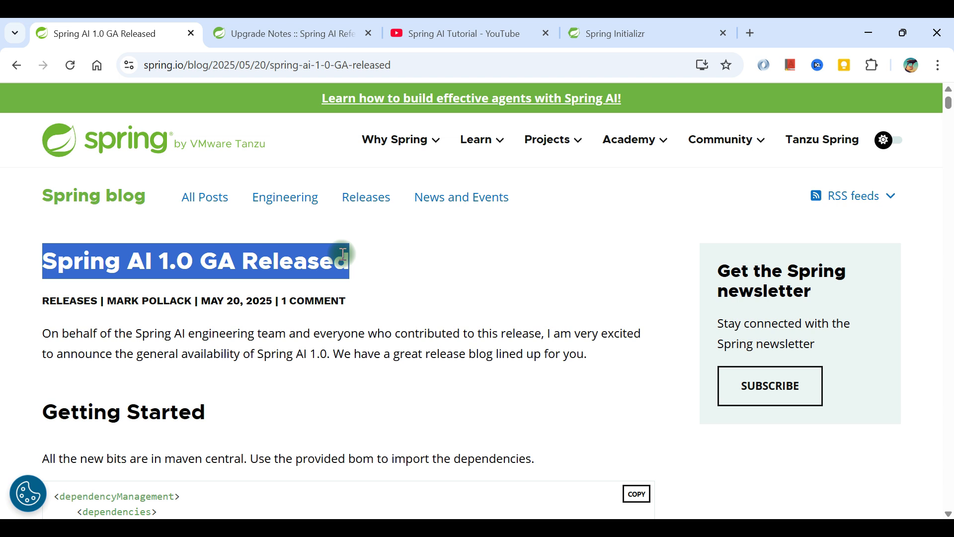
click(104, 261)
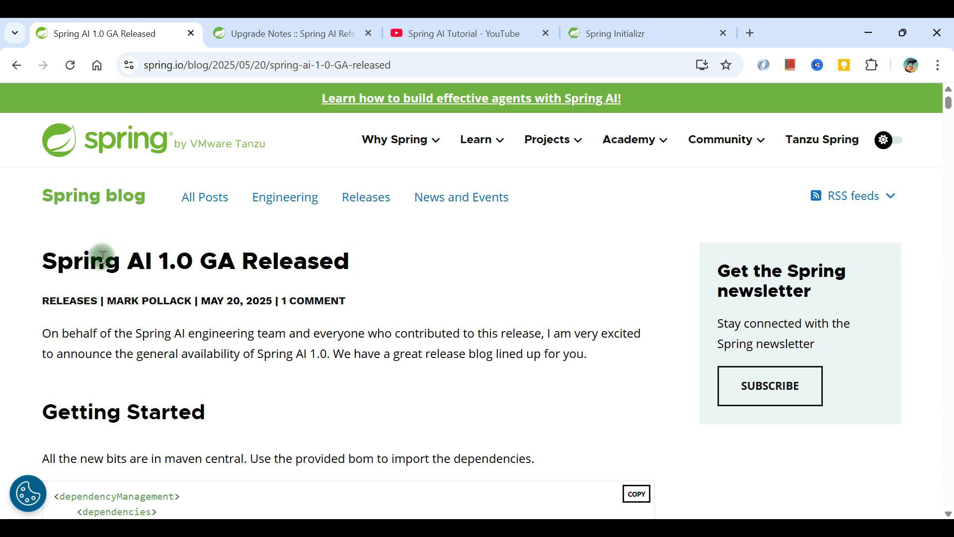
double_click(103, 260)
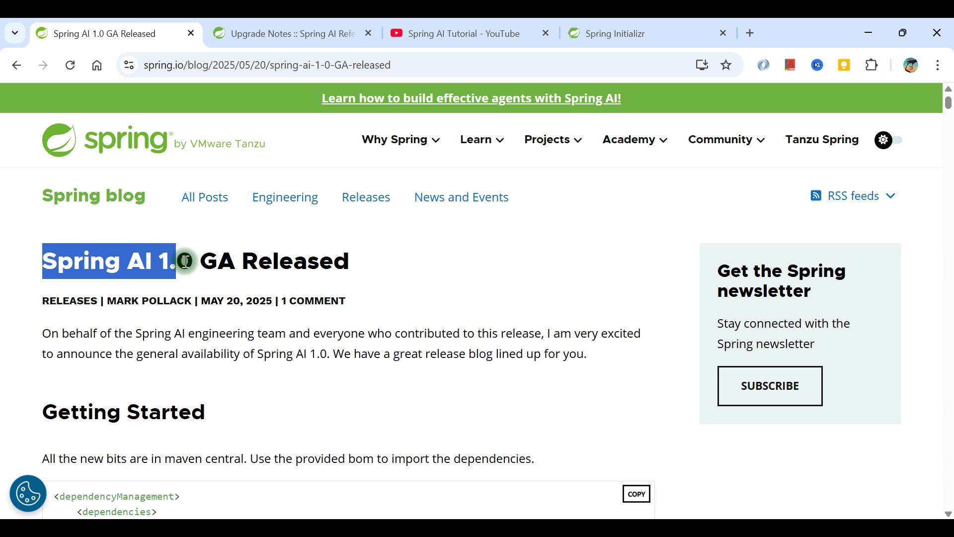
click(265, 66)
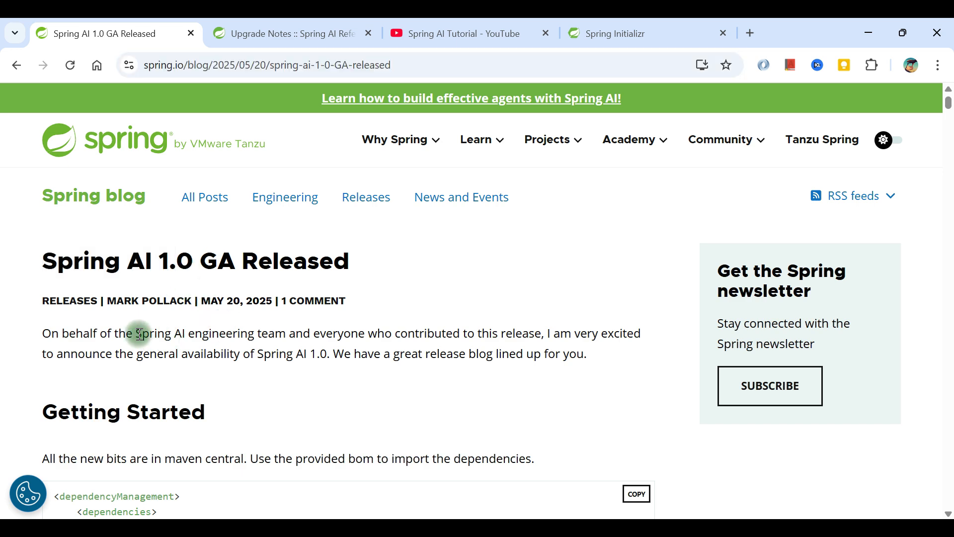
Scroll down past the intro to the Getting Started section with the BOM dependency snippet.
scroll(down, 3)
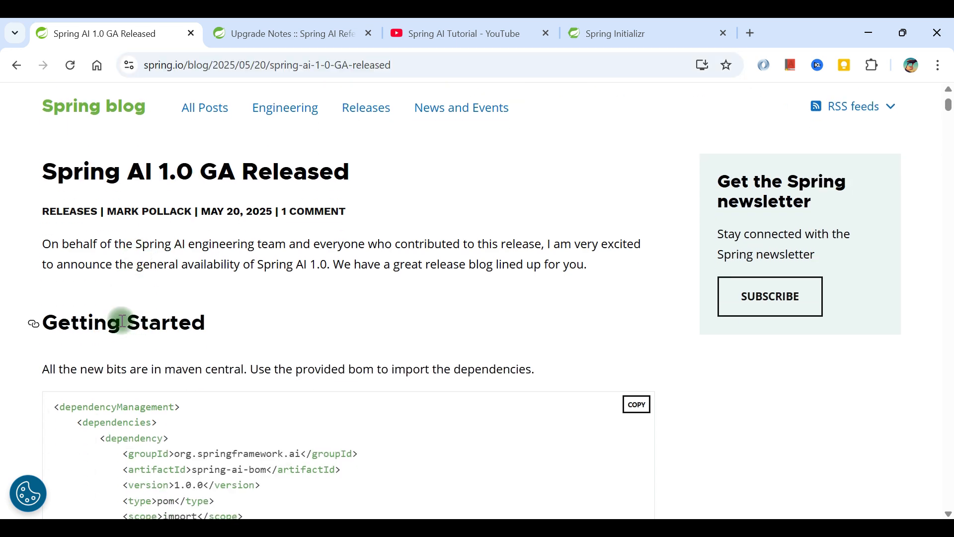
scroll(down, 3)
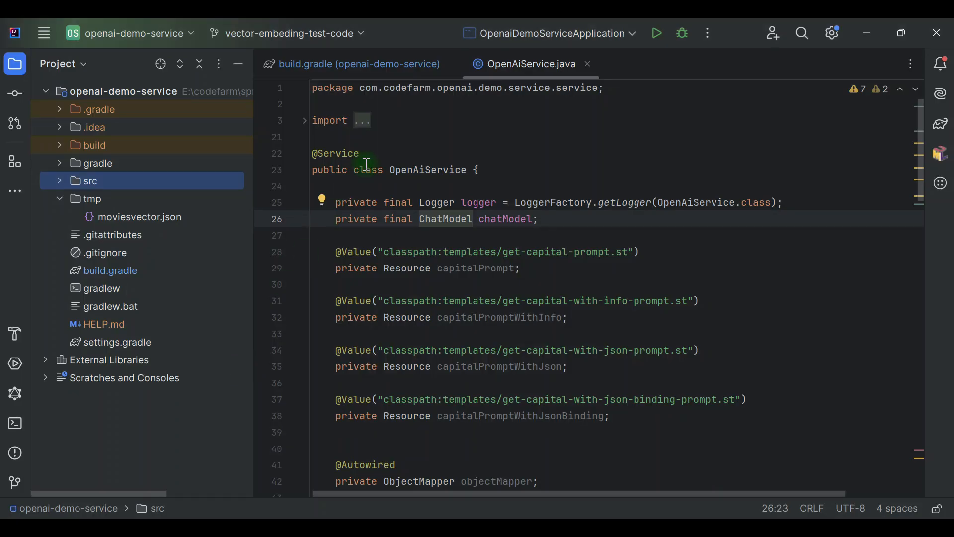
Check build.gradle's ext block shows springAiVersion 1.0.0, then view the decompiled ChatModel interface.
click(359, 63)
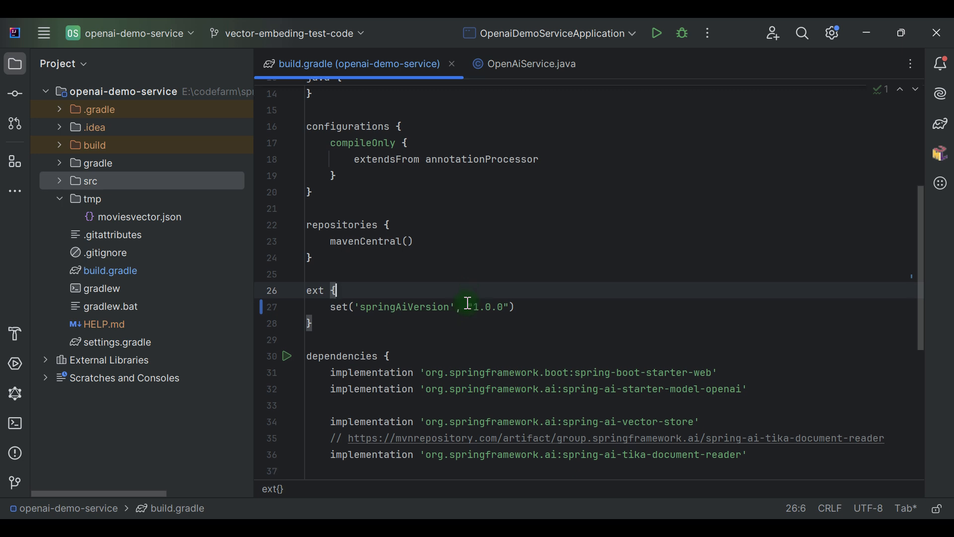
scroll(down, 3)
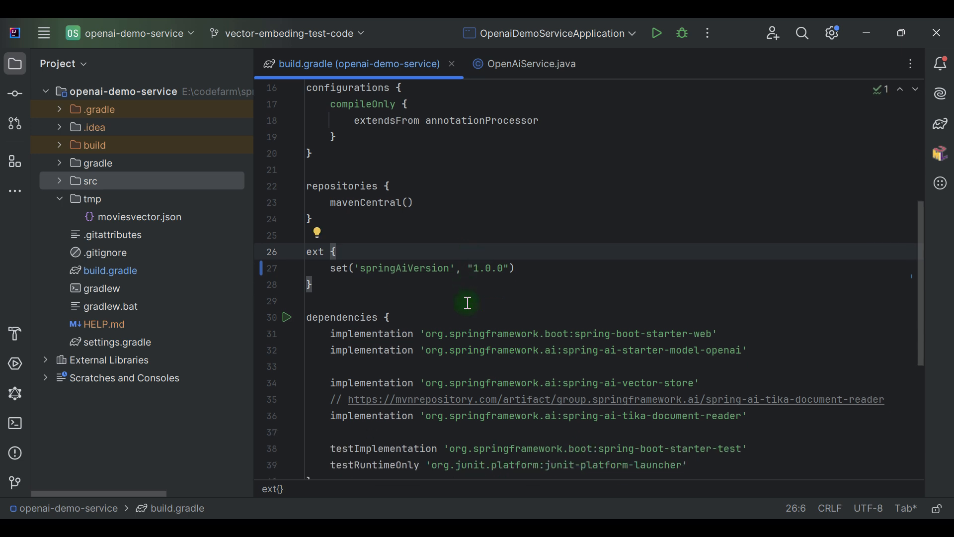
text(-RC1)
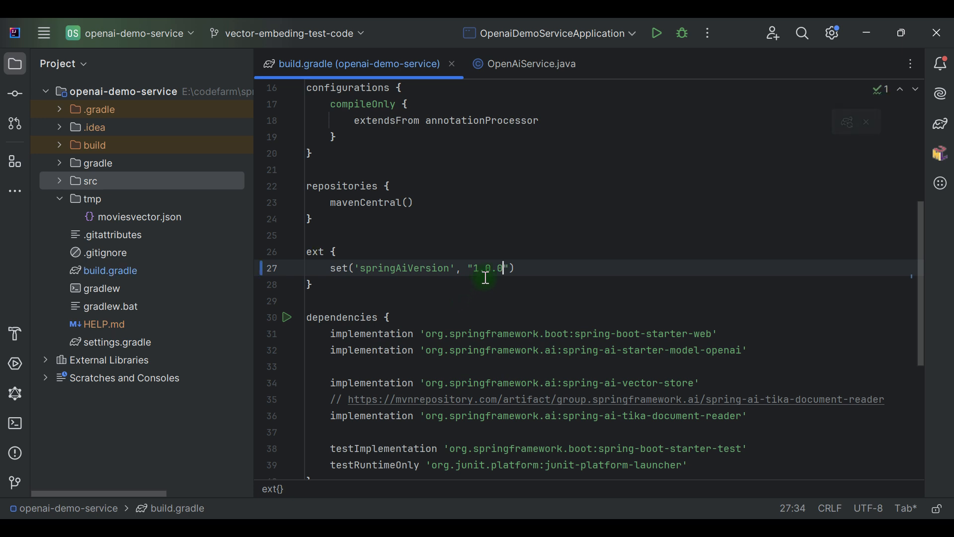
click(528, 64)
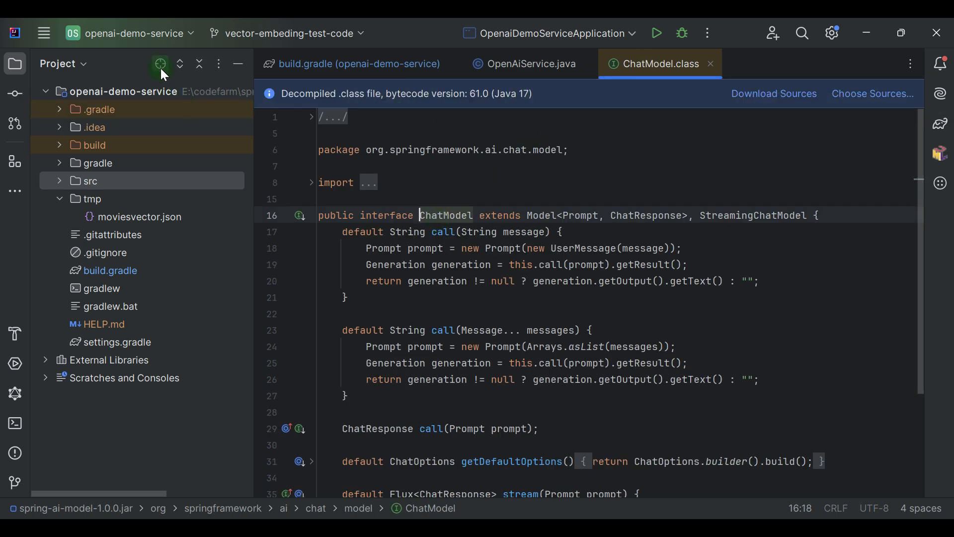
Reveal the open ChatModel file inside spring-ai-model-1.0.0.jar in the project tree.
click(160, 63)
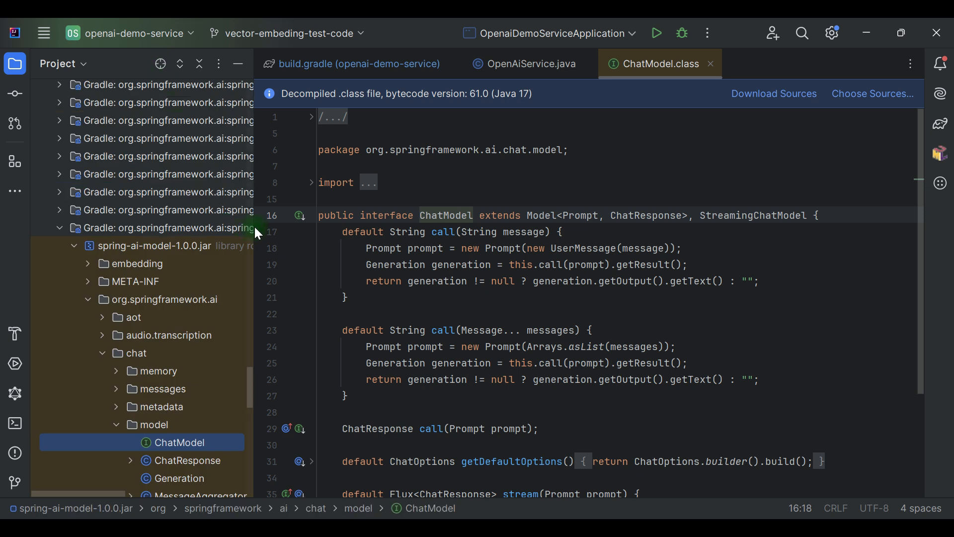
mouse_move(253, 224)
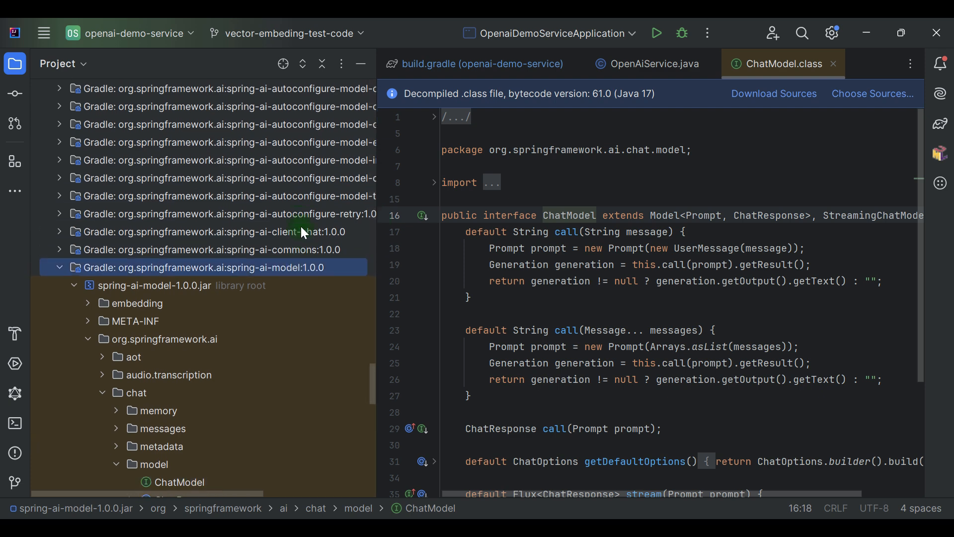
mouse_move(311, 286)
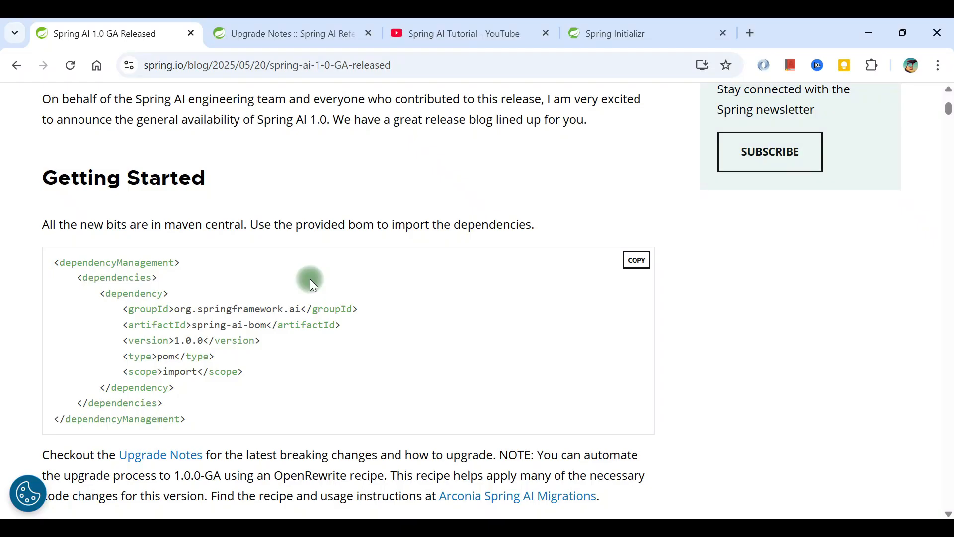
Scroll past the upgrade notes to the Friends and Family list of partner blogs.
scroll(down, 3)
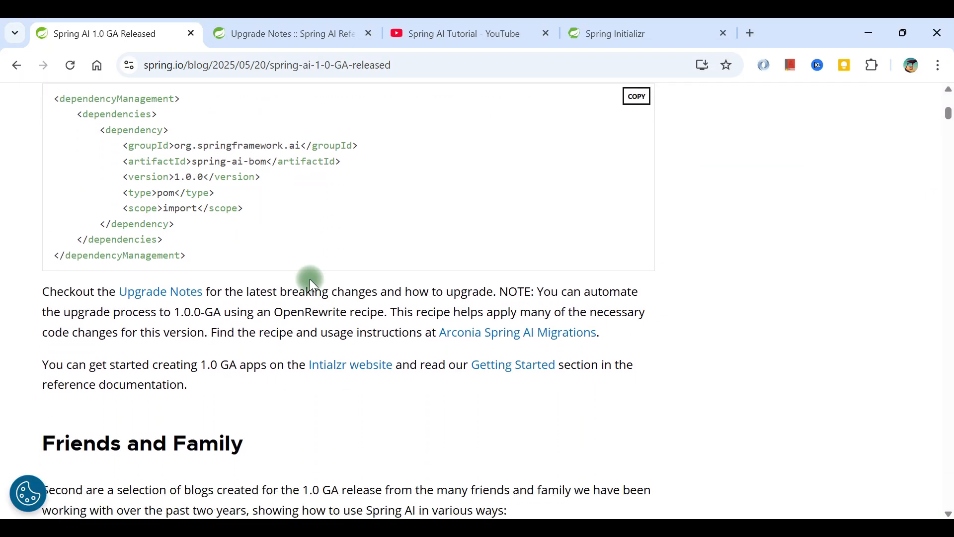
scroll(down, 3)
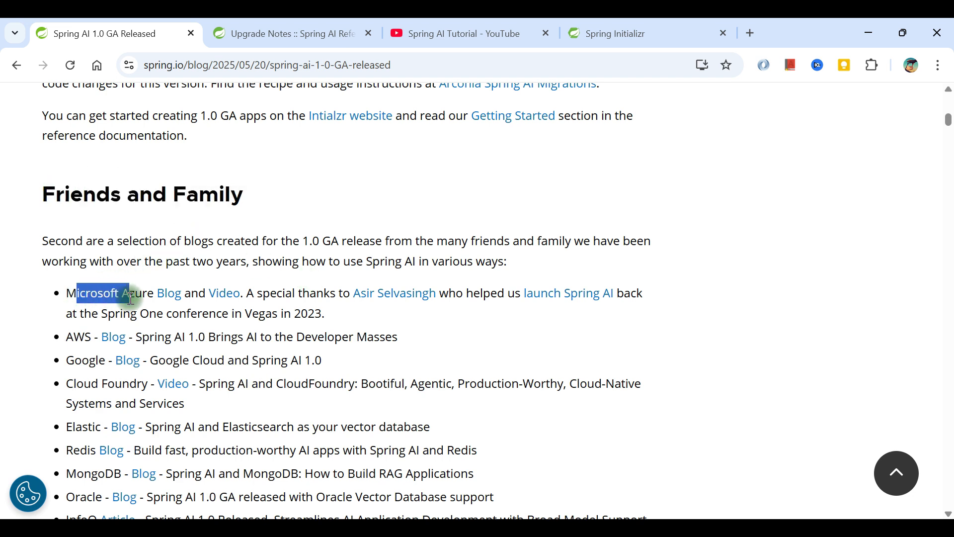
scroll(down, 3)
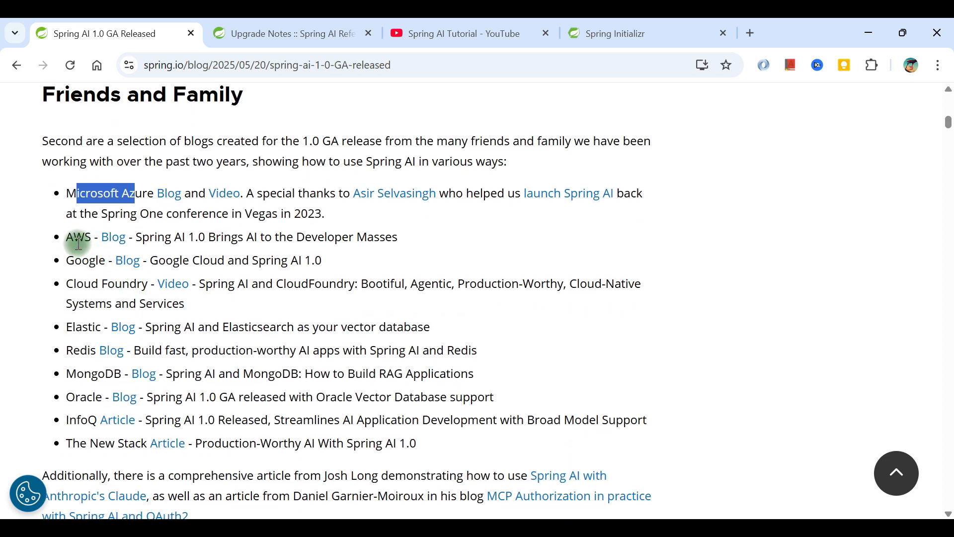
mouse_move(72, 299)
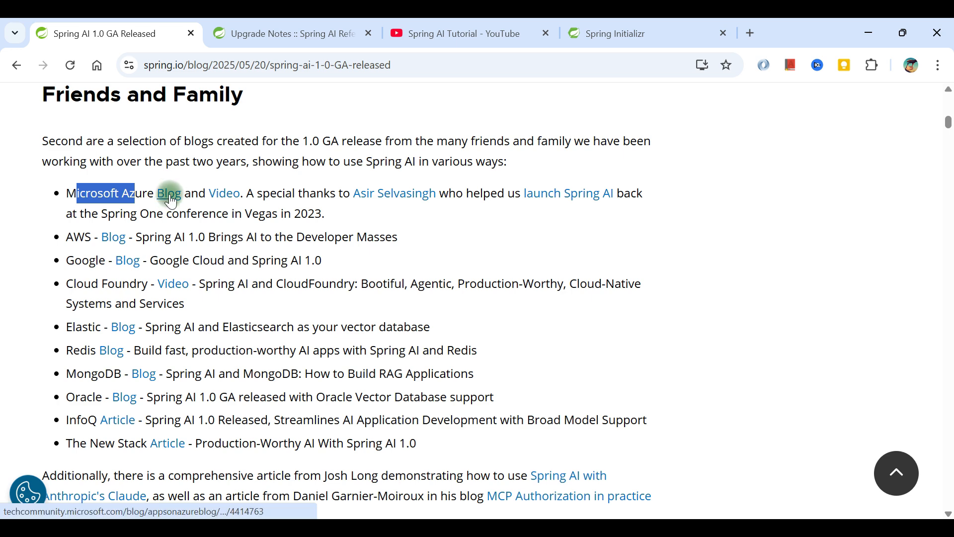
Open the Microsoft Azure partner blog in a new tab and scroll to its article title.
click(169, 193)
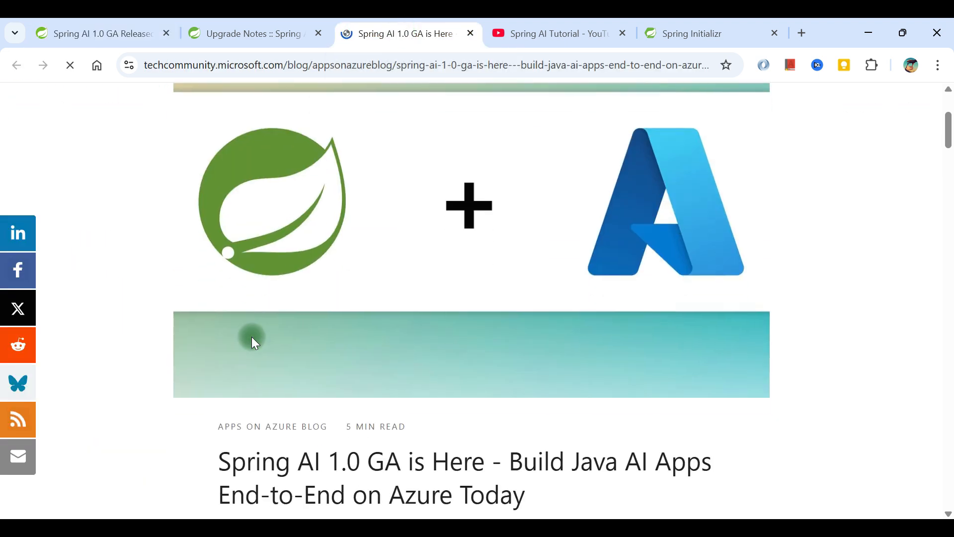
scroll(down, 3)
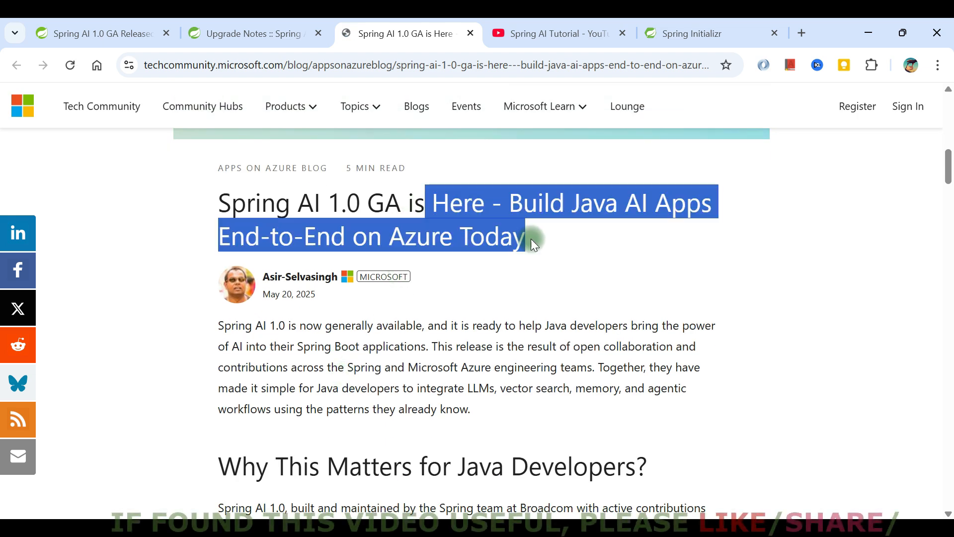
mouse_move(97, 33)
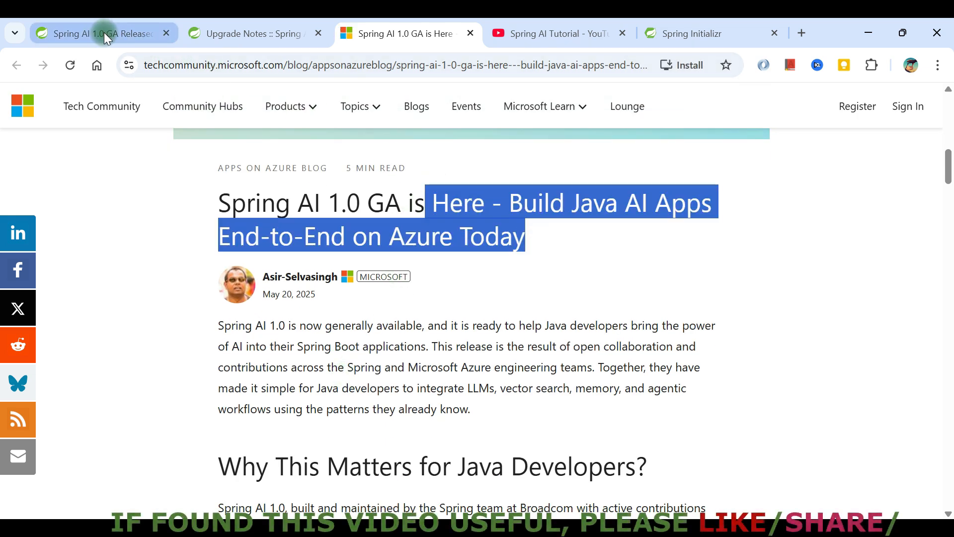
Return to the Spring AI release post tab and read the partner list down to the New Song section.
click(97, 33)
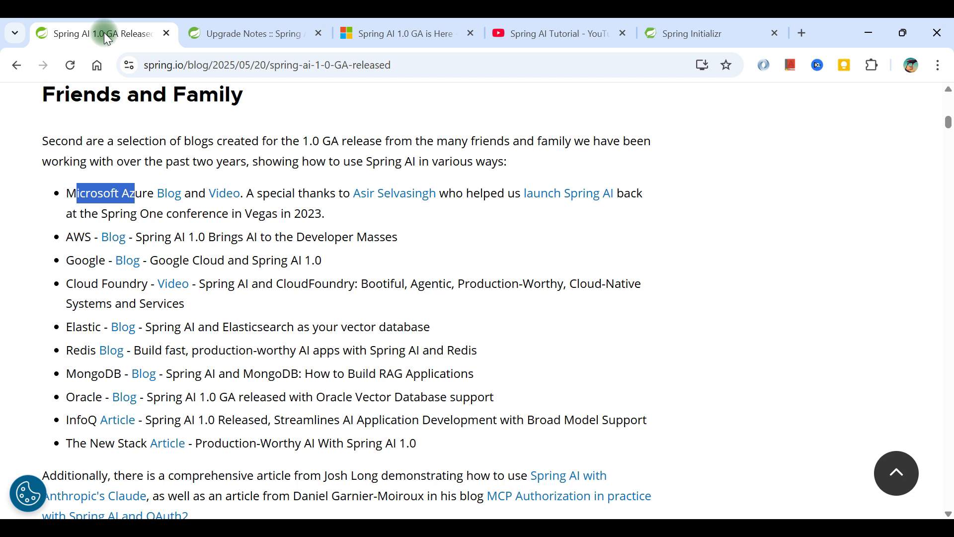
mouse_move(236, 340)
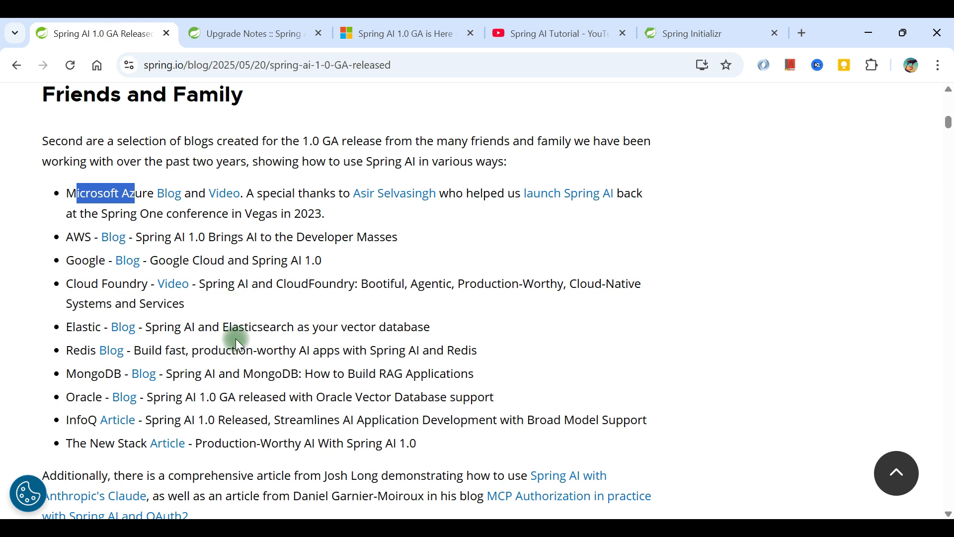
scroll(down, 3)
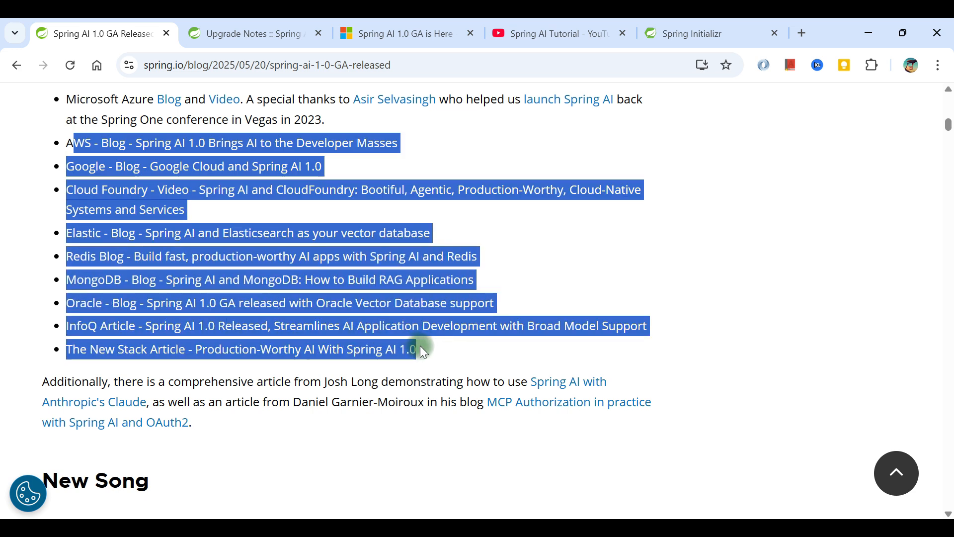
click(422, 349)
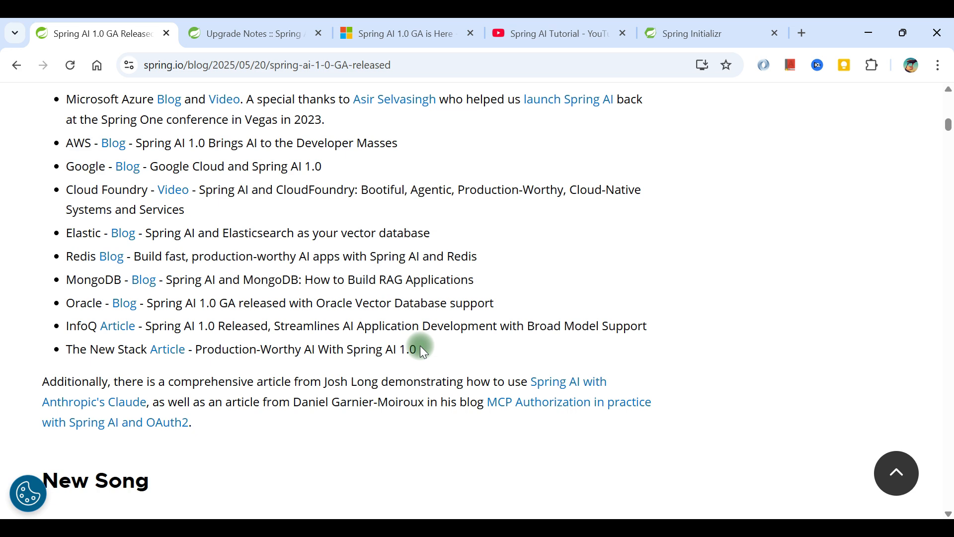
scroll(down, 3)
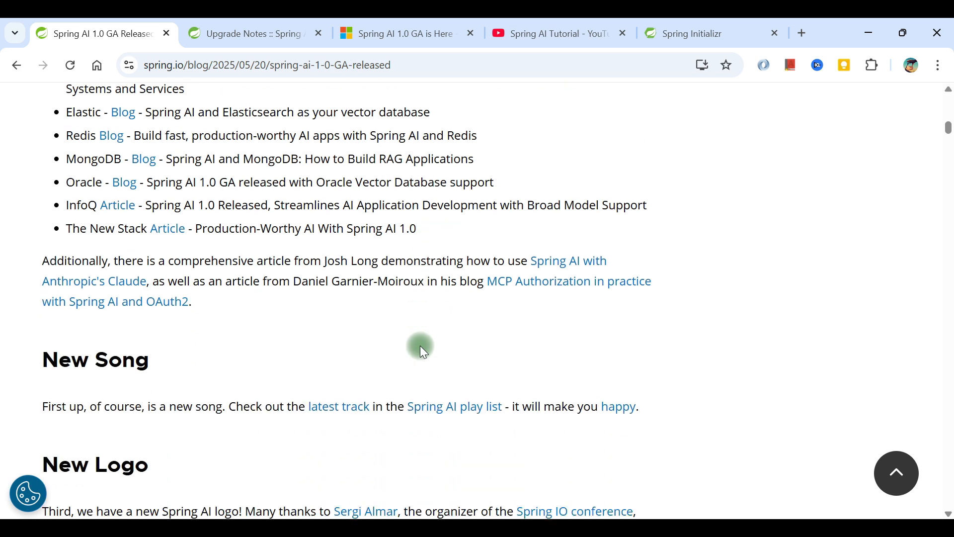
Scroll past New Song to the New Logo section and highlight the logo announcement while reading.
scroll(down, 3)
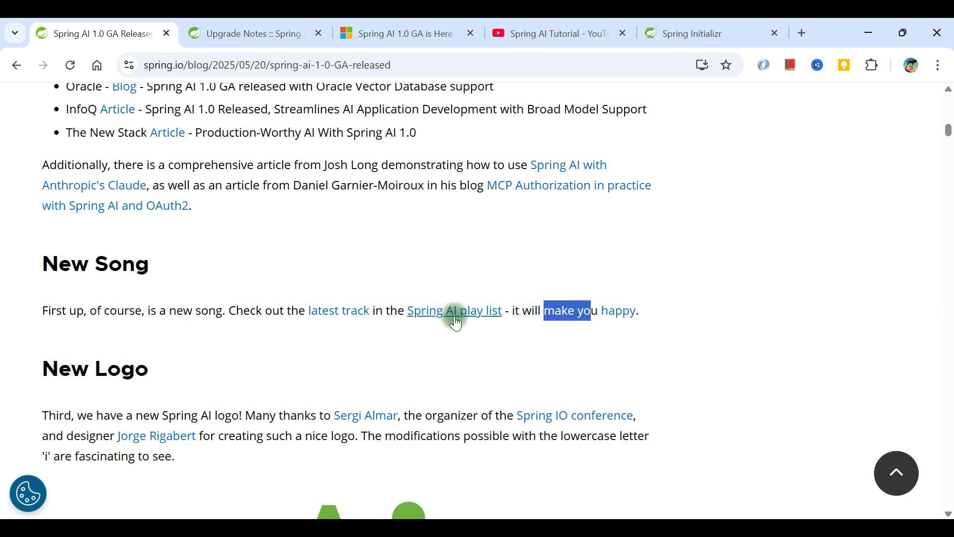
mouse_move(453, 310)
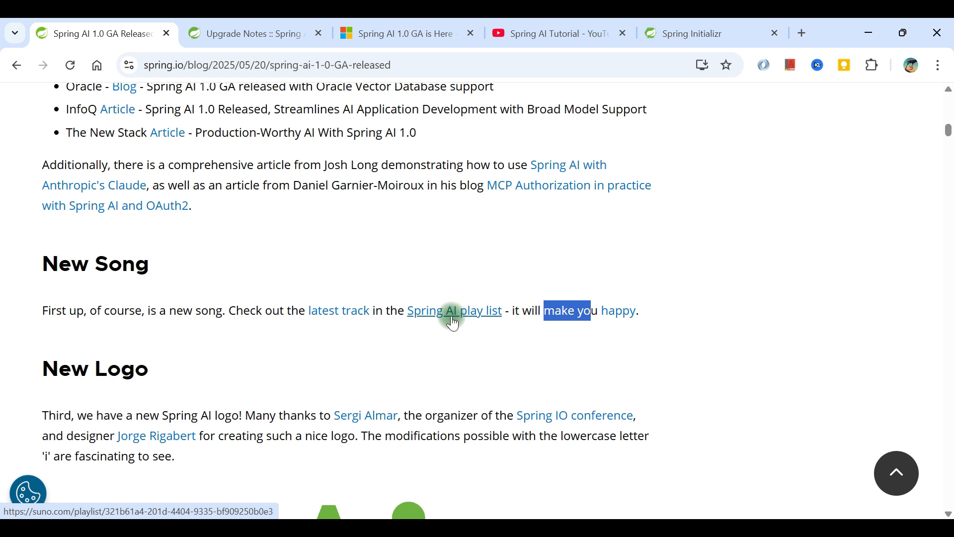
scroll(down, 3)
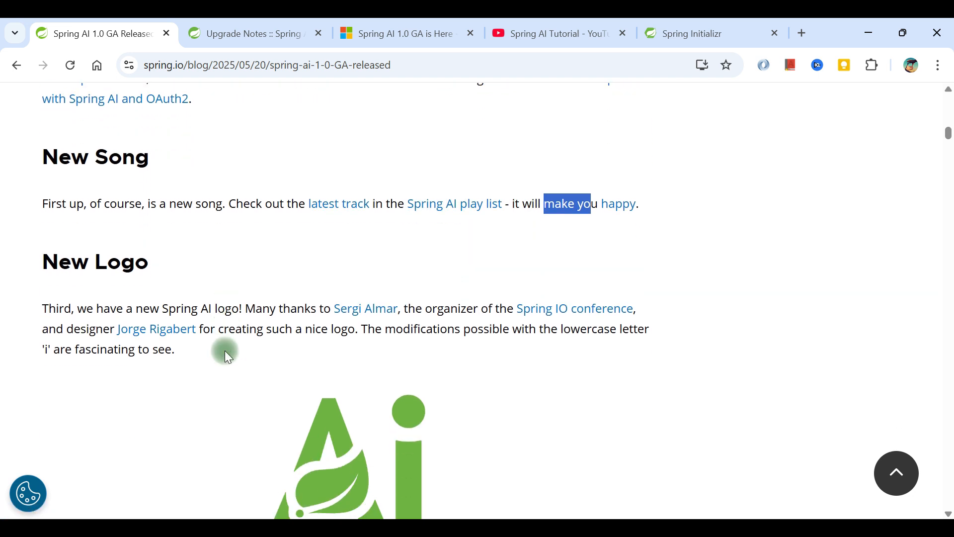
double_click(99, 308)
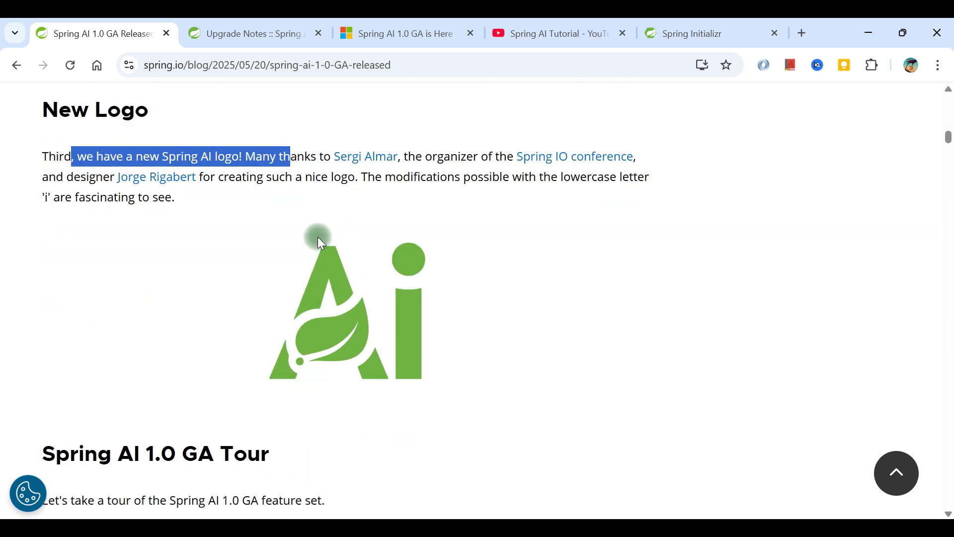
mouse_move(350, 344)
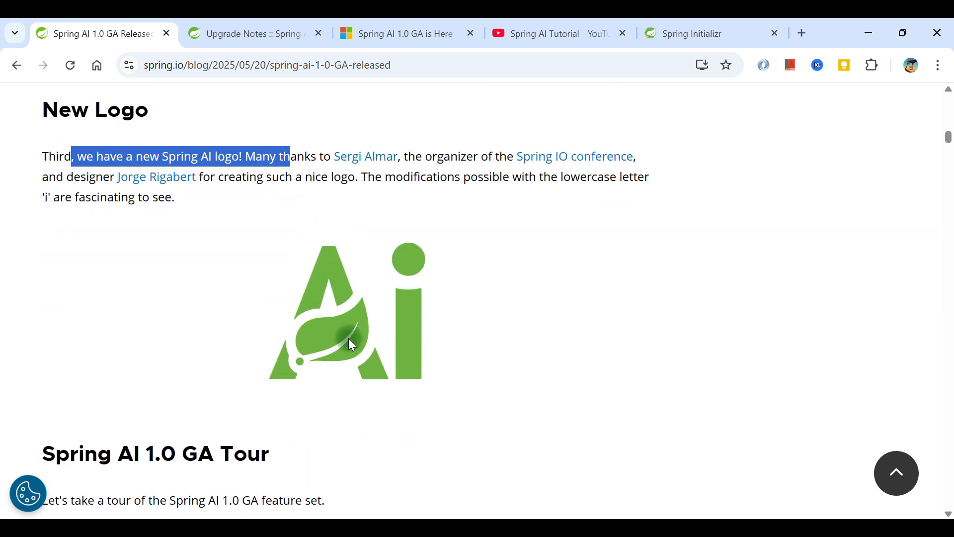
mouse_move(394, 327)
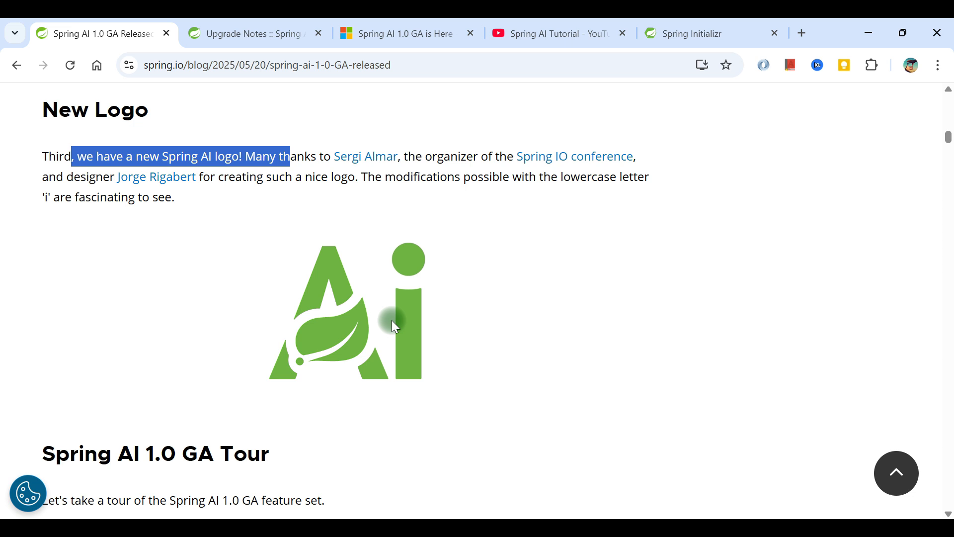
mouse_move(273, 346)
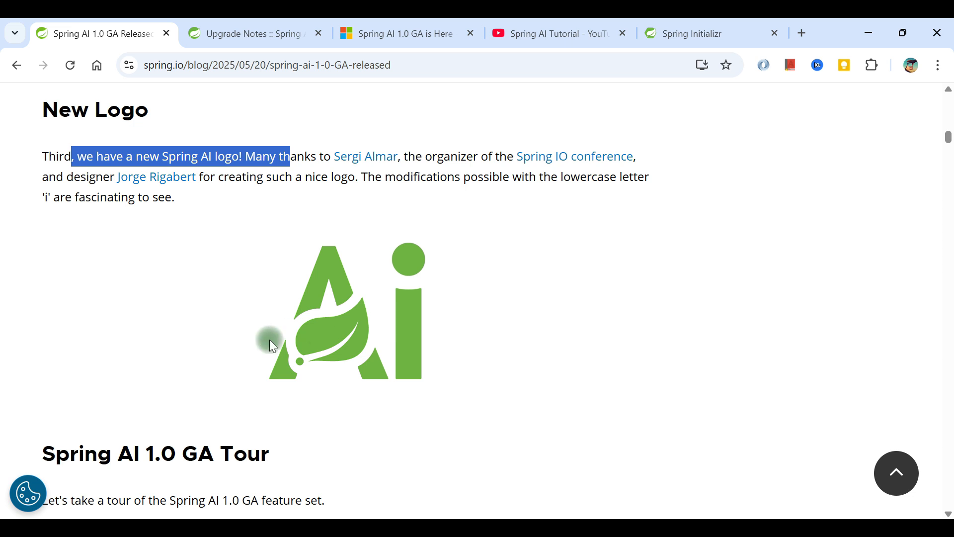
mouse_move(337, 334)
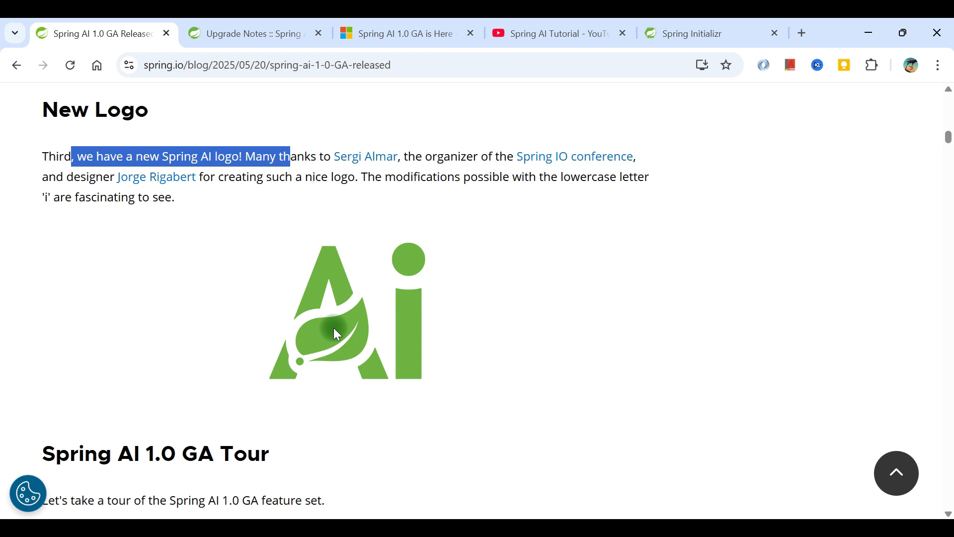
Scroll to the Spring AI 1.0 GA Tour heading and highlight the ChatClient description.
scroll(down, 3)
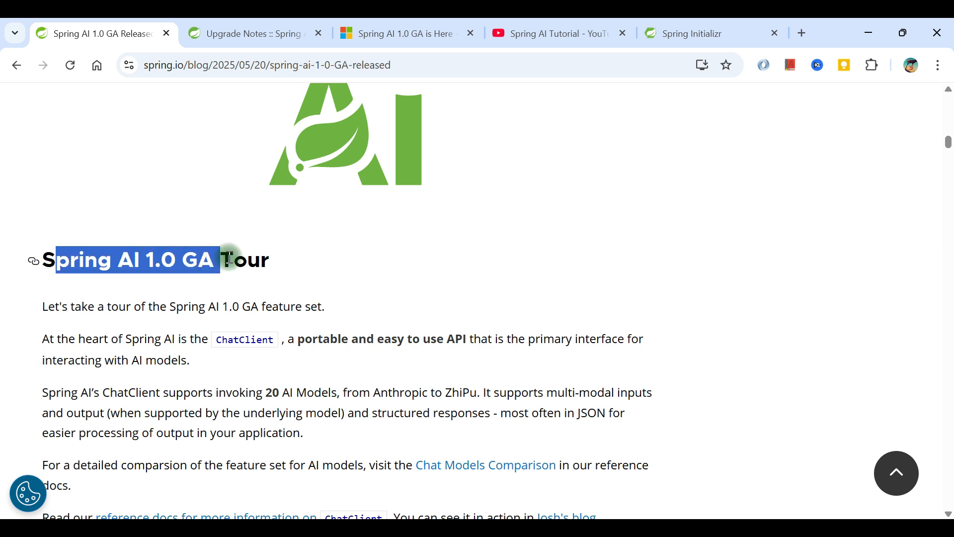
click(261, 260)
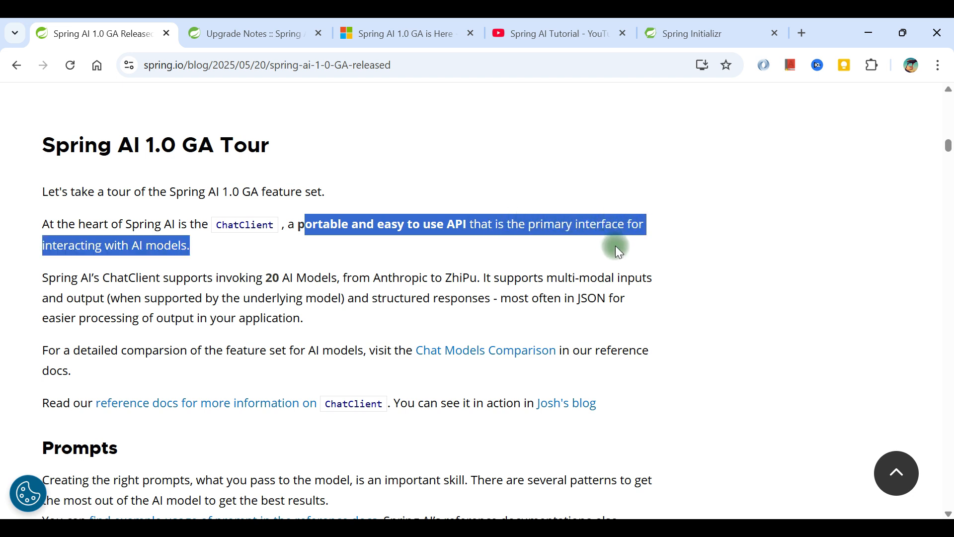
mouse_move(408, 299)
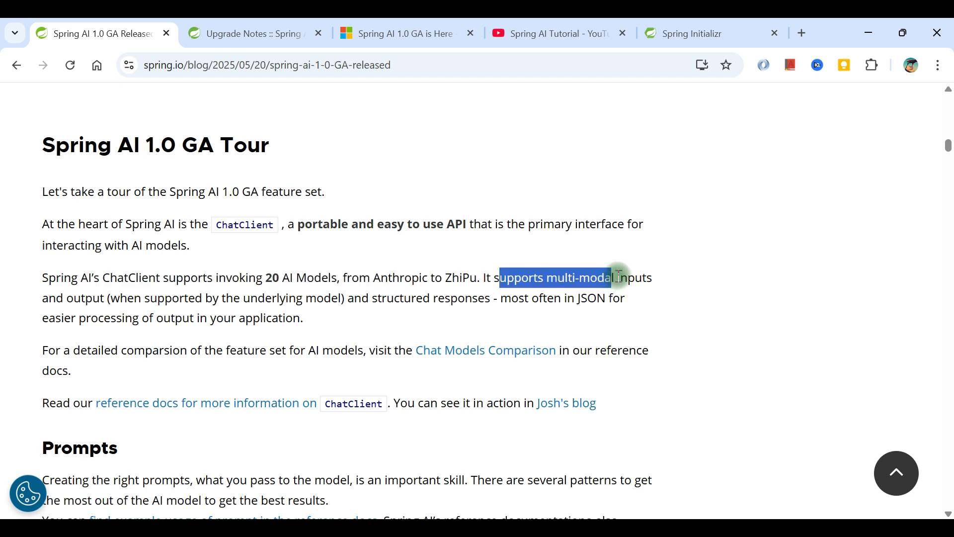
mouse_move(101, 299)
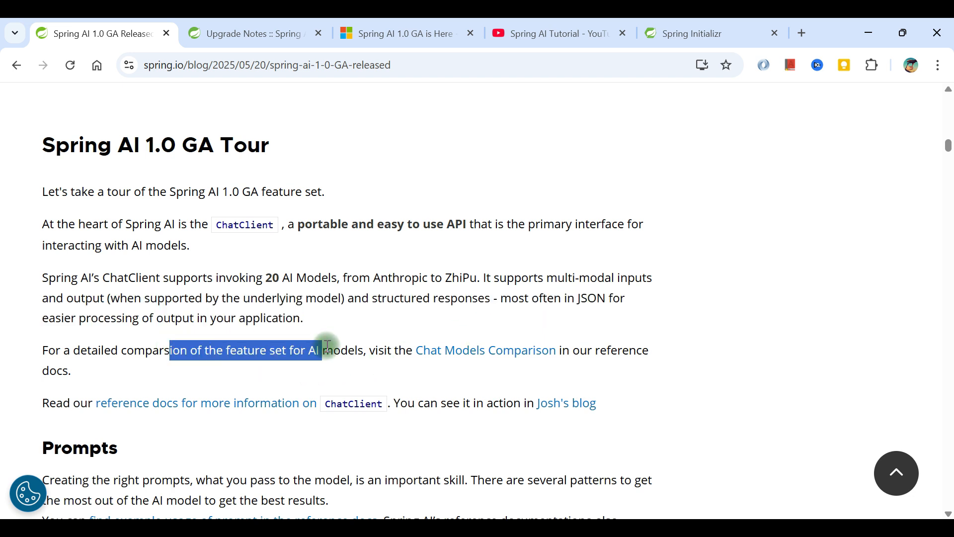
mouse_move(346, 372)
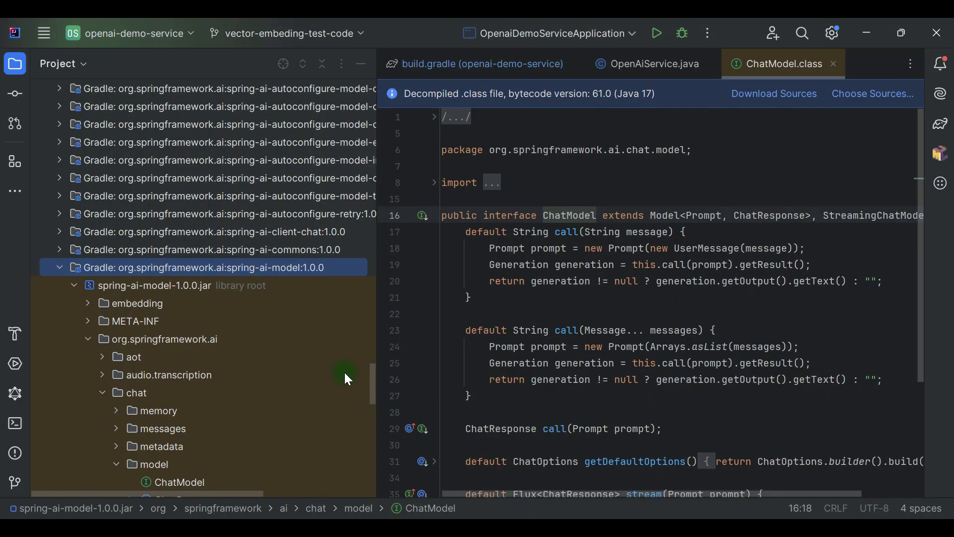
From the ChatModel field in OpenAiService.java, open the decompiled ChatClient interface.
click(648, 63)
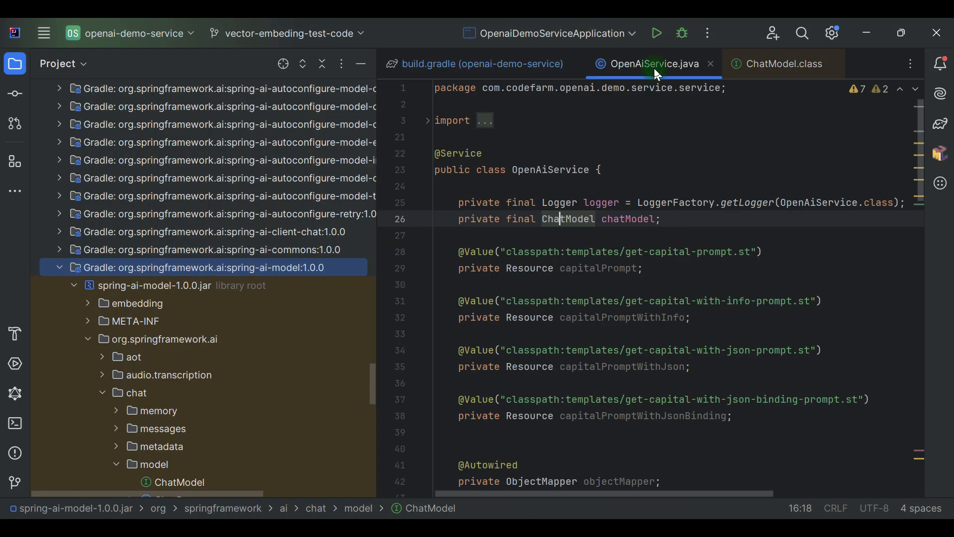
click(571, 218)
text(chat)
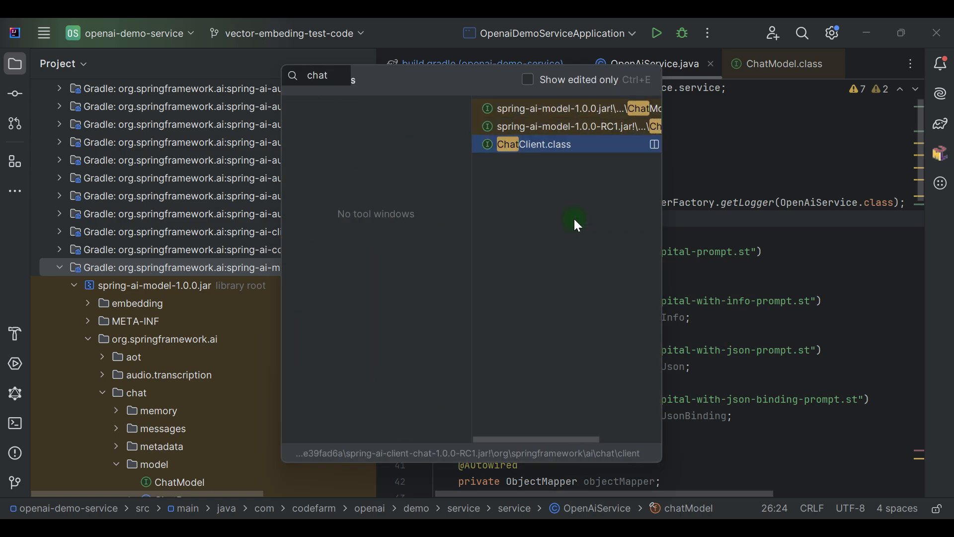
click(533, 144)
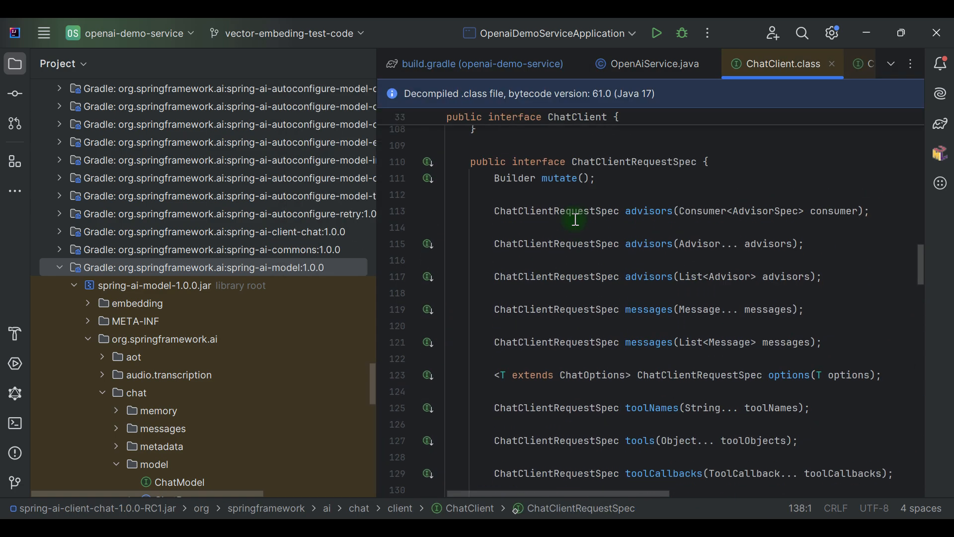
scroll(up, 3)
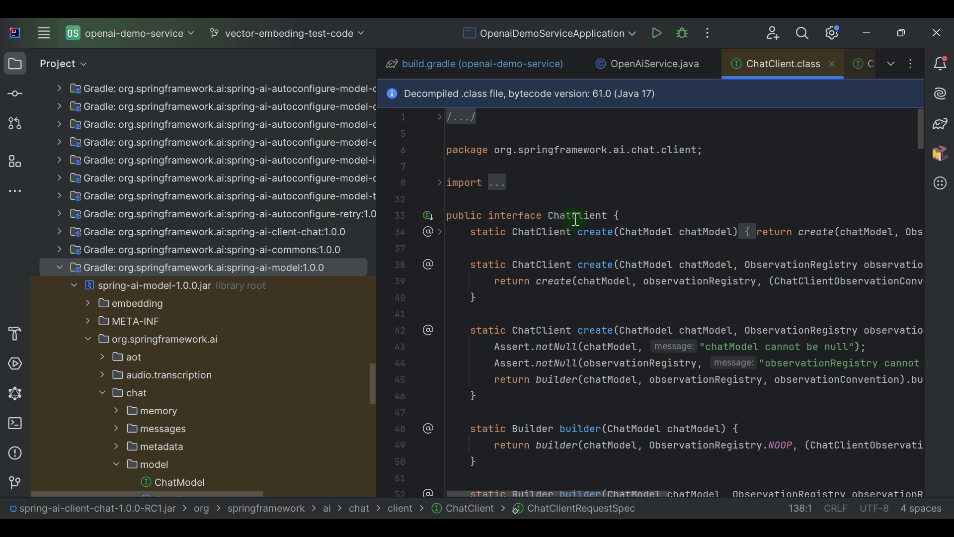
mouse_move(648, 64)
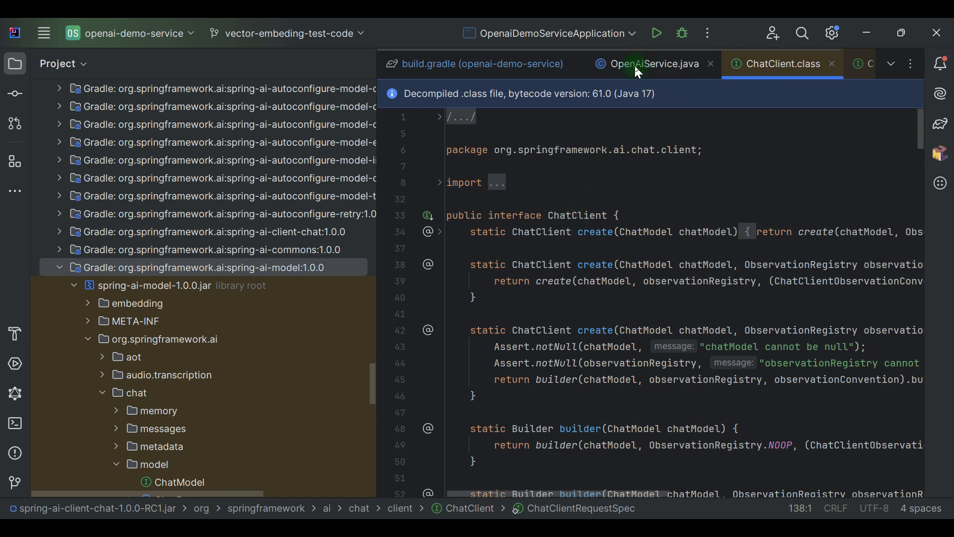
Compare ChatClient's ChatModel-based create and builder methods against OpenAiService.java.
click(652, 64)
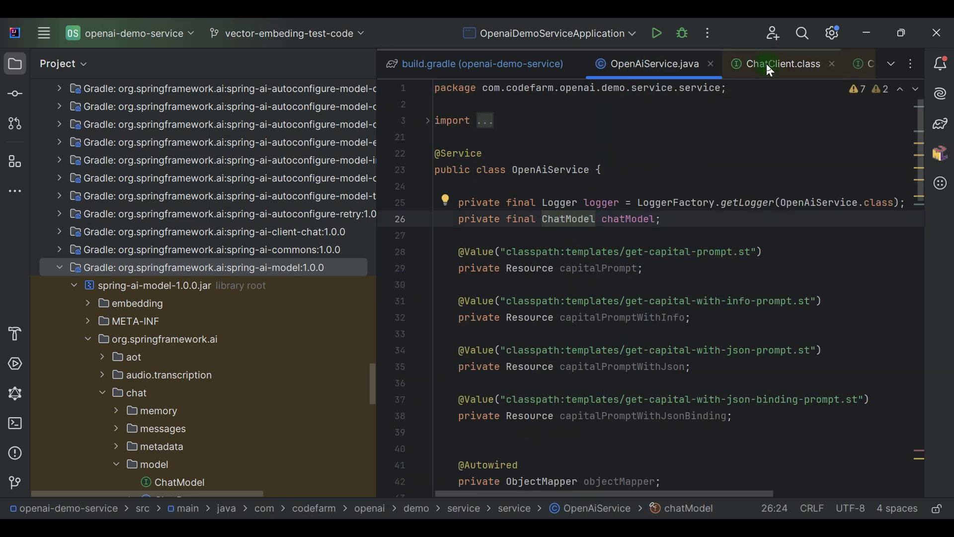
click(782, 64)
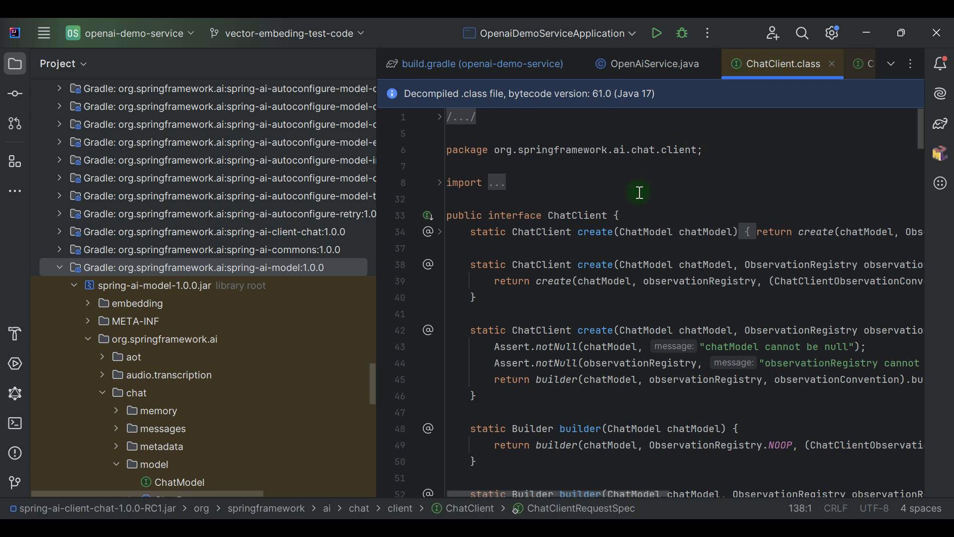
click(639, 231)
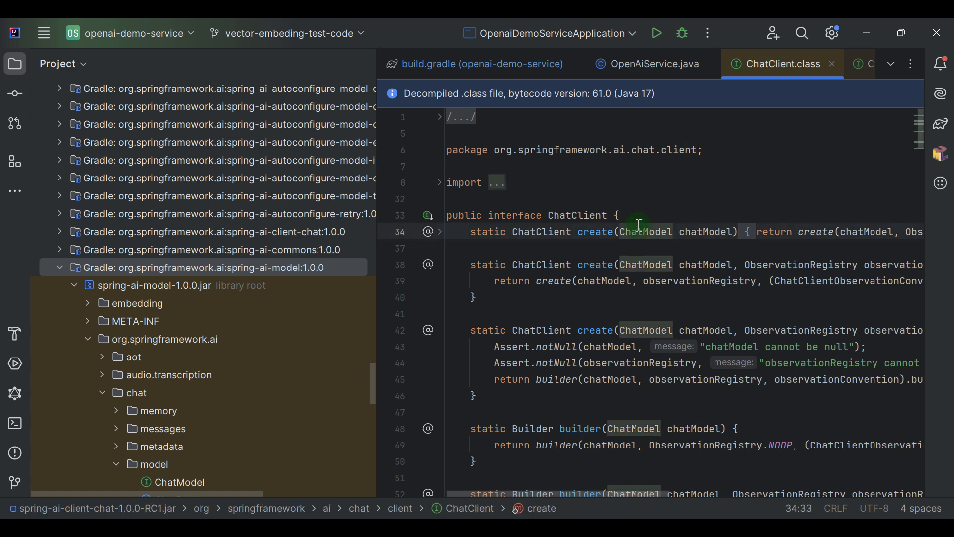
click(653, 64)
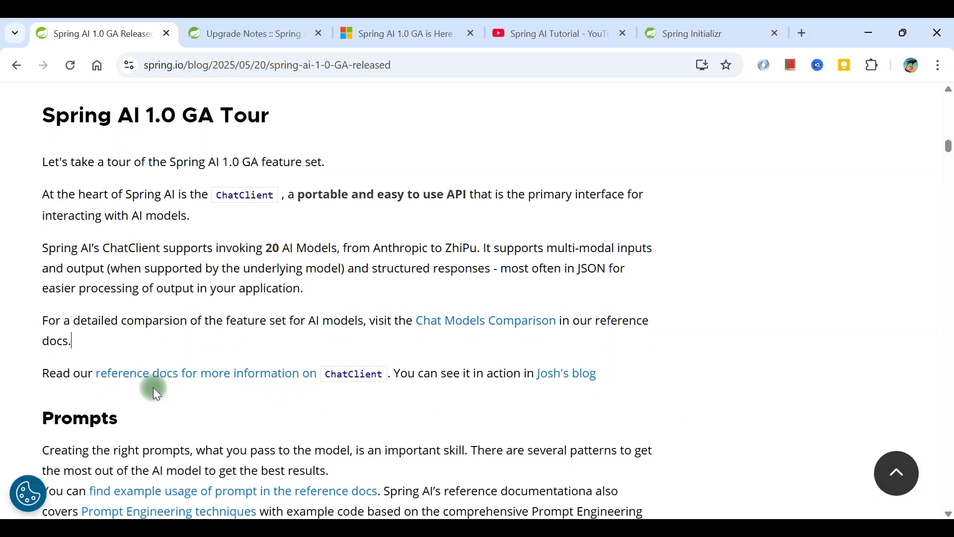
Scroll past Prompts to the Augmented LLM diagram and on to the Advisors section.
scroll(down, 3)
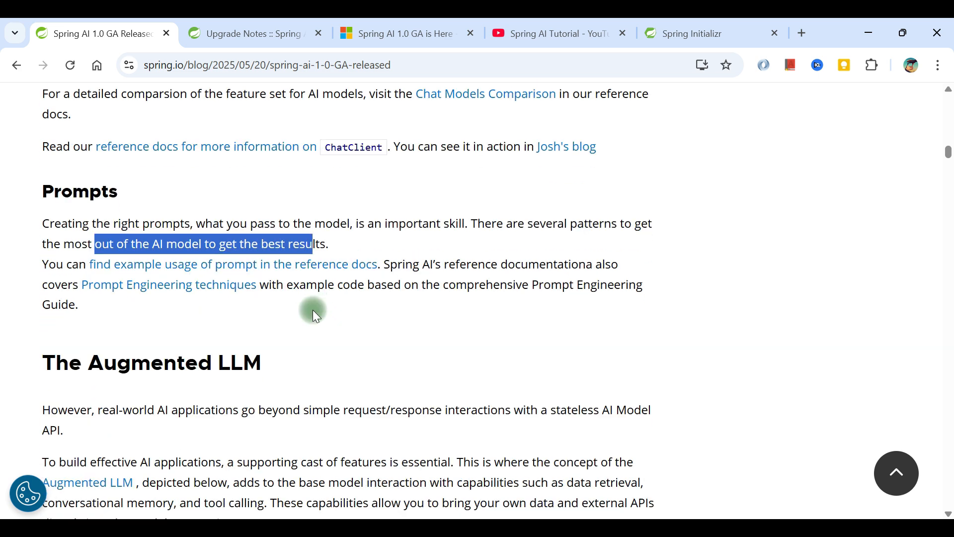
scroll(down, 3)
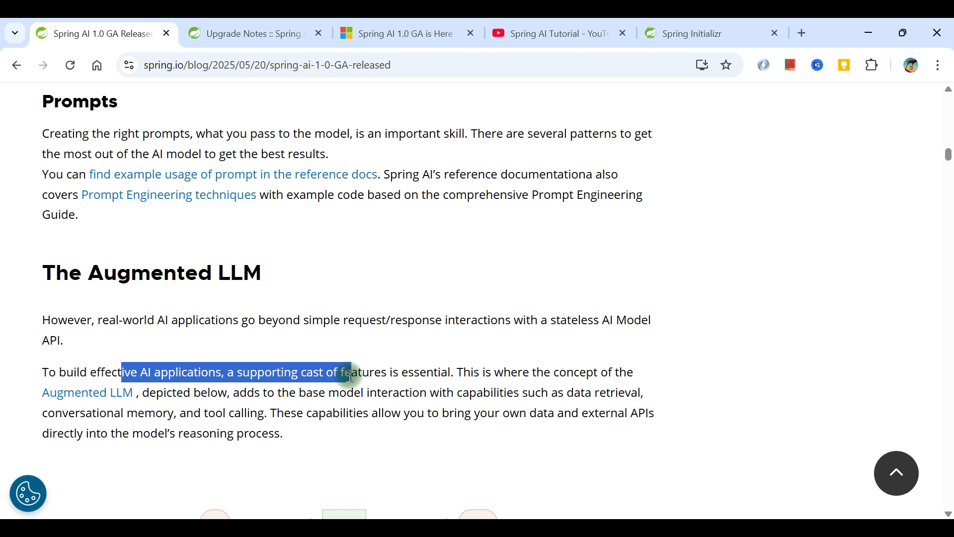
scroll(down, 3)
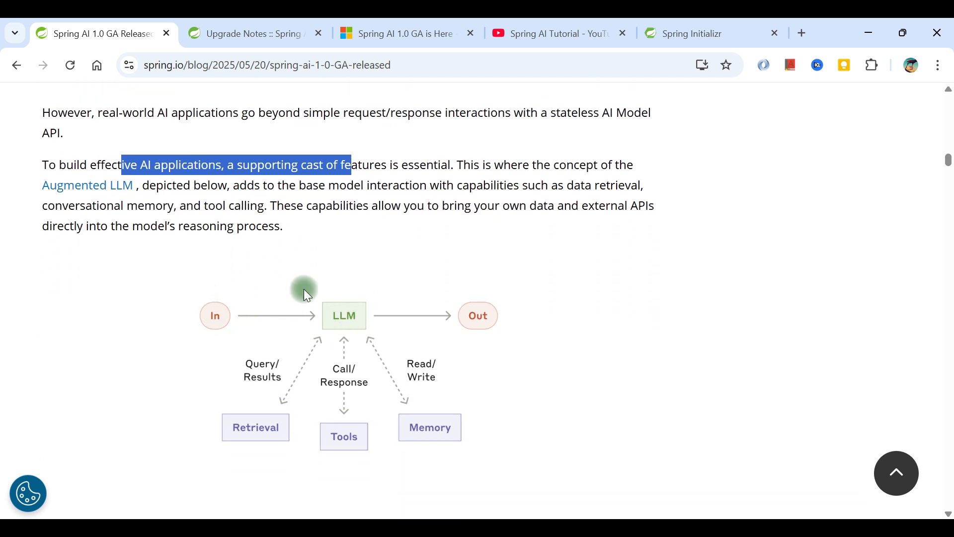
mouse_move(358, 329)
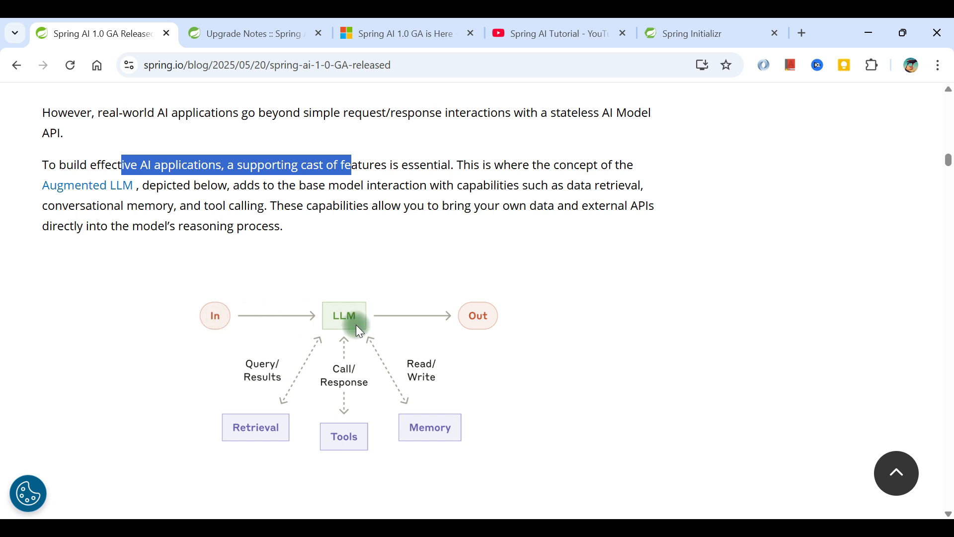
mouse_move(297, 371)
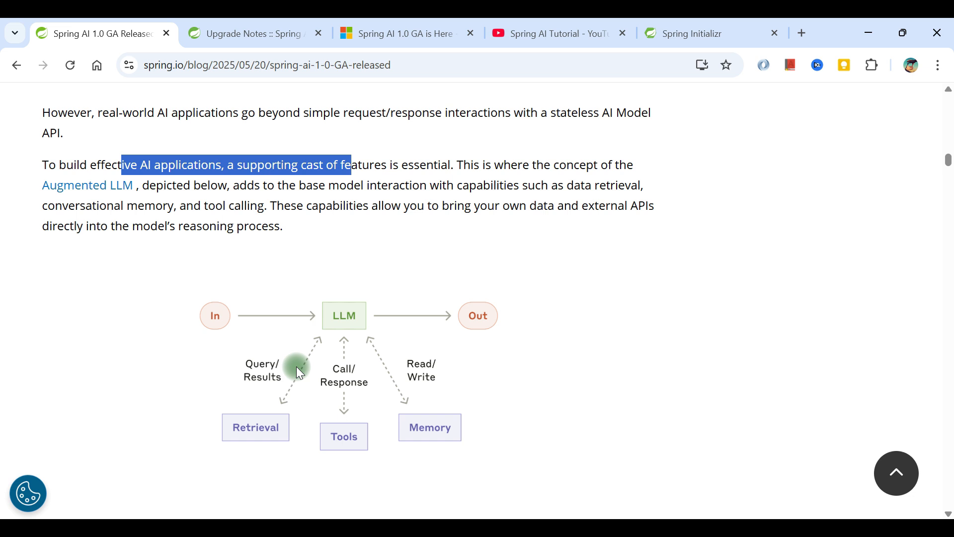
mouse_move(232, 443)
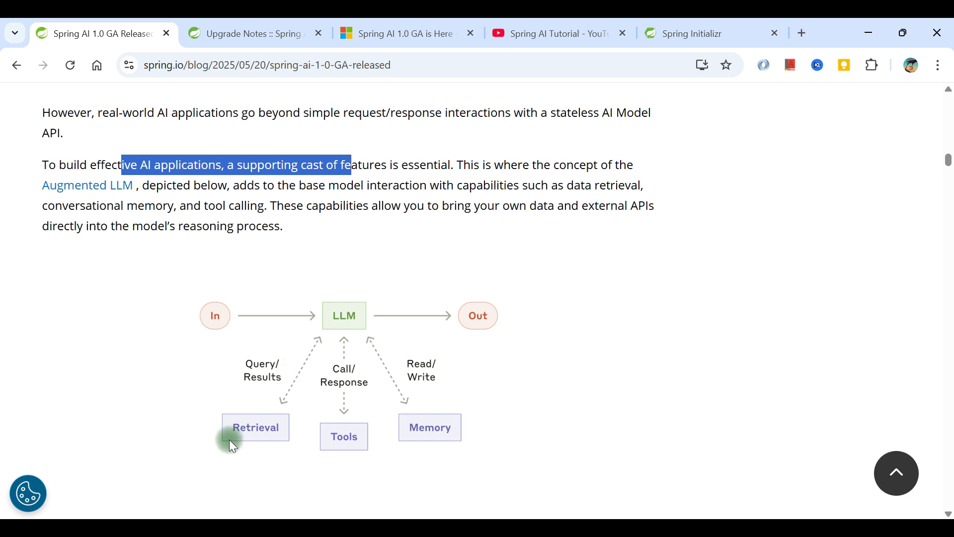
mouse_move(361, 418)
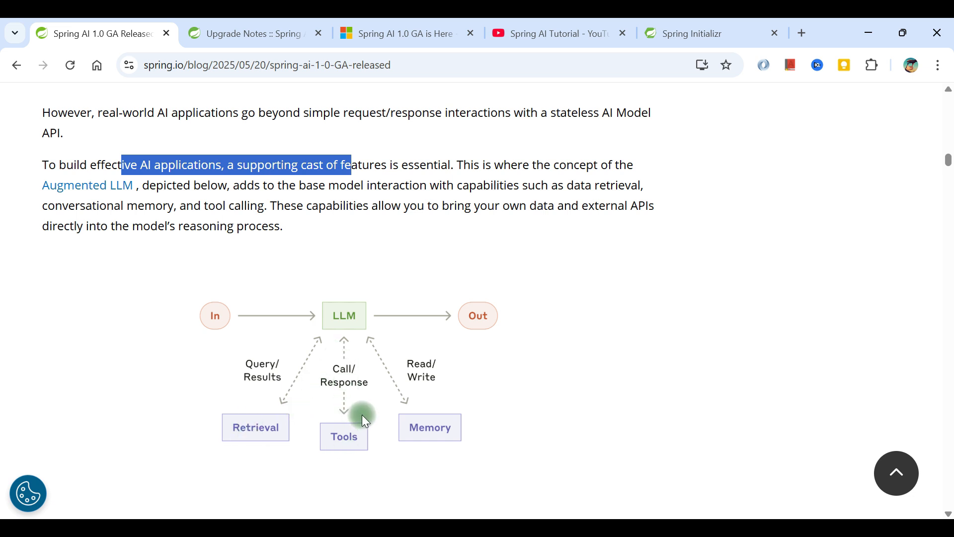
mouse_move(302, 358)
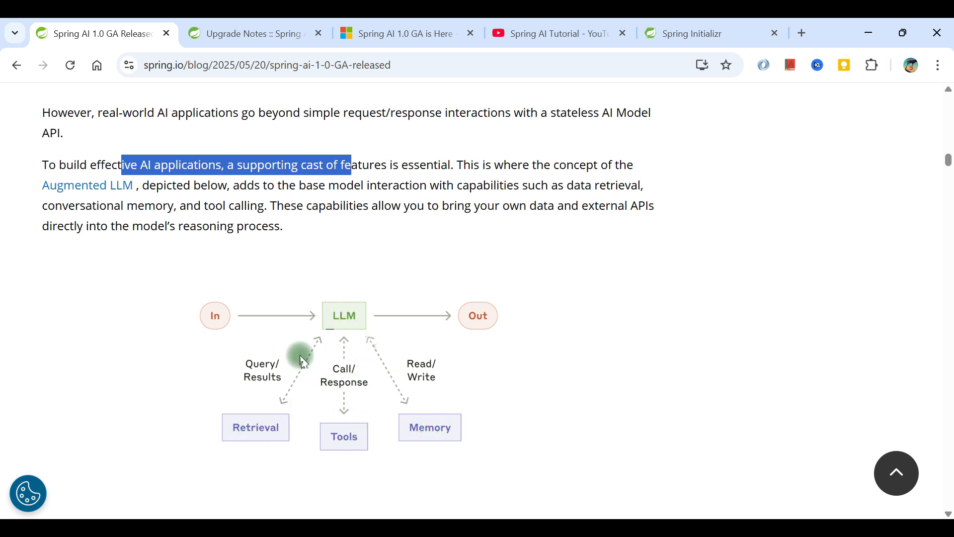
mouse_move(321, 381)
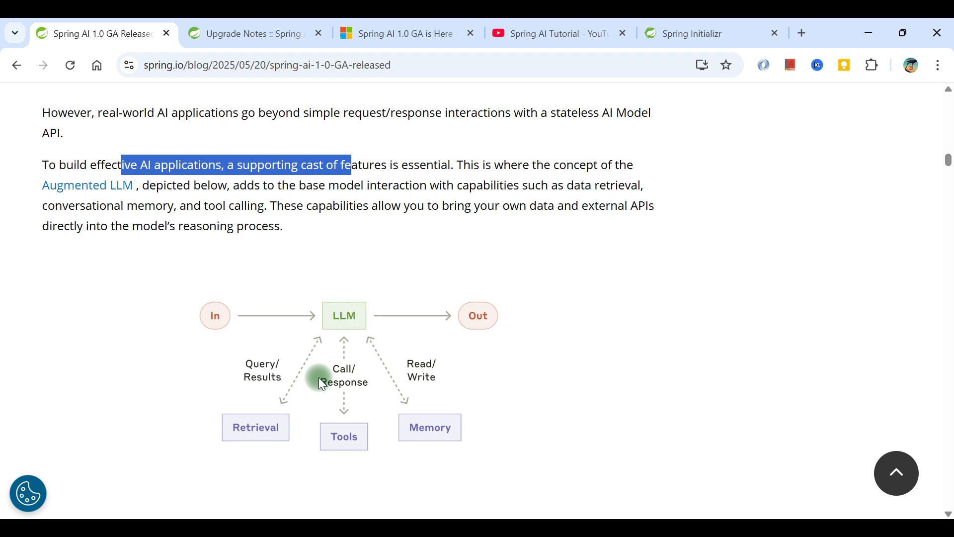
scroll(down, 3)
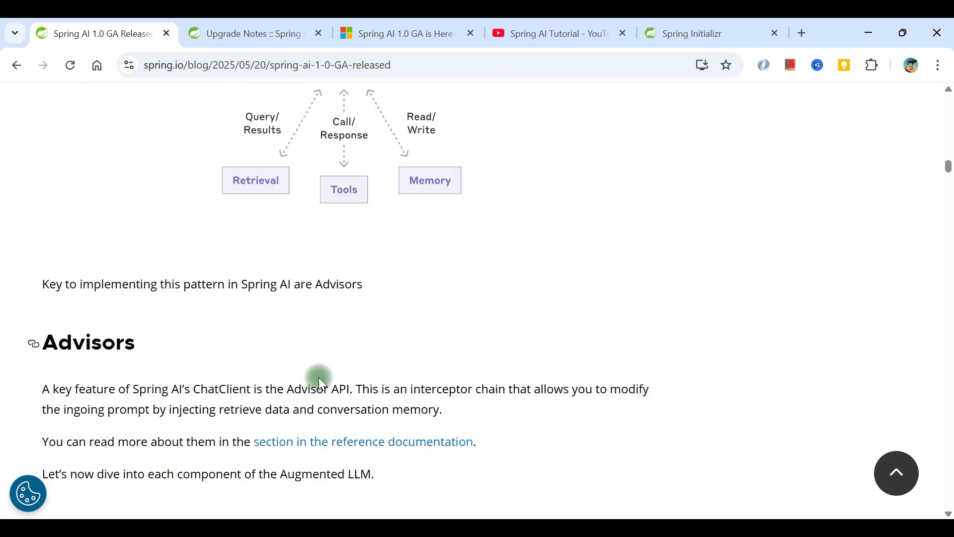
Scroll from the Advisors heading down to the Retrieval section on vector store support for 20 databases.
scroll(down, 3)
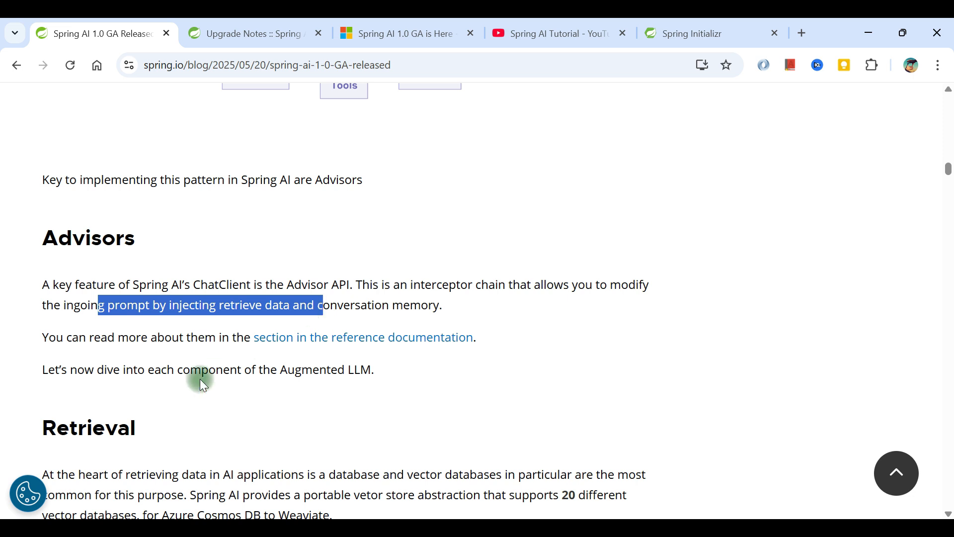
scroll(down, 3)
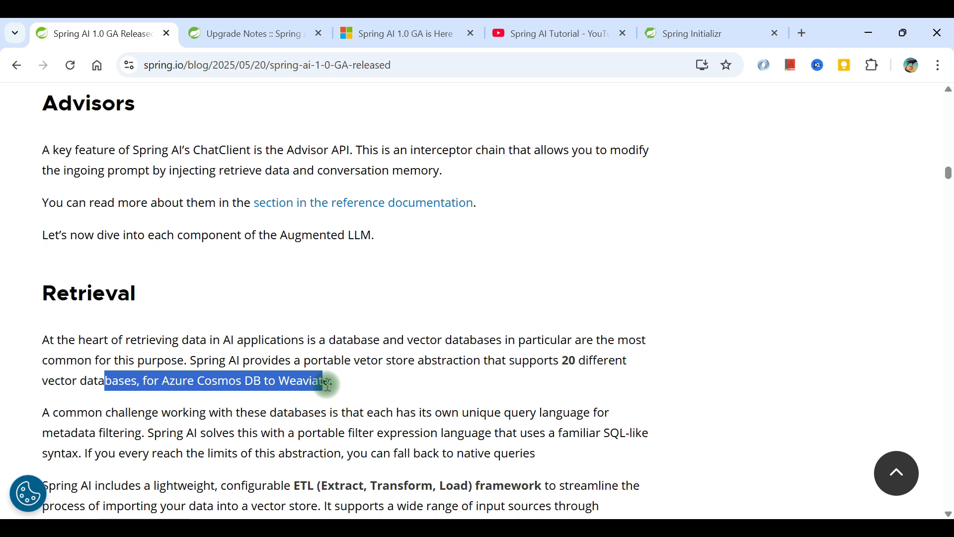
Scroll through the Retrieval section past the ETL framework paragraph to the RAG guide links and Memory heading.
scroll(down, 3)
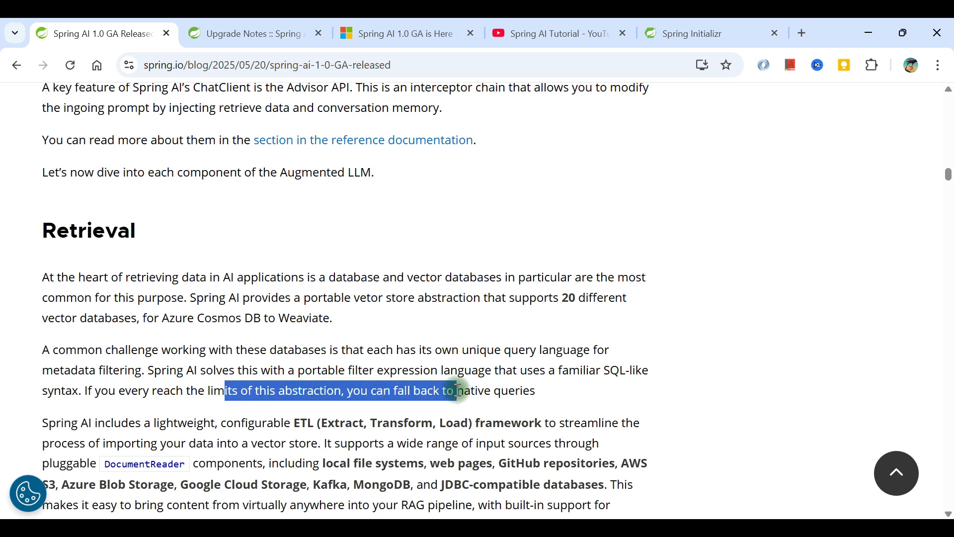
scroll(down, 3)
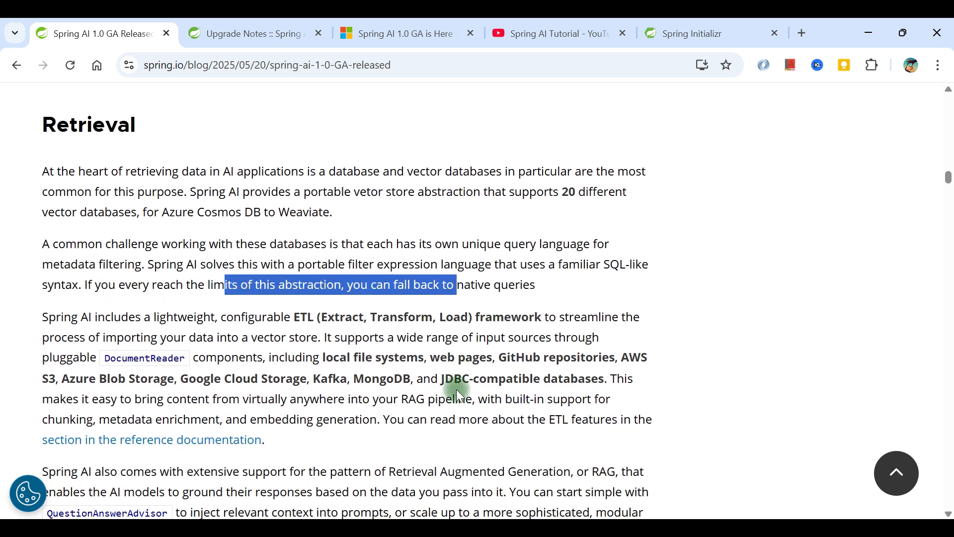
mouse_move(485, 298)
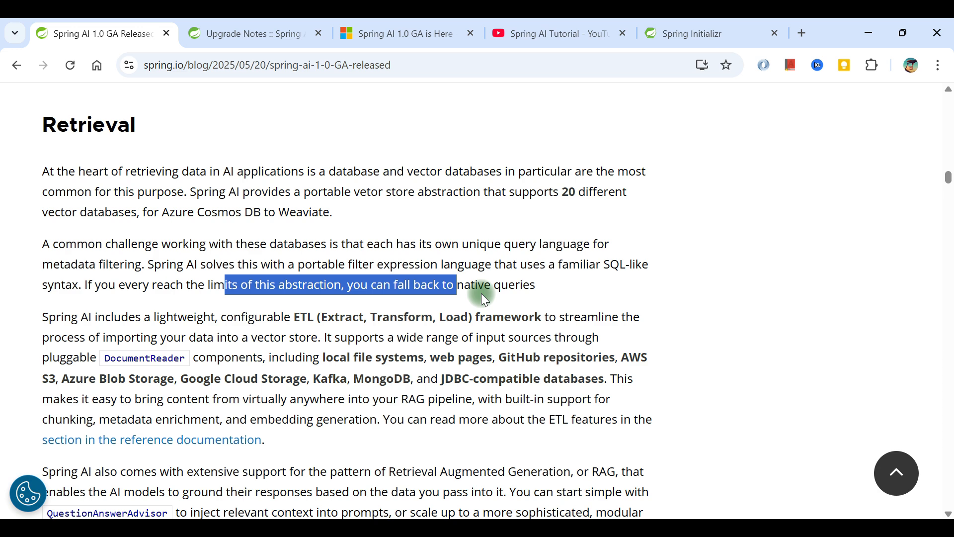
mouse_move(156, 323)
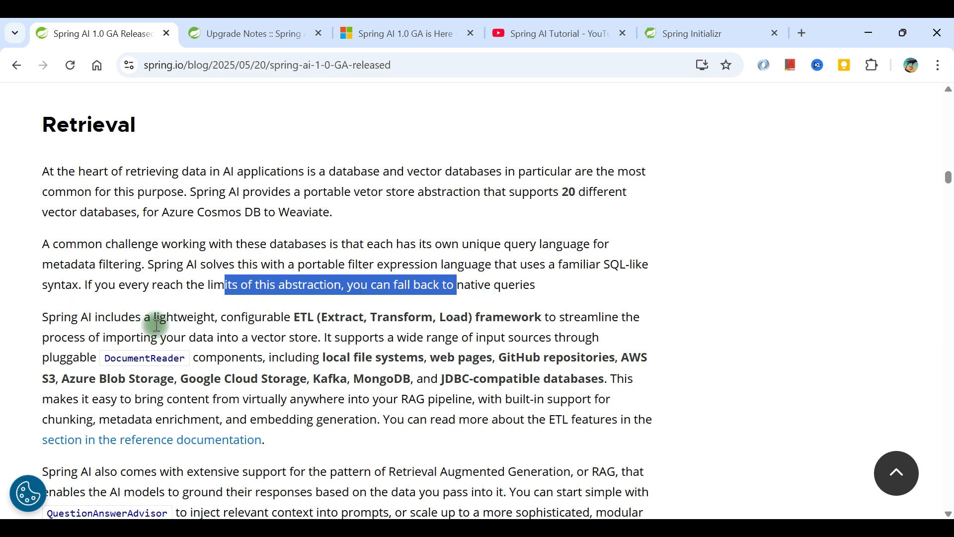
mouse_move(356, 371)
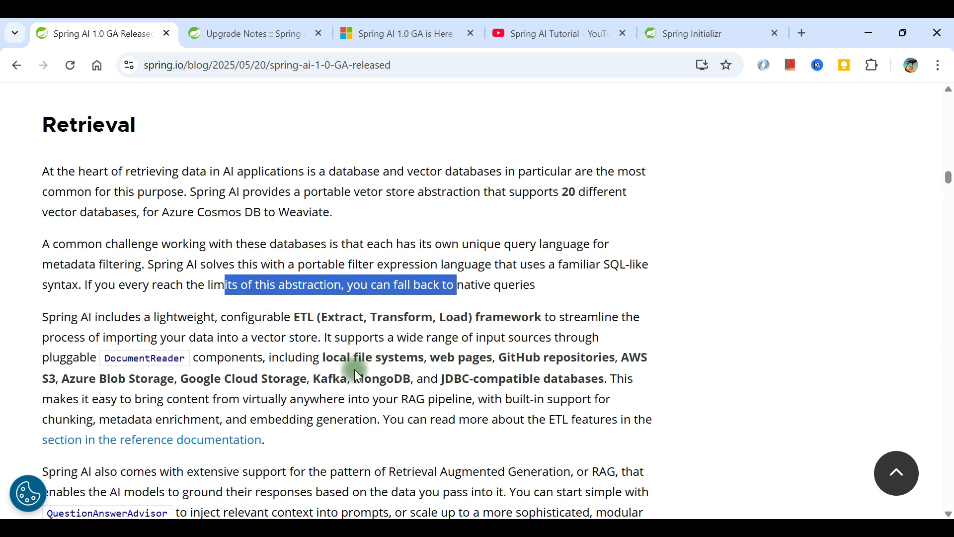
scroll(down, 3)
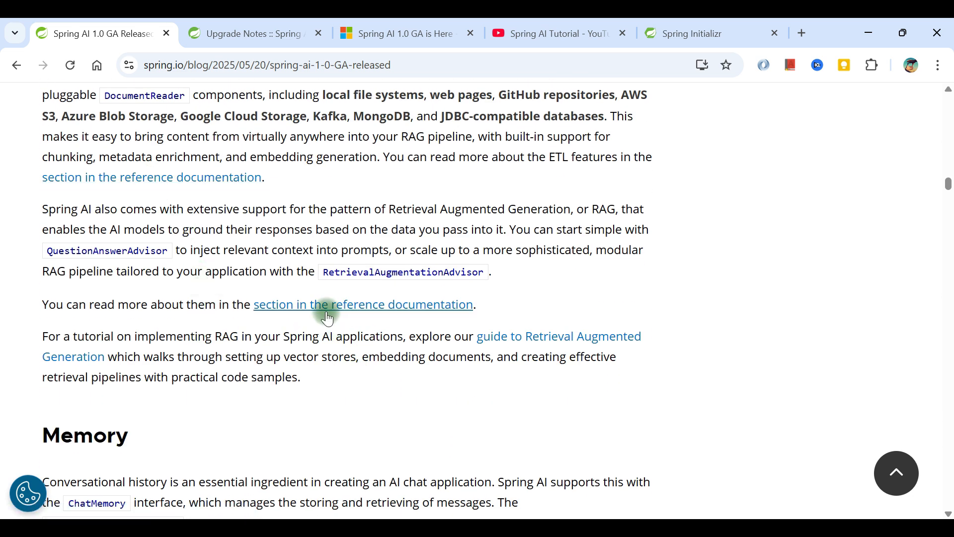
mouse_move(172, 324)
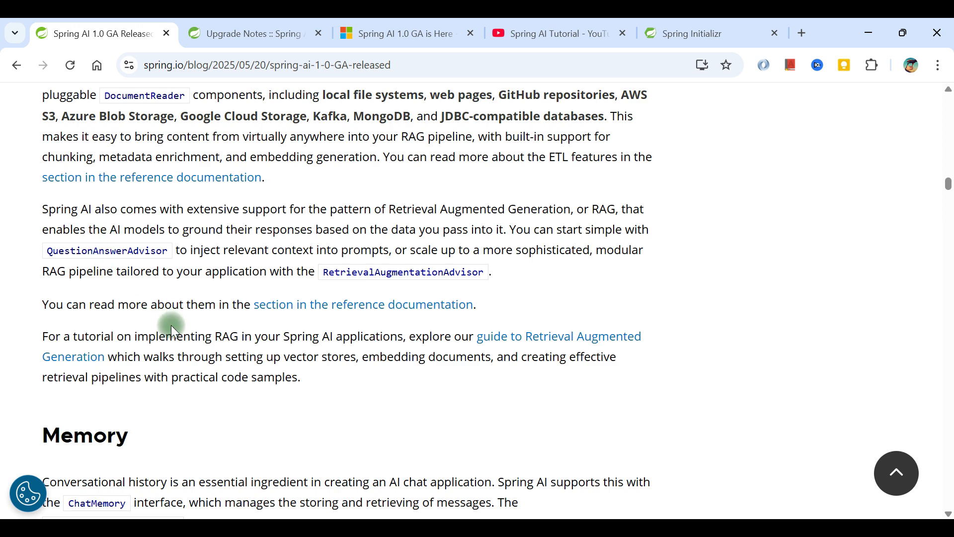
Scroll through the Memory section's chat memory options until the Tools heading appears.
scroll(down, 3)
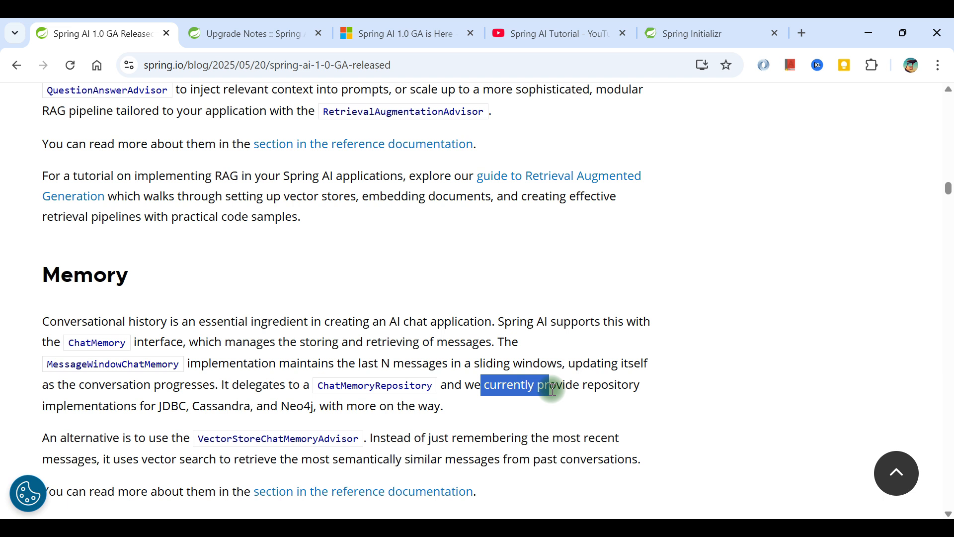
mouse_move(128, 405)
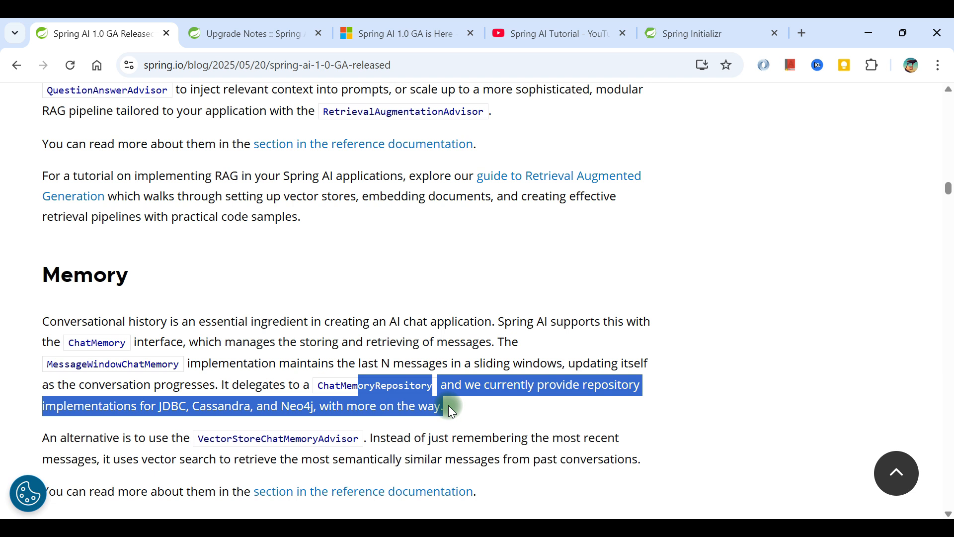
click(58, 441)
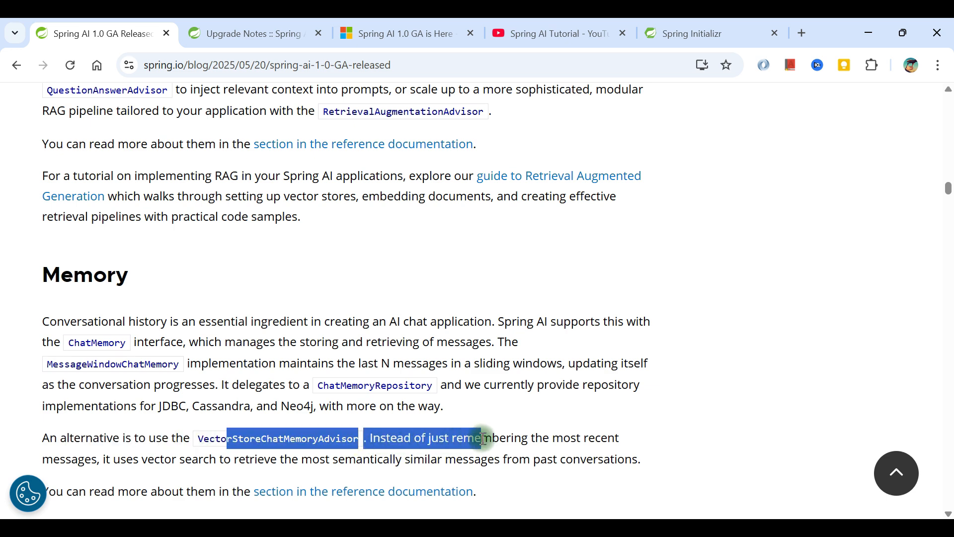
scroll(down, 3)
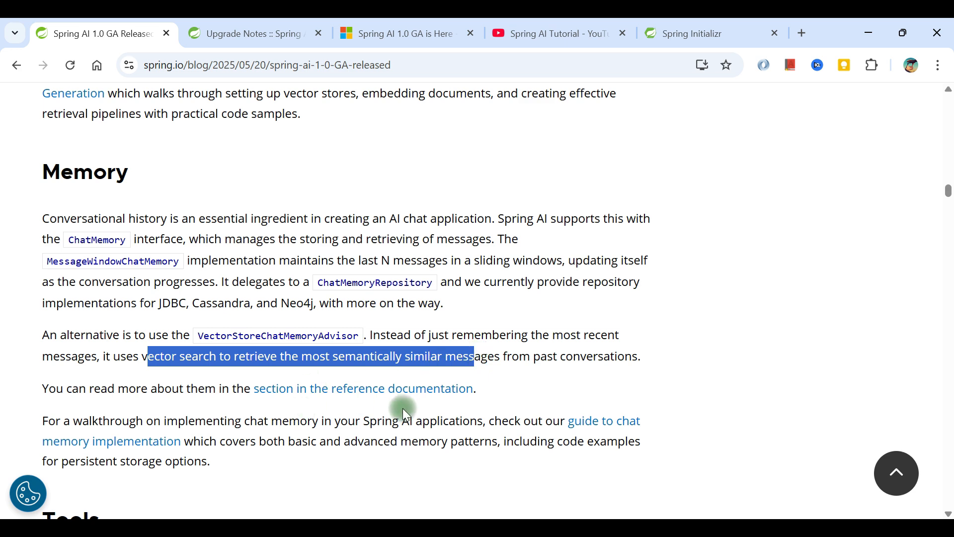
scroll(down, 3)
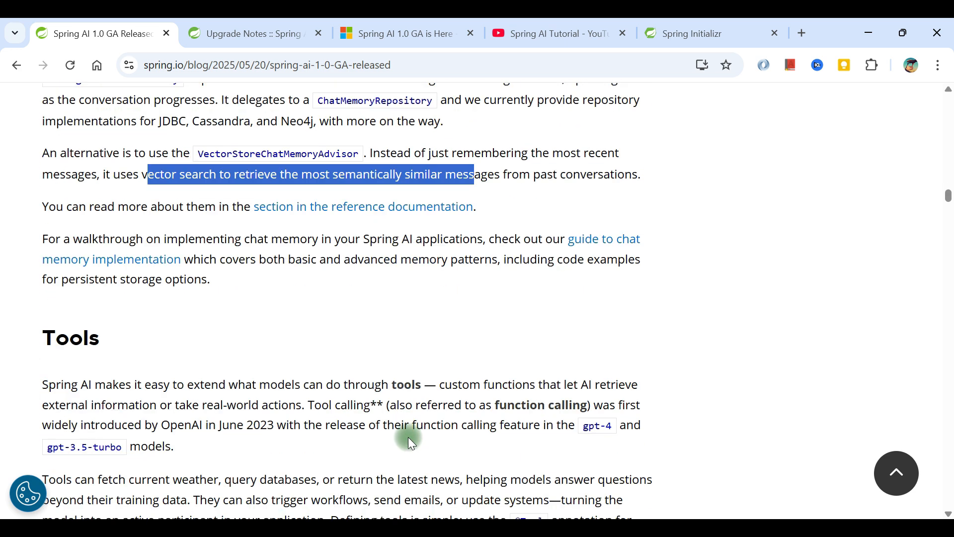
mouse_move(93, 390)
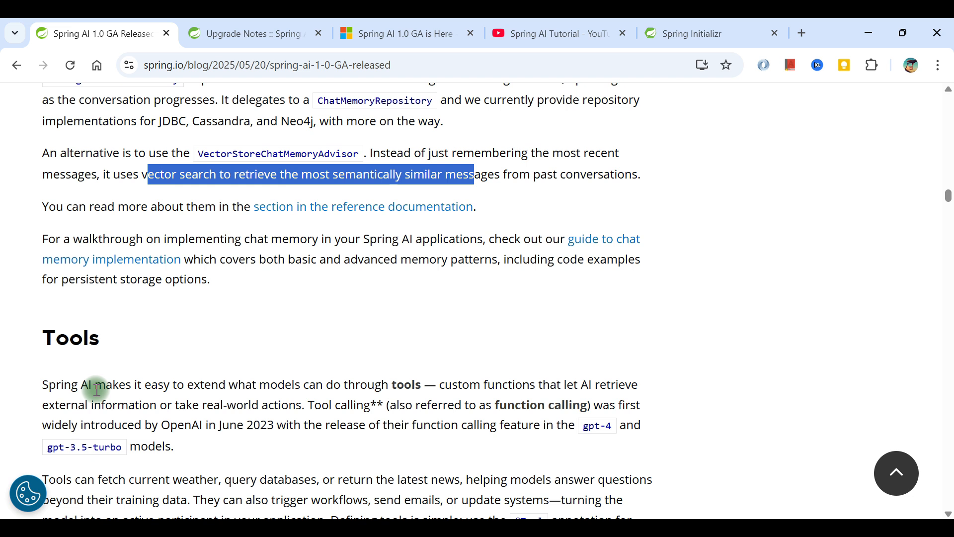
double_click(83, 384)
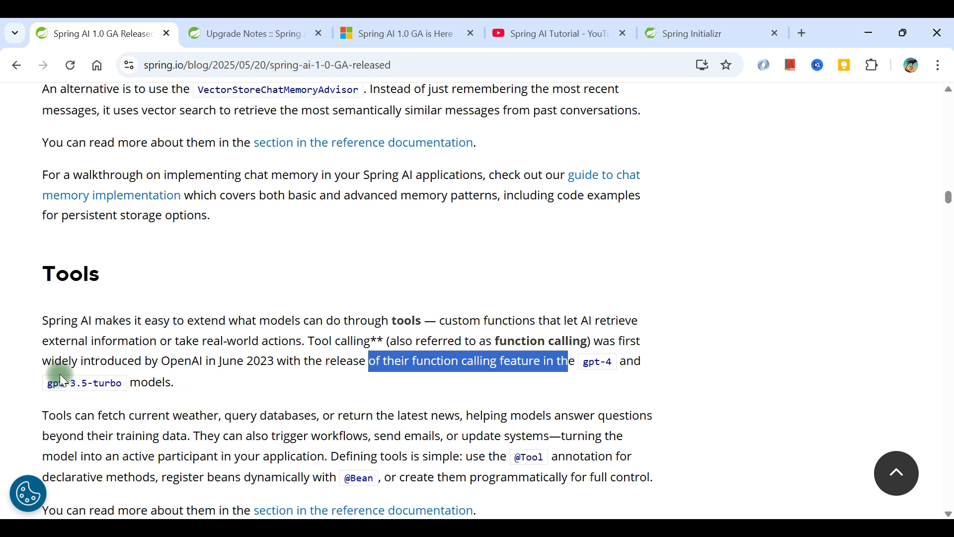
scroll(down, 3)
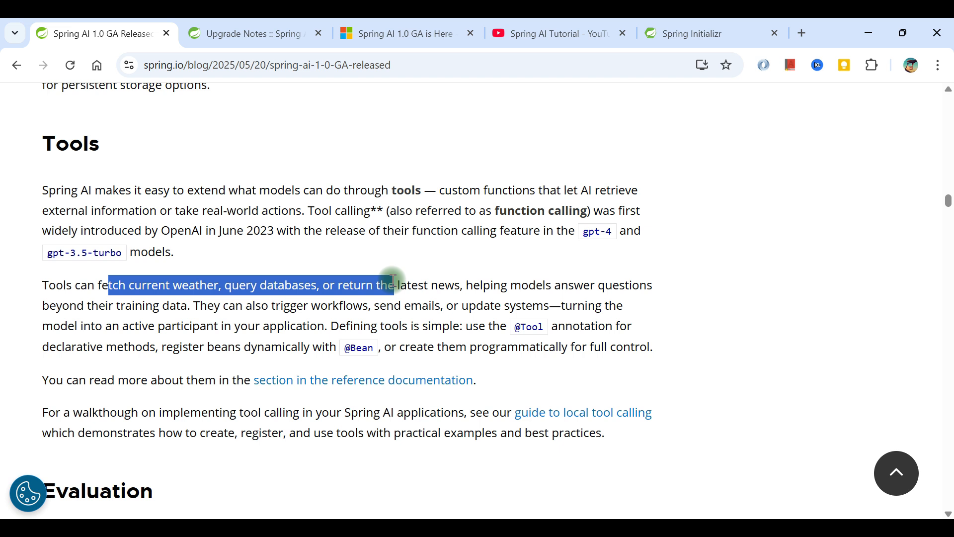
click(494, 285)
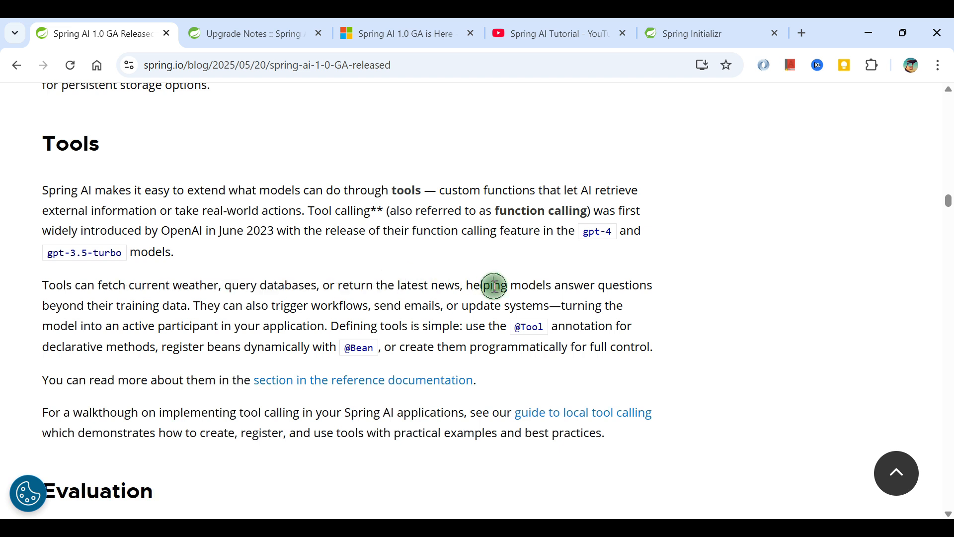
double_click(136, 306)
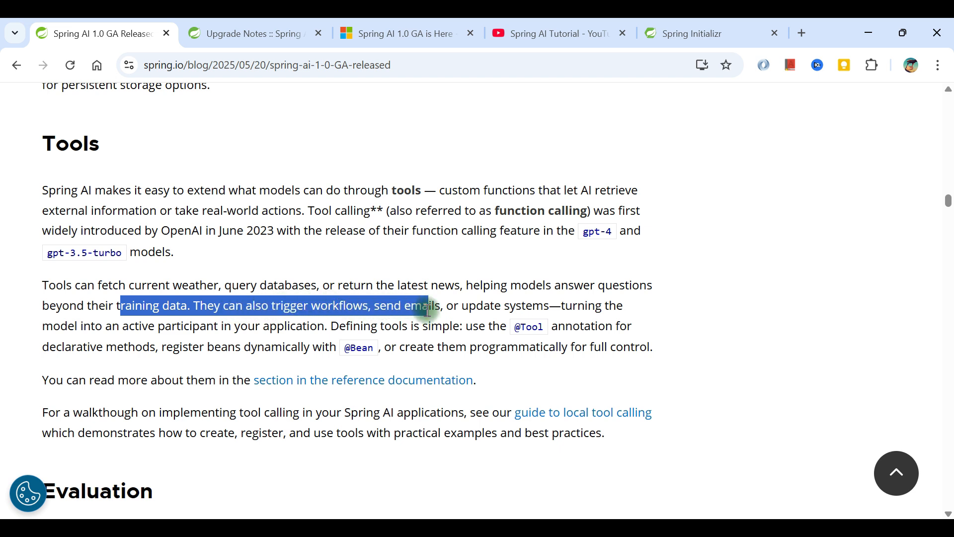
click(105, 327)
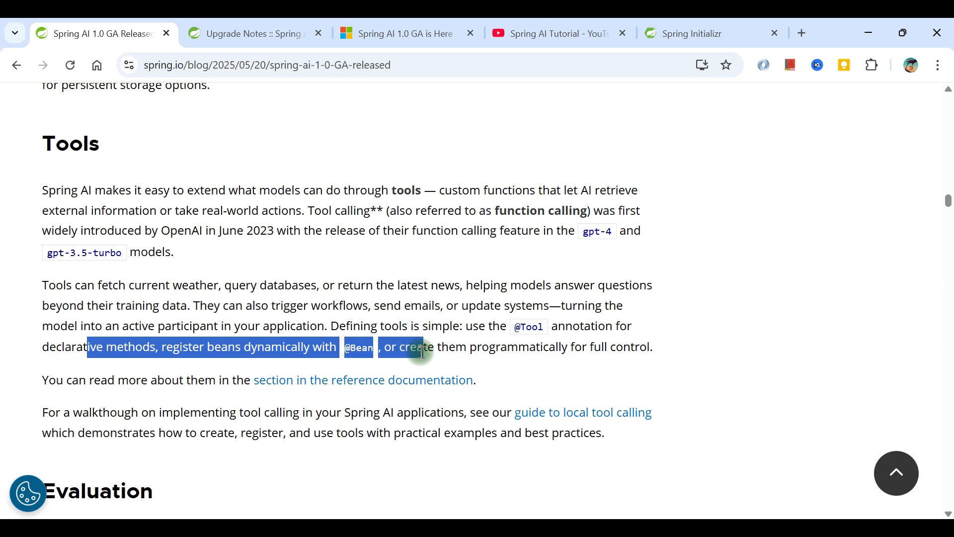
scroll(down, 3)
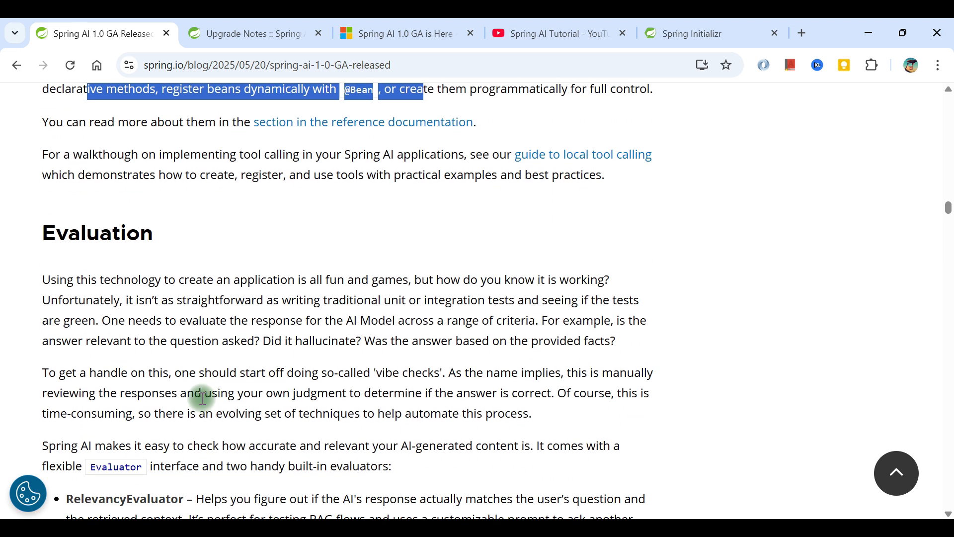
double_click(82, 280)
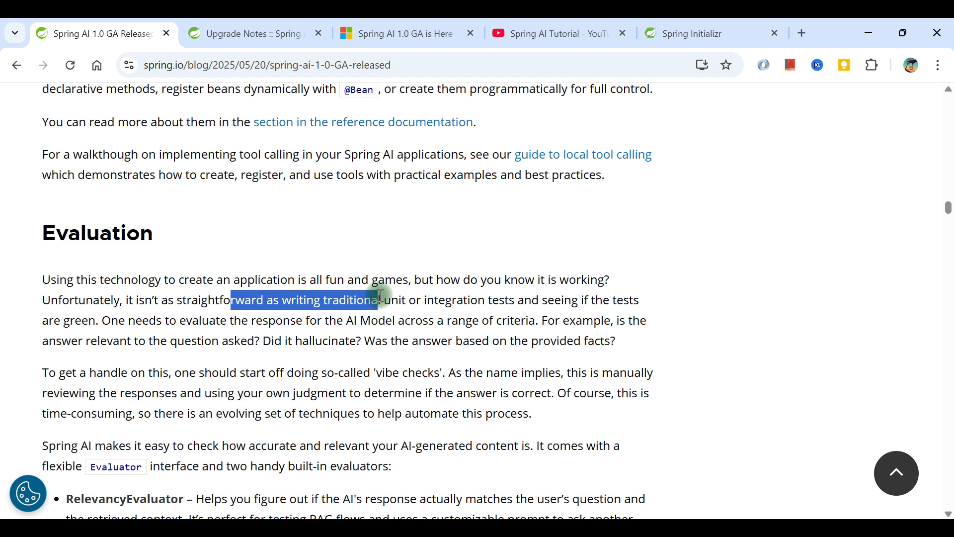
double_click(131, 320)
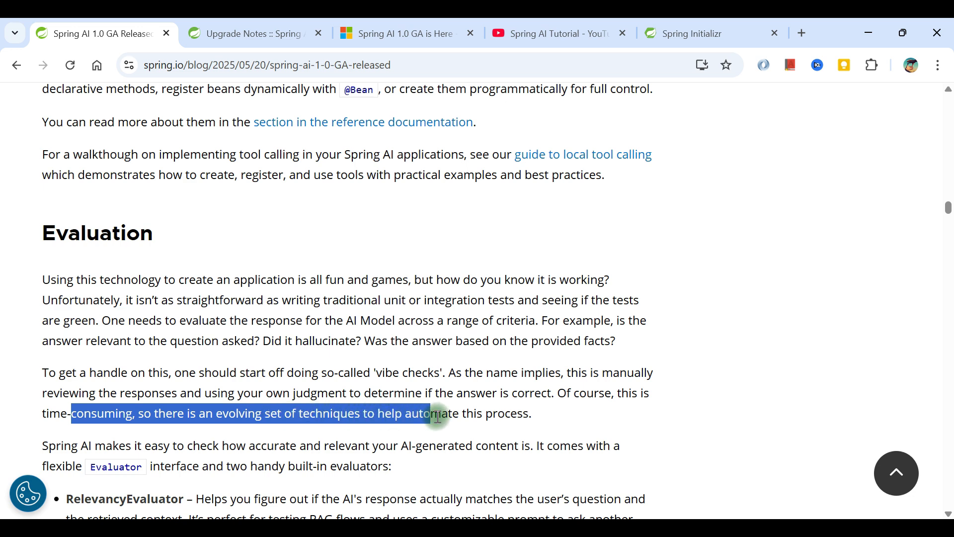
scroll(down, 3)
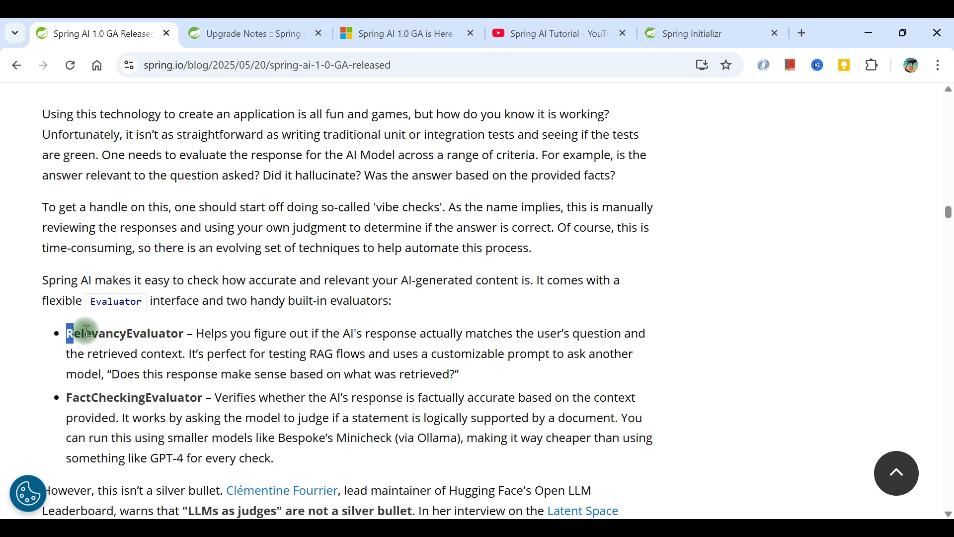
double_click(97, 333)
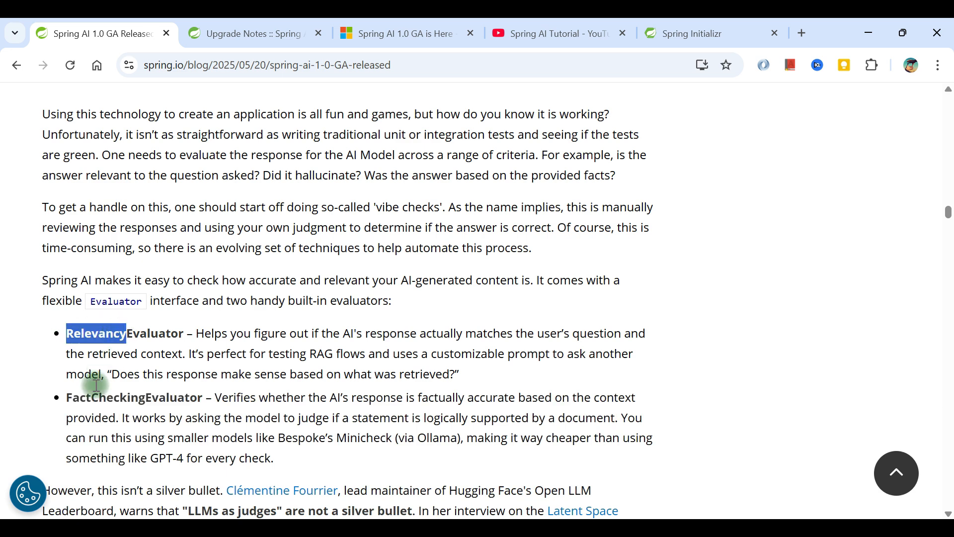
double_click(90, 396)
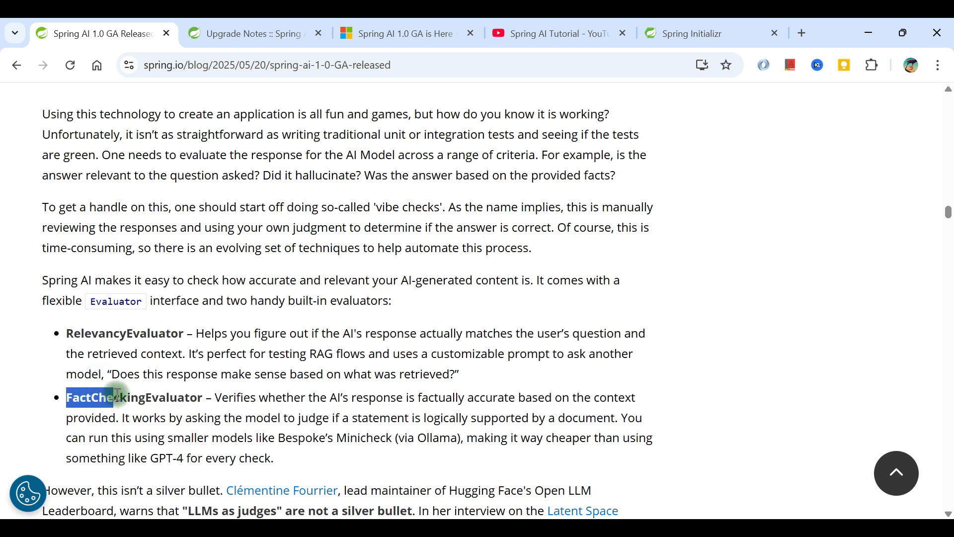
scroll(down, 3)
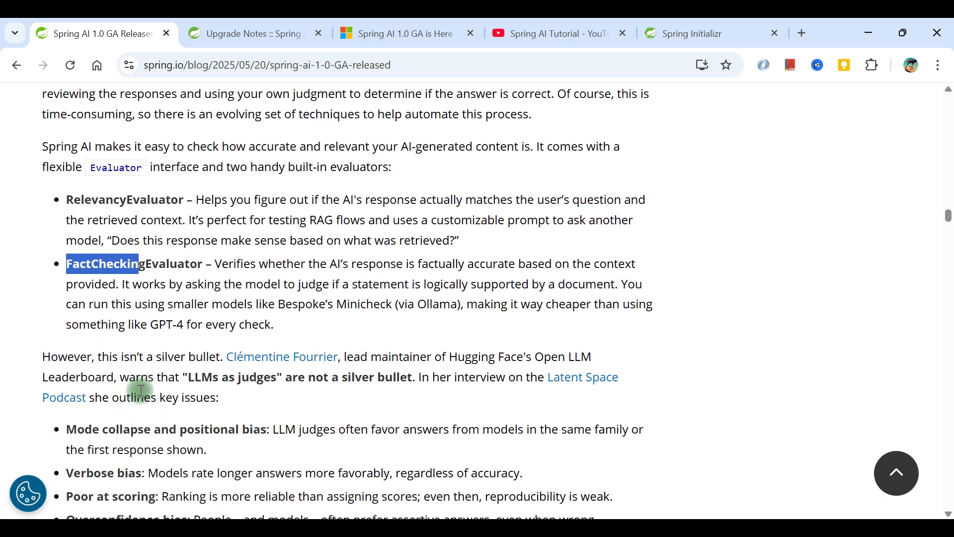
scroll(down, 3)
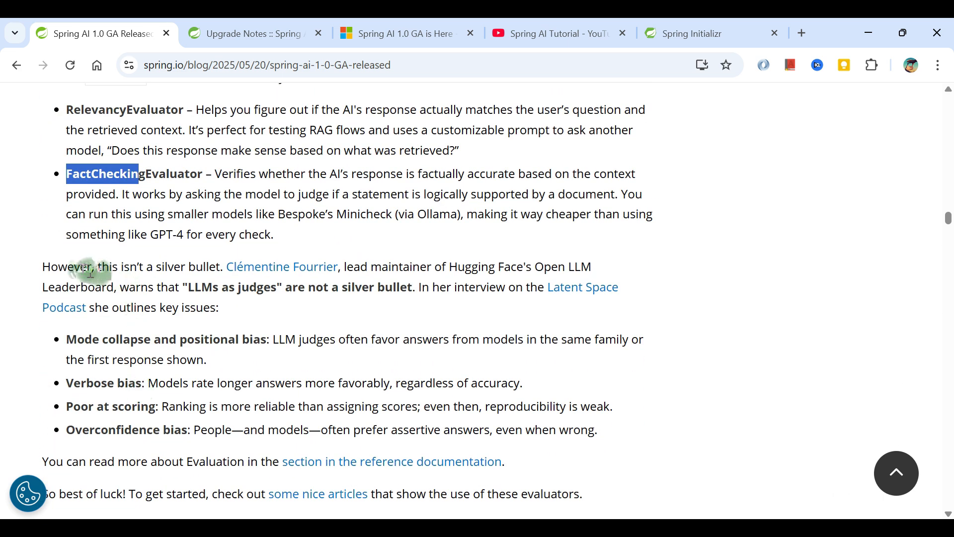
mouse_move(80, 281)
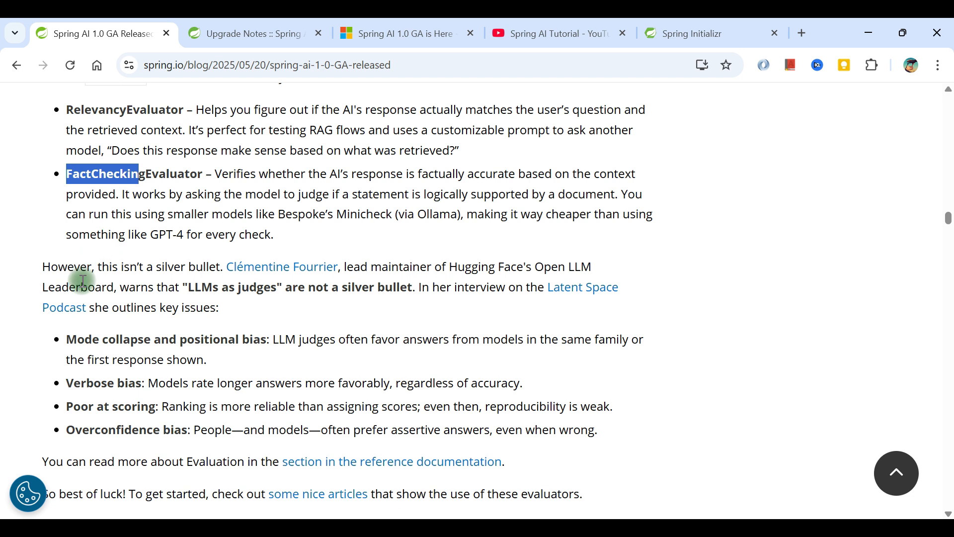
mouse_move(433, 269)
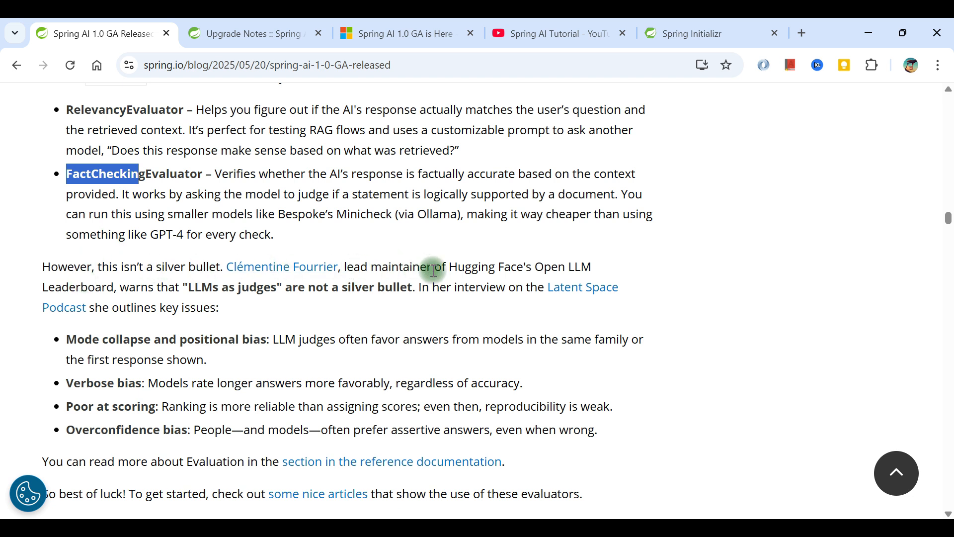
mouse_move(498, 287)
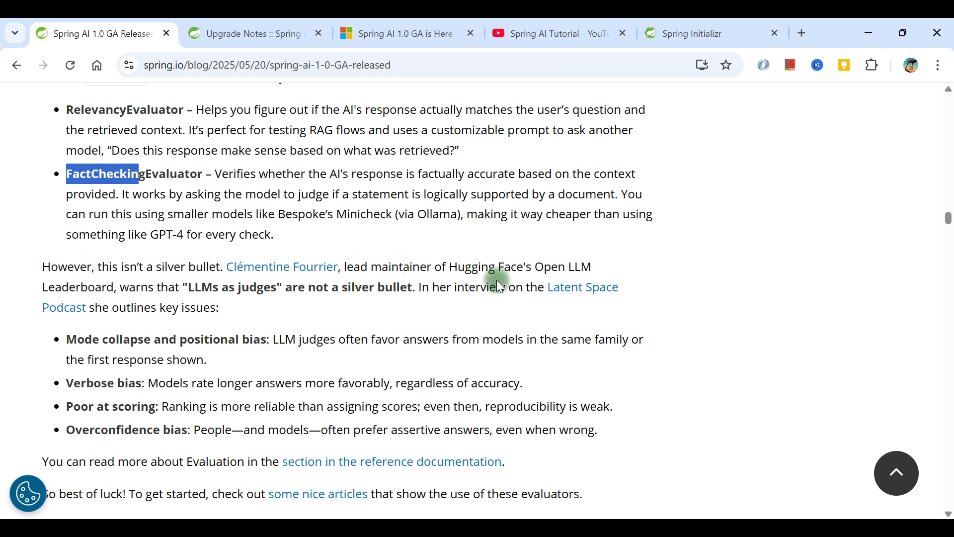
mouse_move(170, 287)
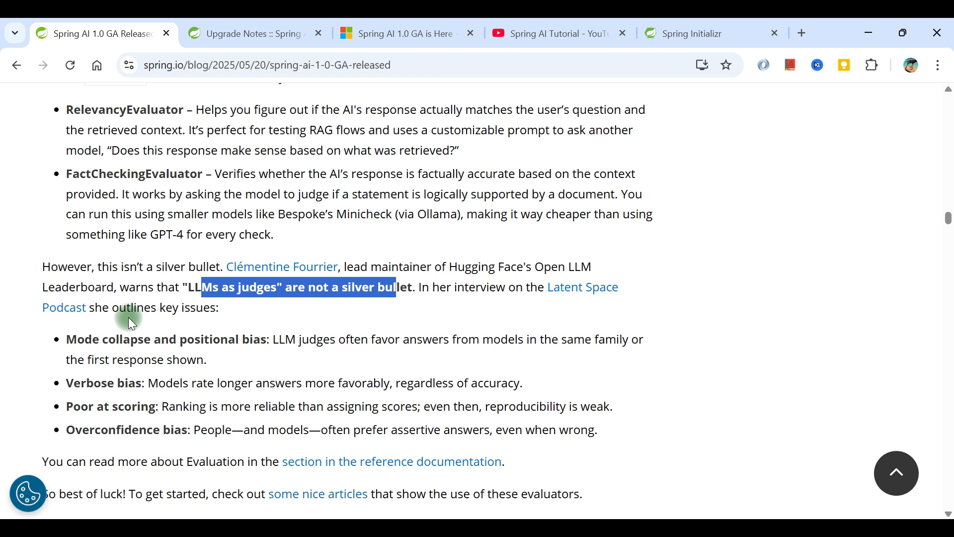
mouse_move(83, 334)
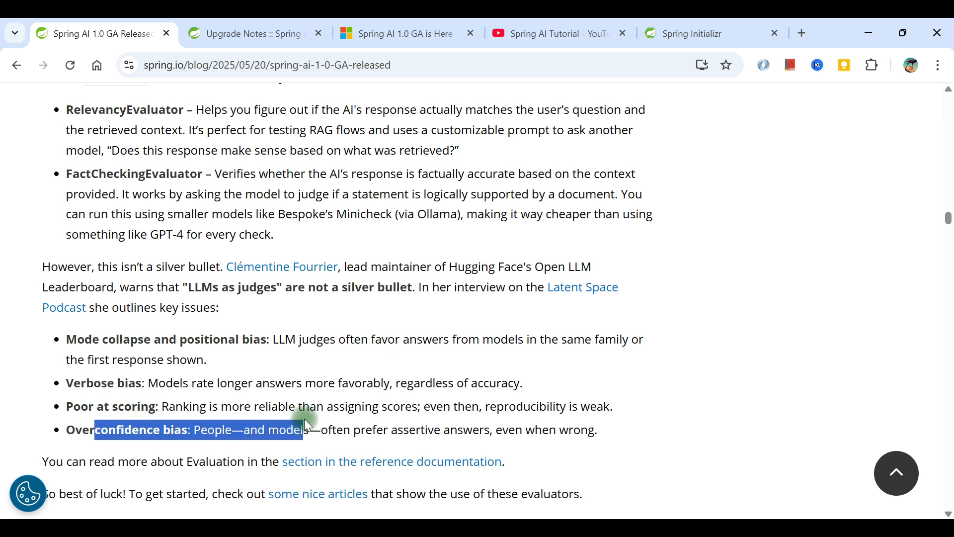
Highlight the Micrometer telemetry and Tool calls metrics sentences, scrolling on to Model Context Protocol.
scroll(down, 3)
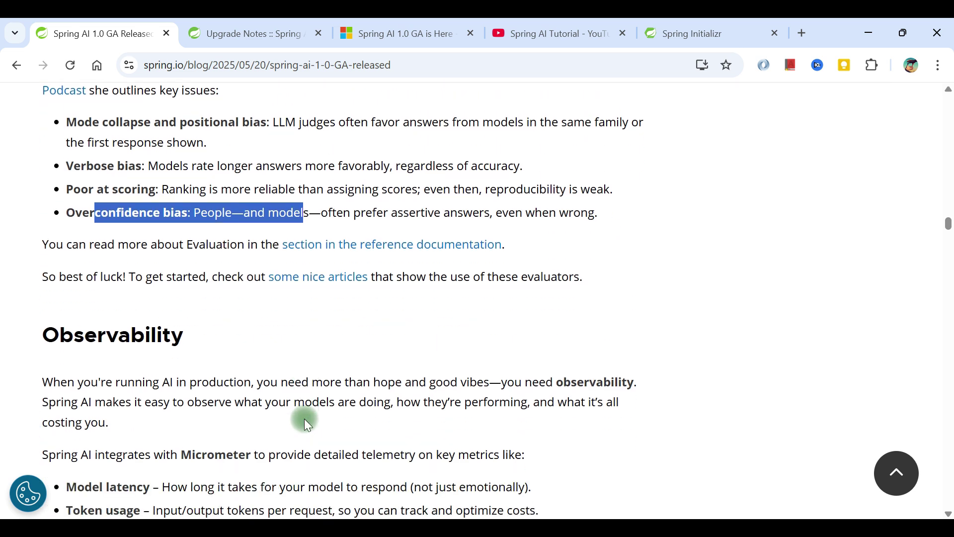
mouse_move(78, 337)
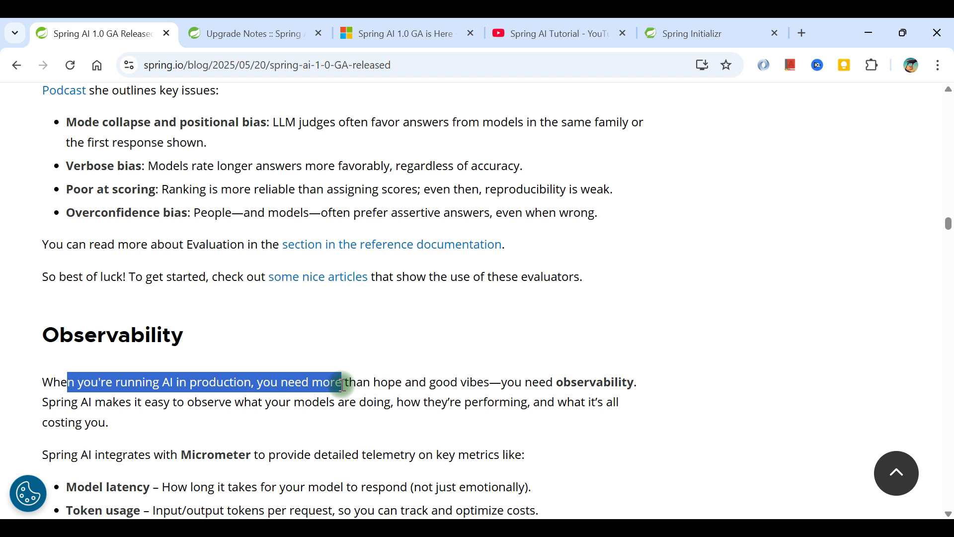
click(73, 402)
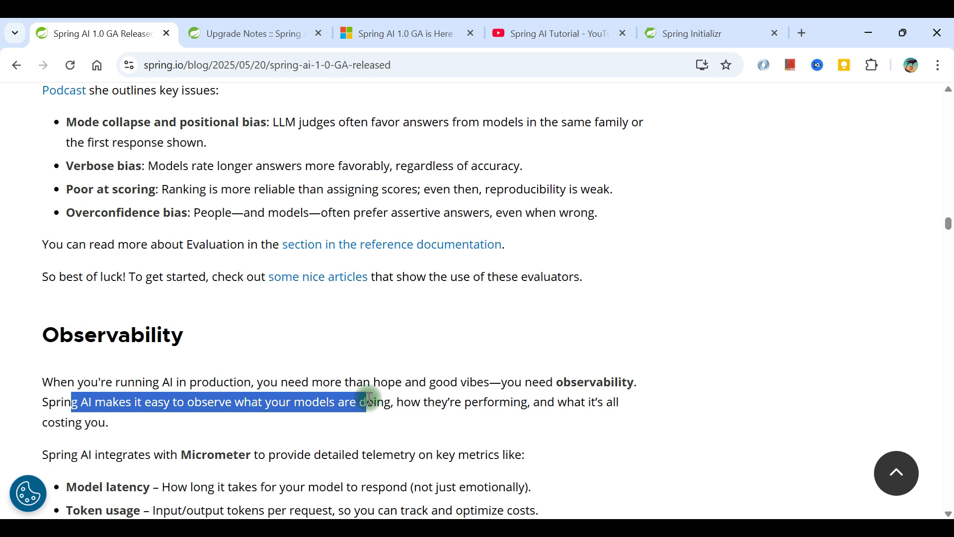
scroll(down, 3)
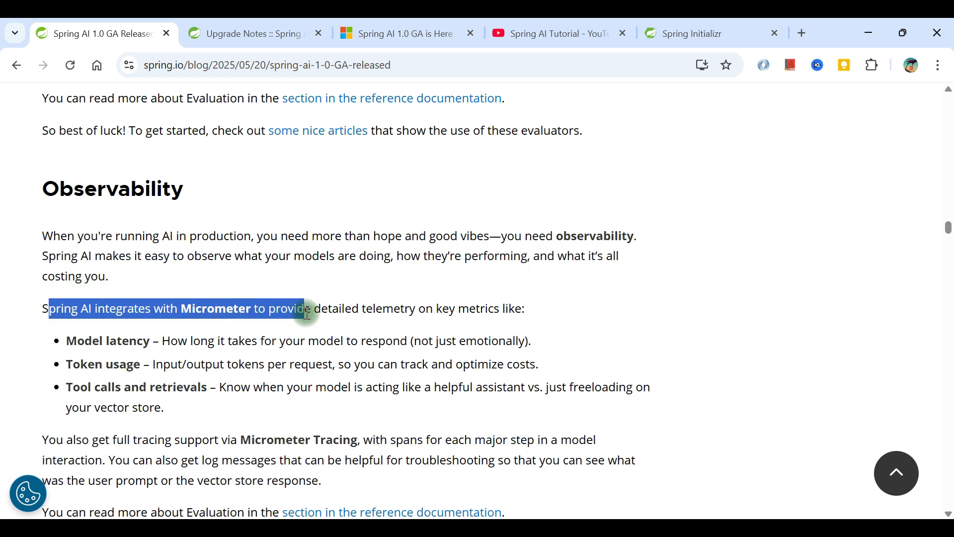
double_click(216, 308)
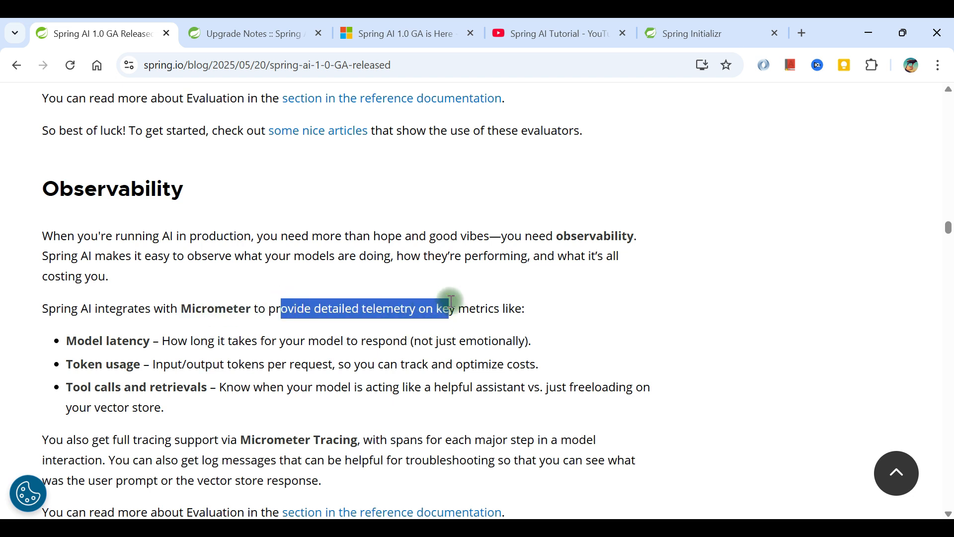
double_click(109, 340)
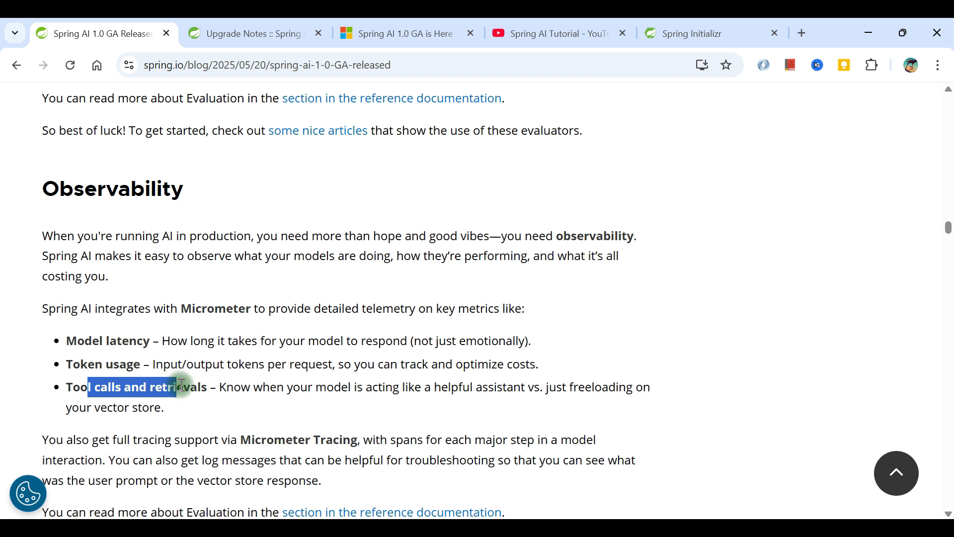
scroll(down, 3)
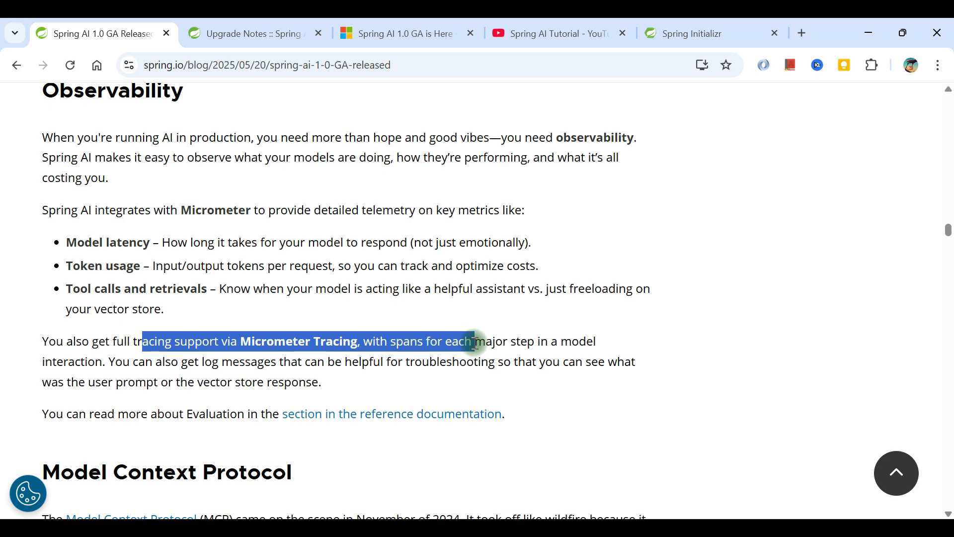
scroll(down, 3)
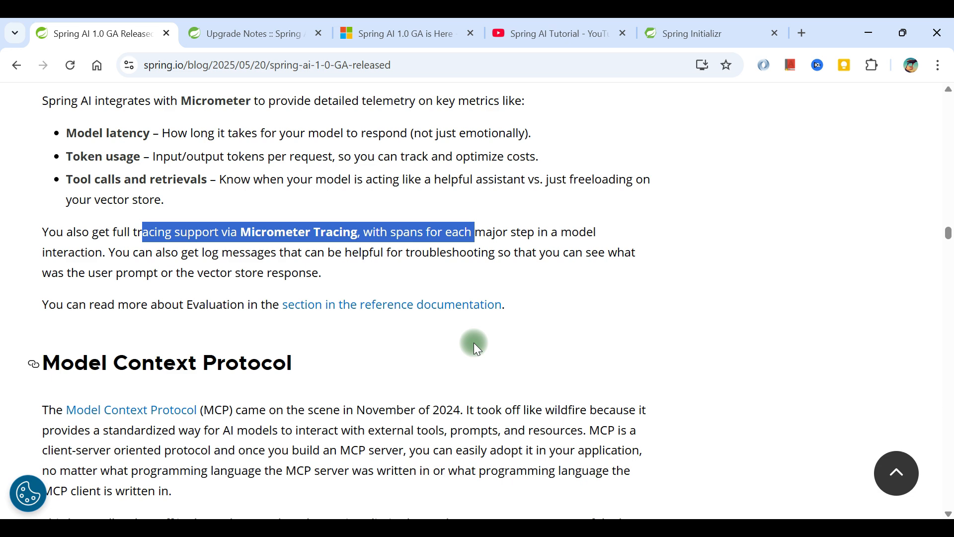
Read through Model Context Protocol and MCP Clients, highlighting the point that Spring AI provides features.
scroll(down, 3)
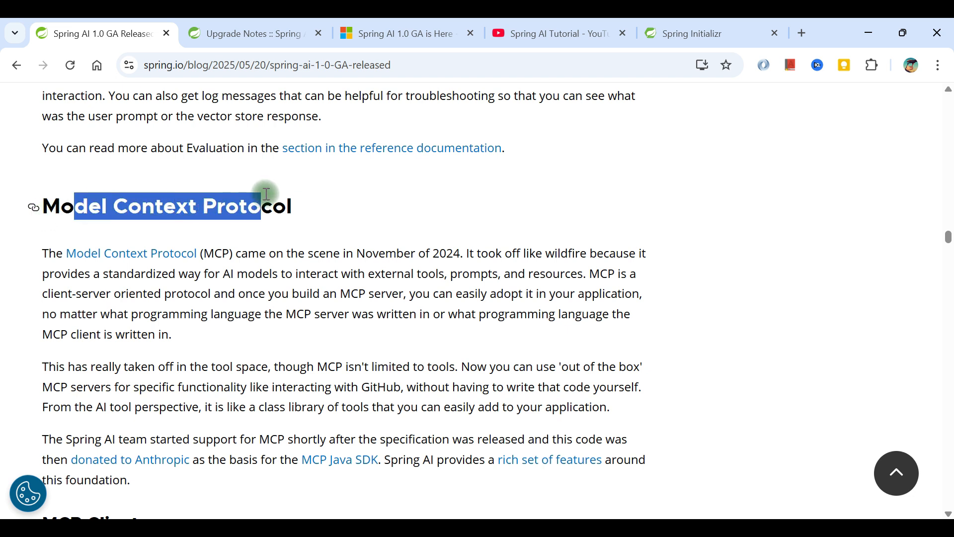
mouse_move(130, 254)
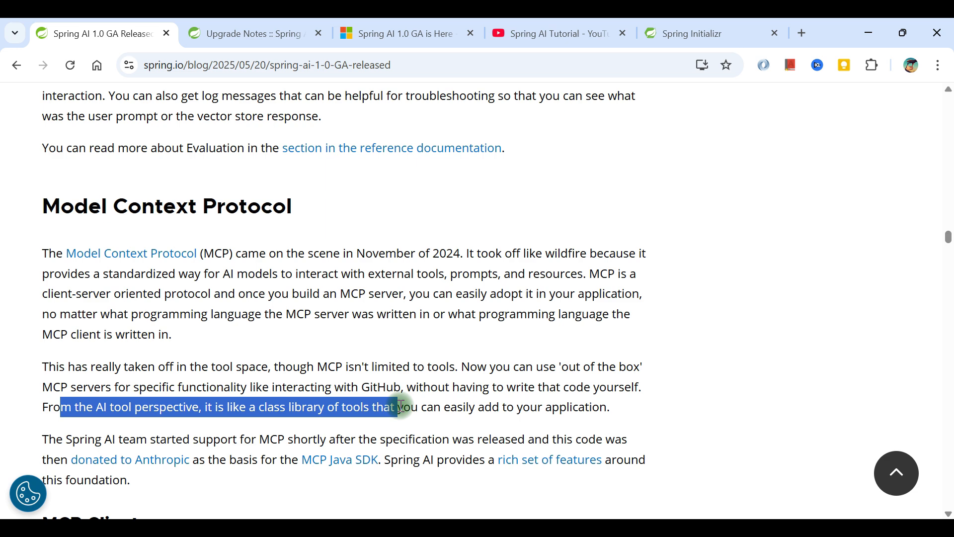
scroll(down, 3)
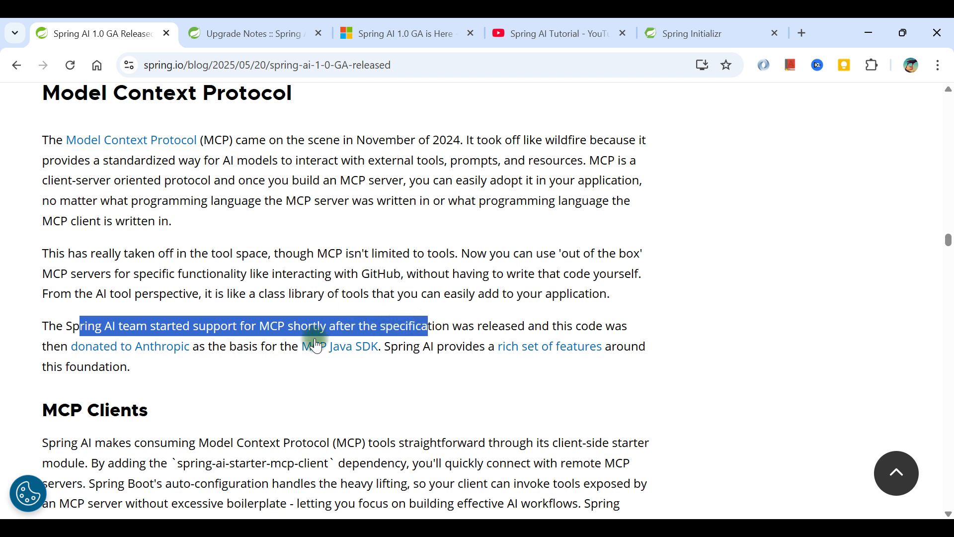
mouse_move(55, 346)
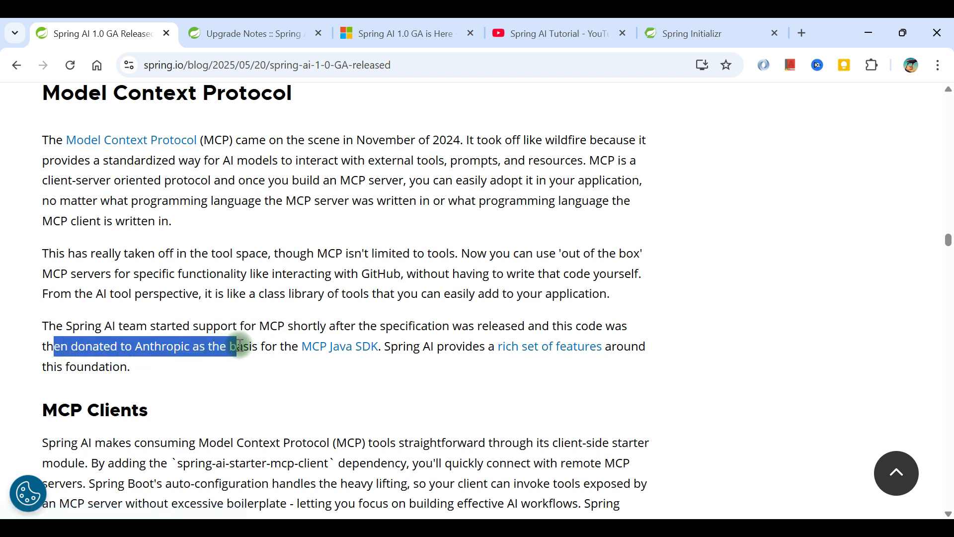
click(399, 345)
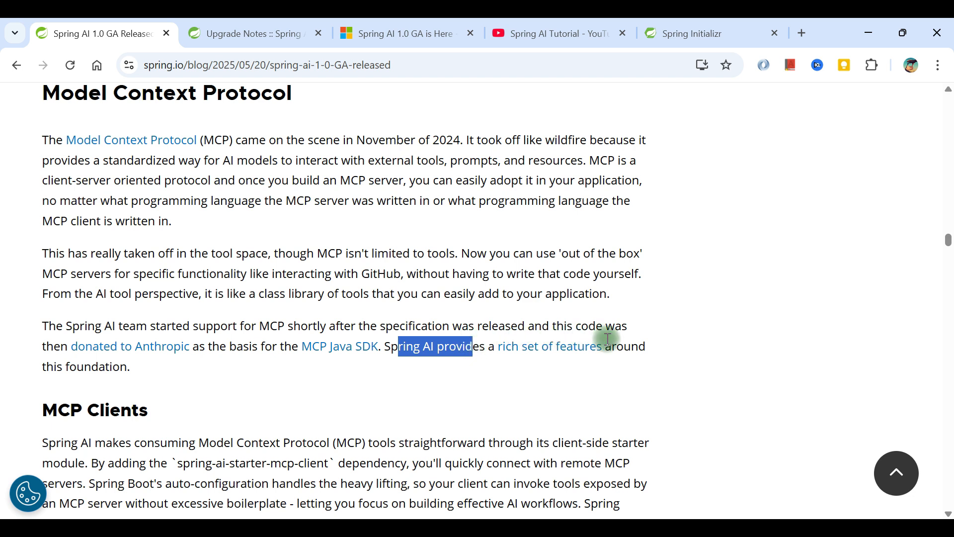
mouse_move(304, 374)
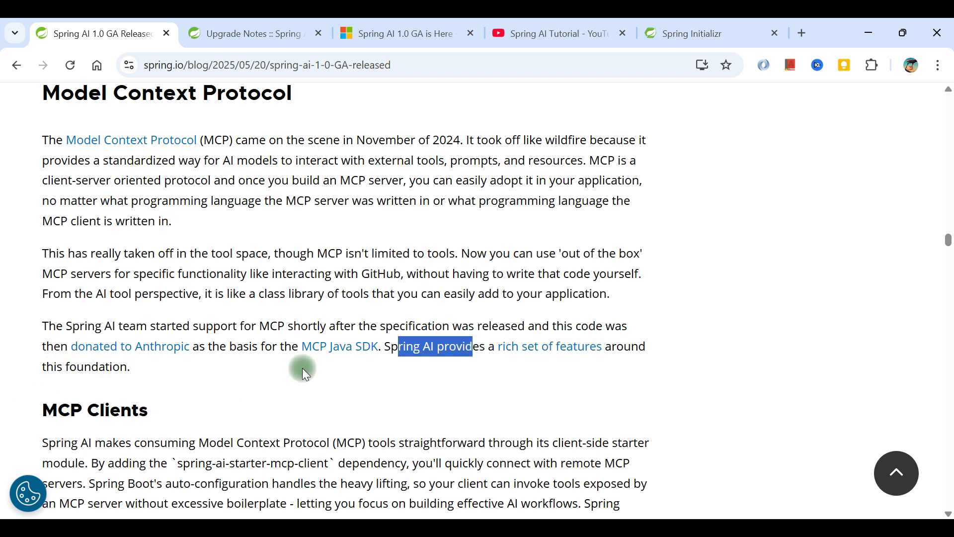
mouse_move(340, 346)
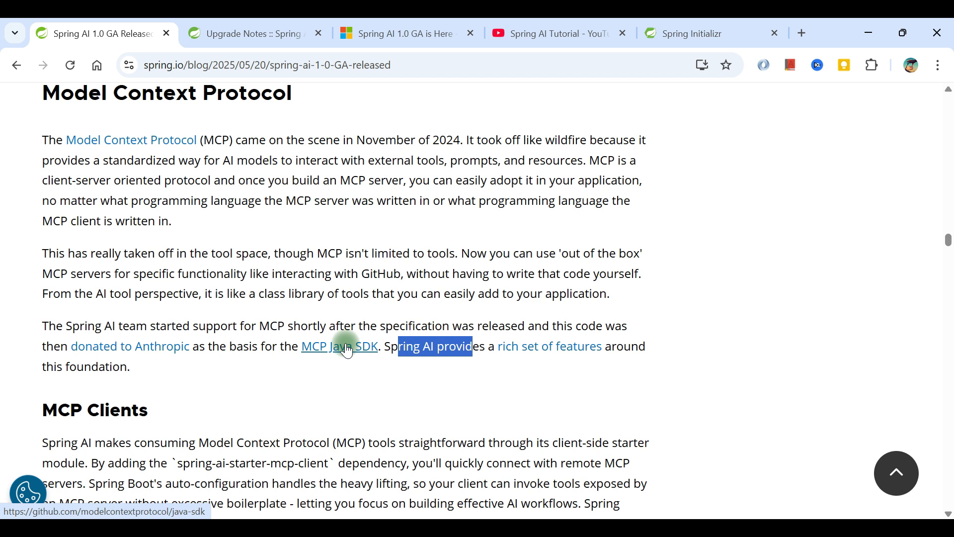
mouse_move(333, 352)
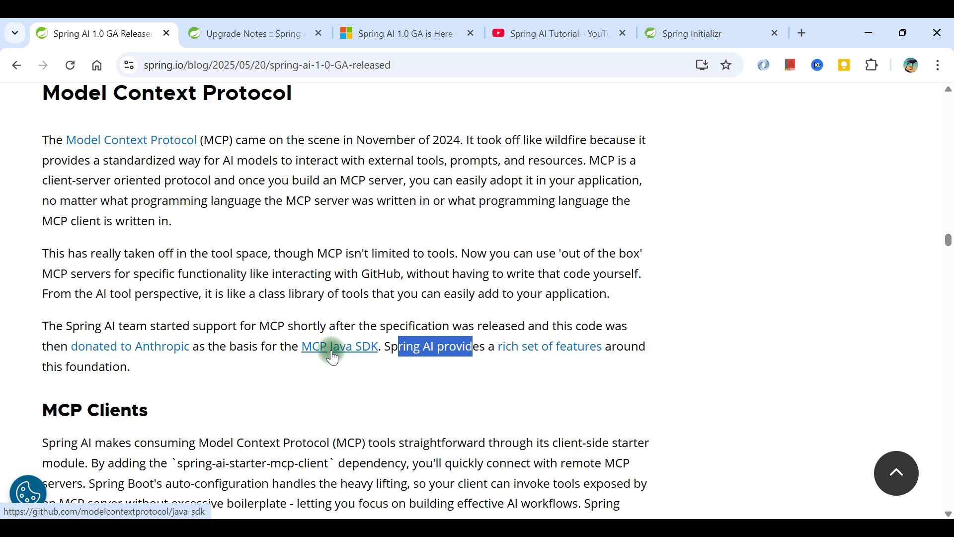
Scroll past MCP Servers and MCP and Security down to the Agents heading on workflows versus autonomous agents.
scroll(down, 3)
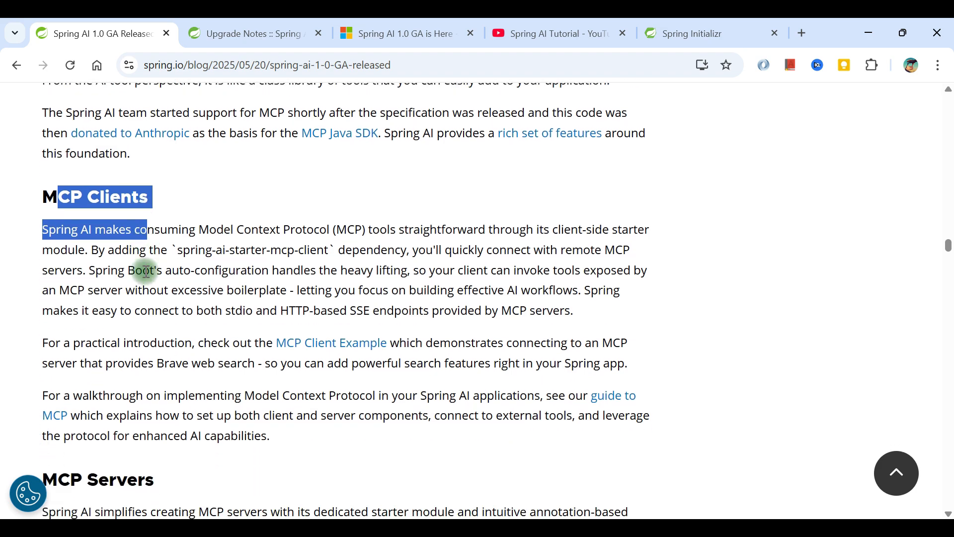
scroll(down, 3)
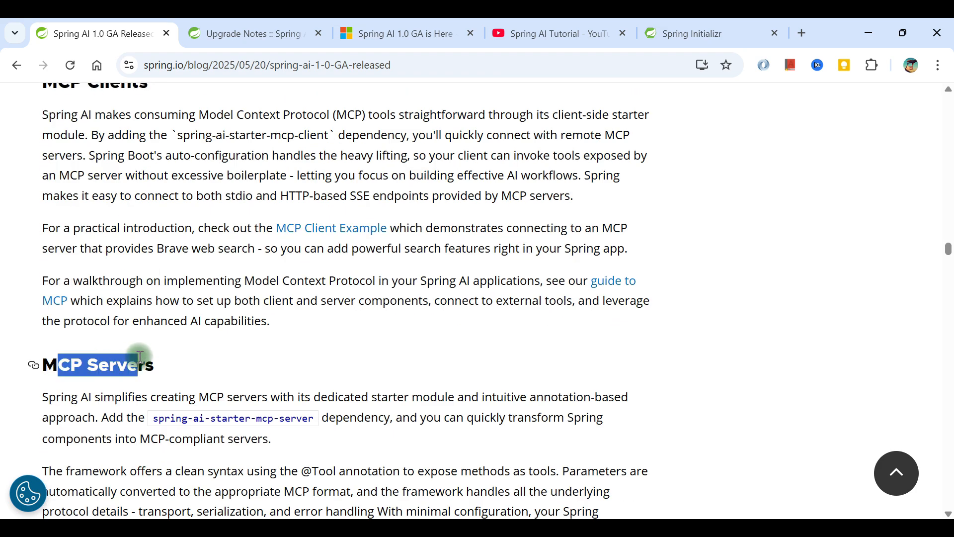
scroll(down, 3)
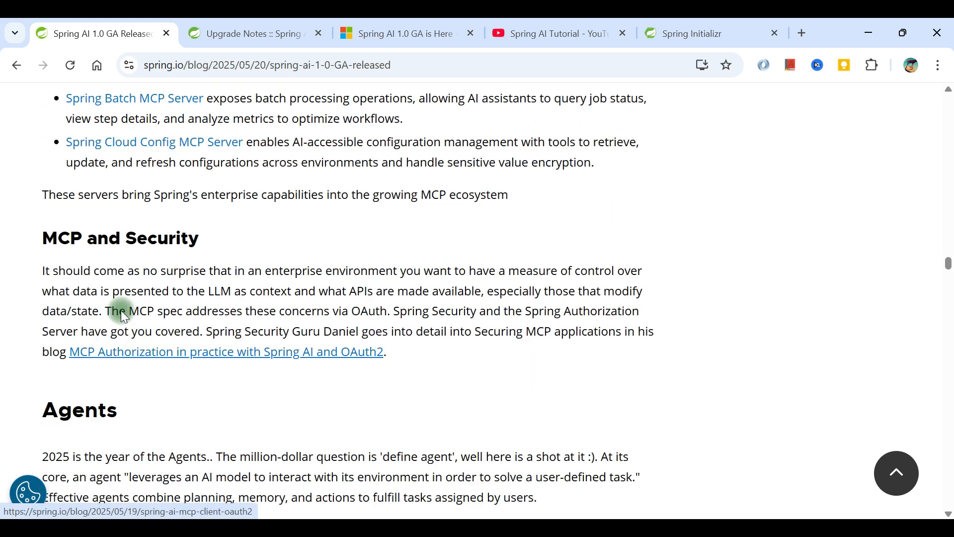
scroll(down, 3)
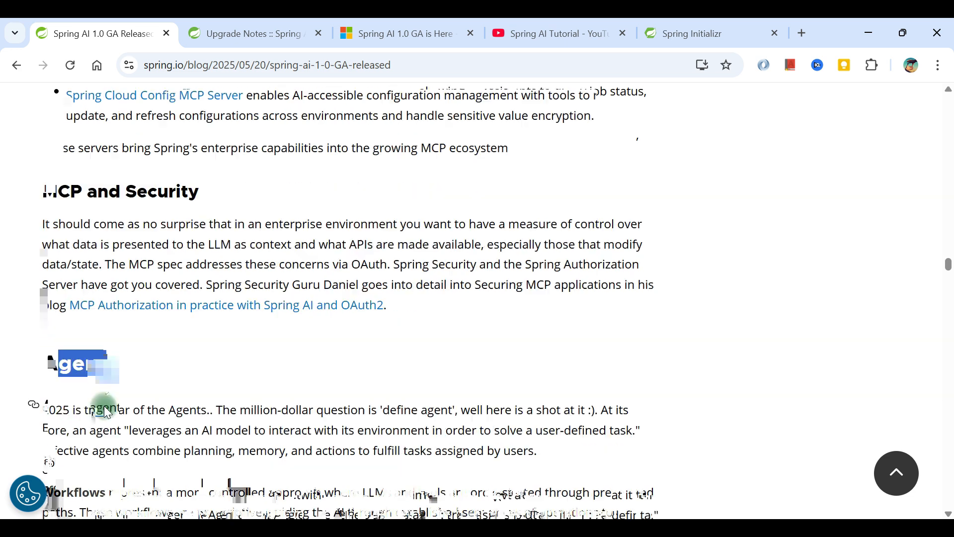
scroll(down, 3)
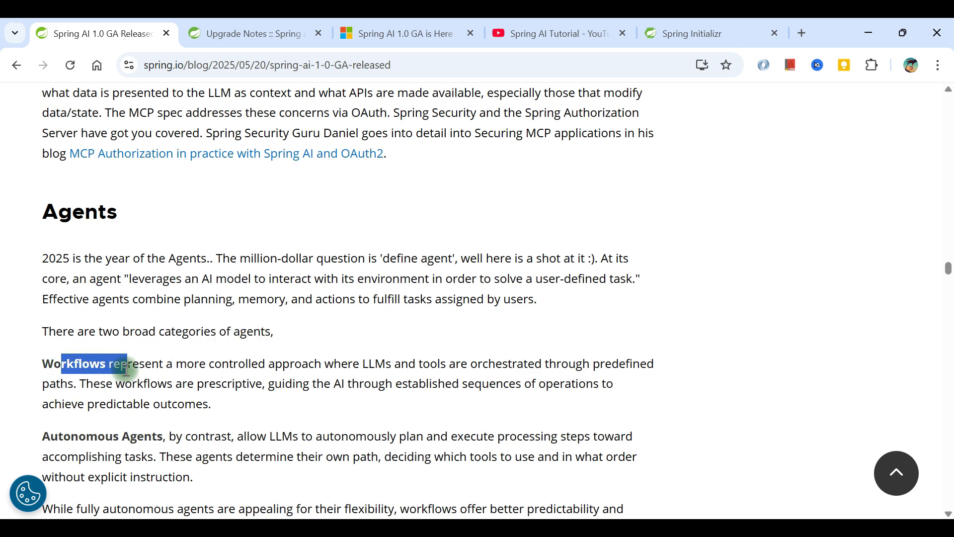
scroll(down, 3)
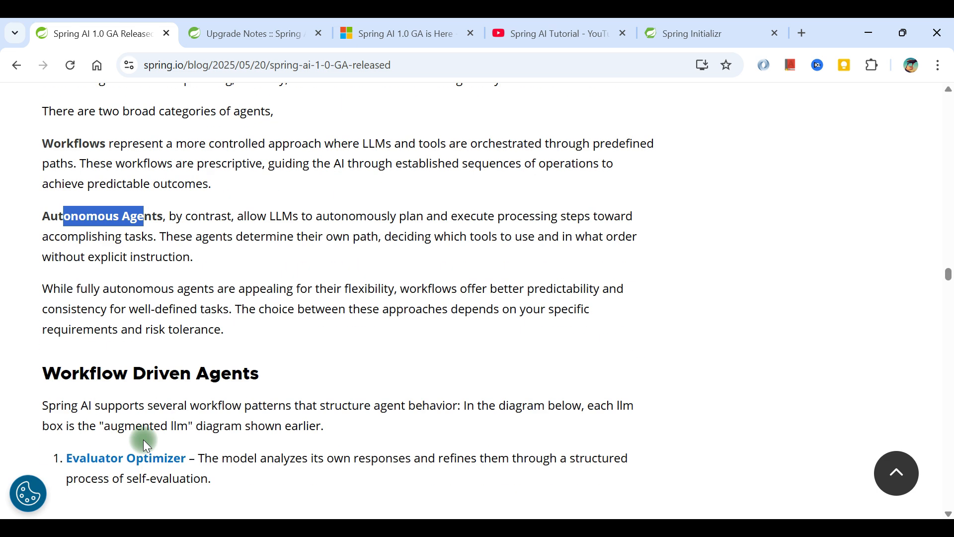
scroll(down, 3)
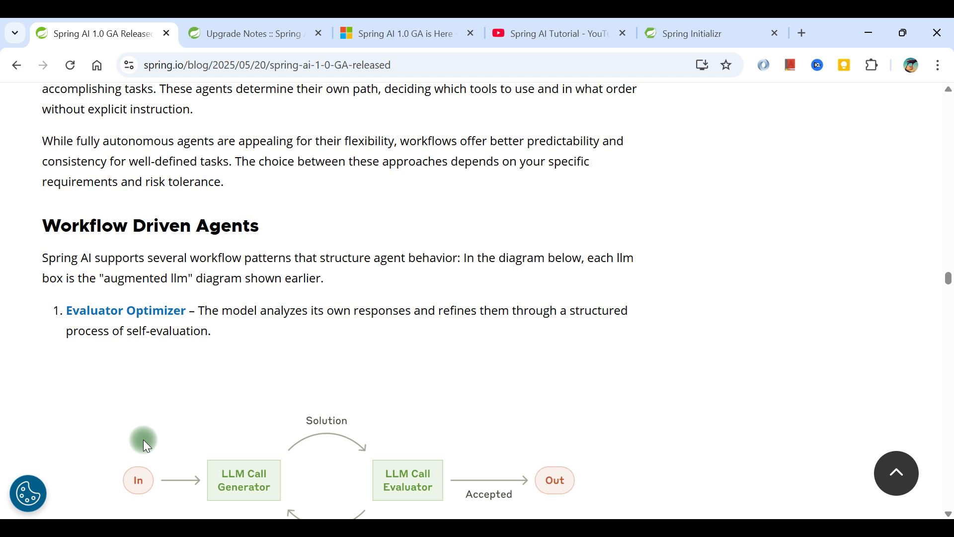
scroll(down, 3)
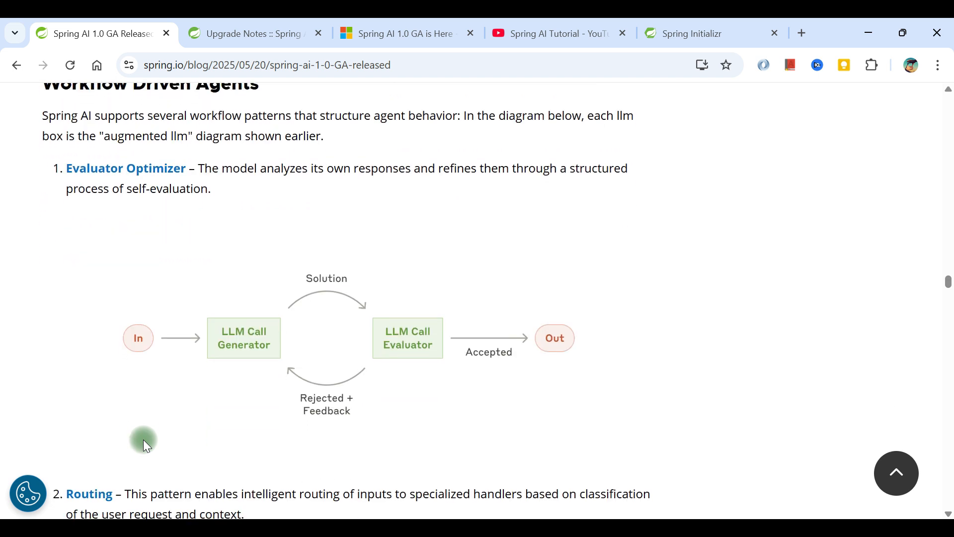
mouse_move(151, 408)
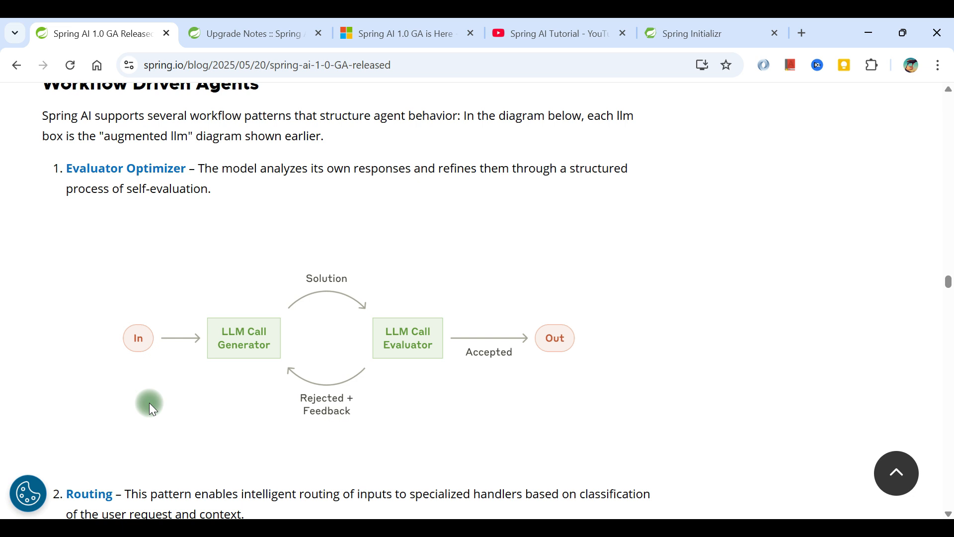
mouse_move(280, 348)
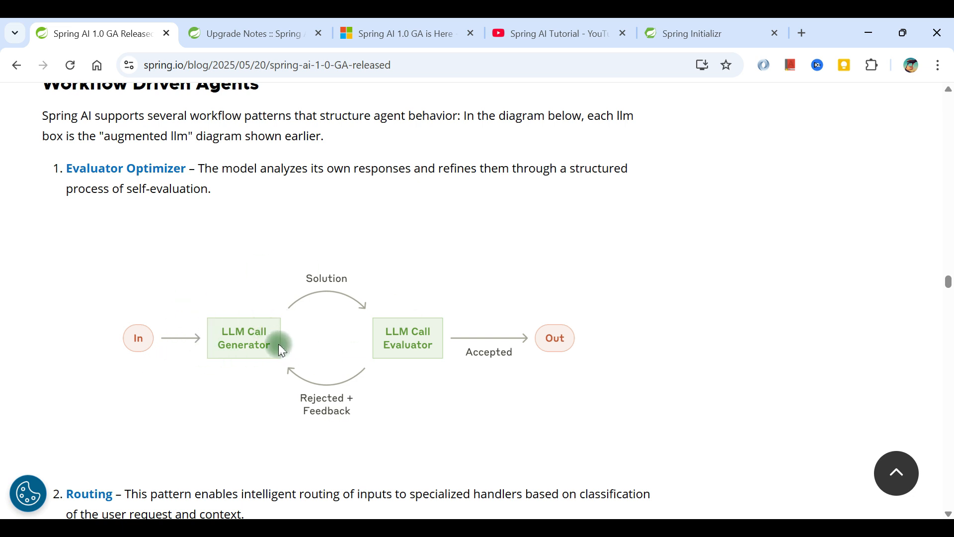
mouse_move(209, 169)
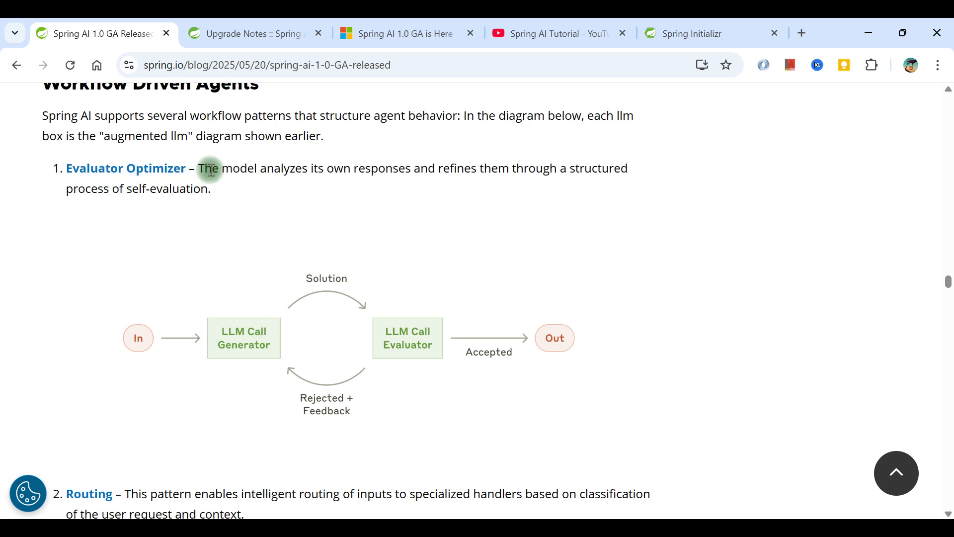
mouse_move(298, 172)
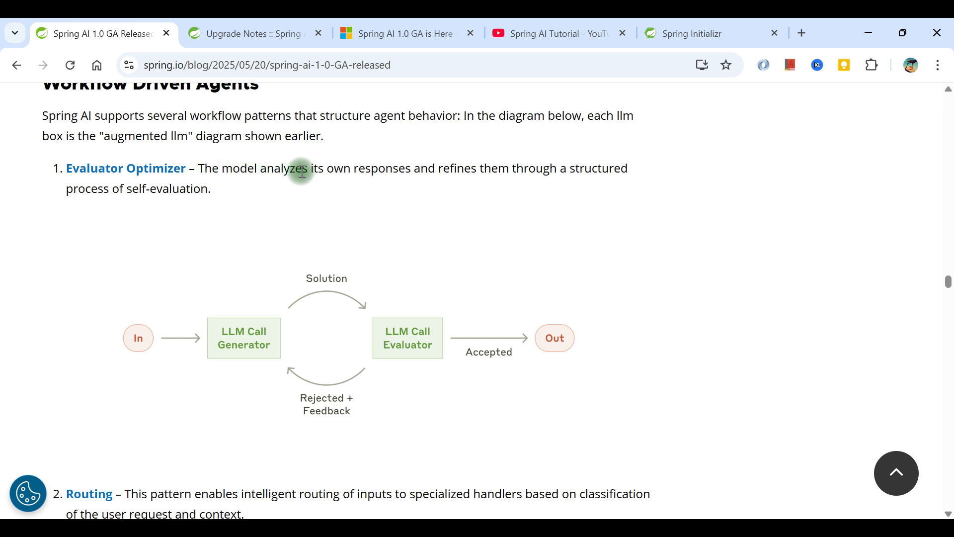
mouse_move(435, 185)
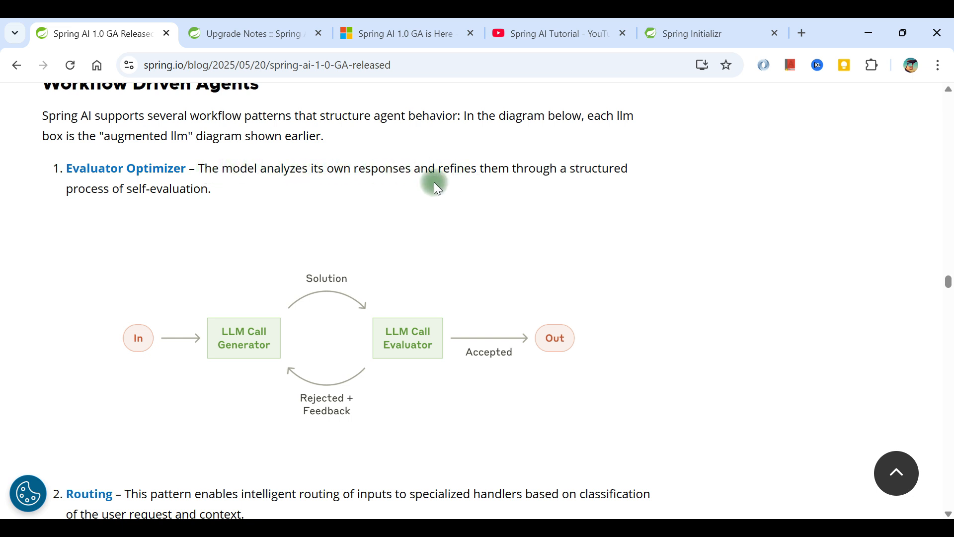
mouse_move(196, 238)
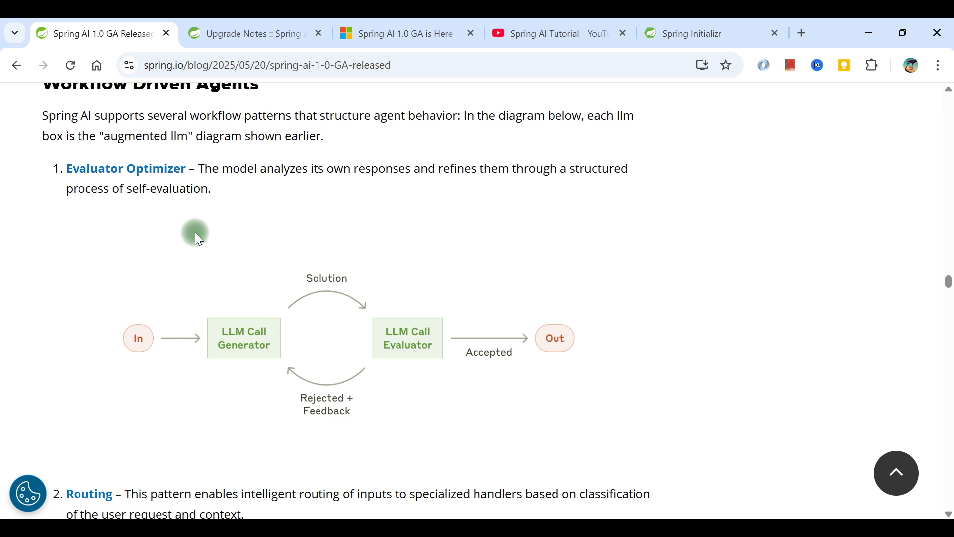
mouse_move(259, 341)
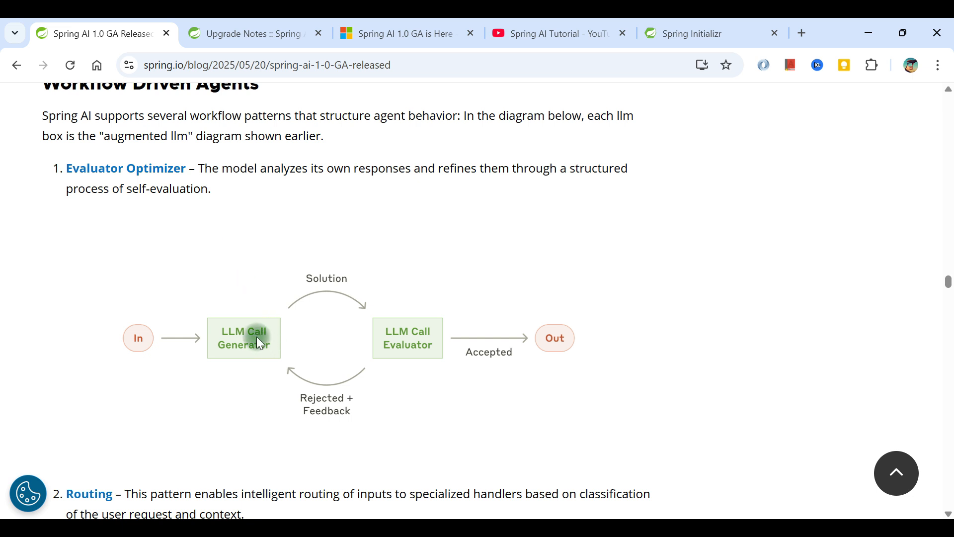
mouse_move(422, 338)
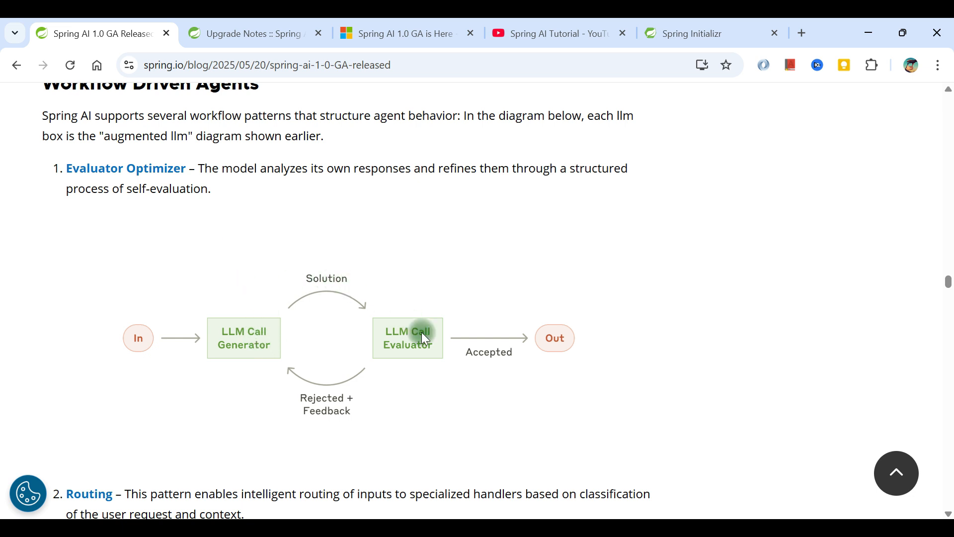
mouse_move(418, 316)
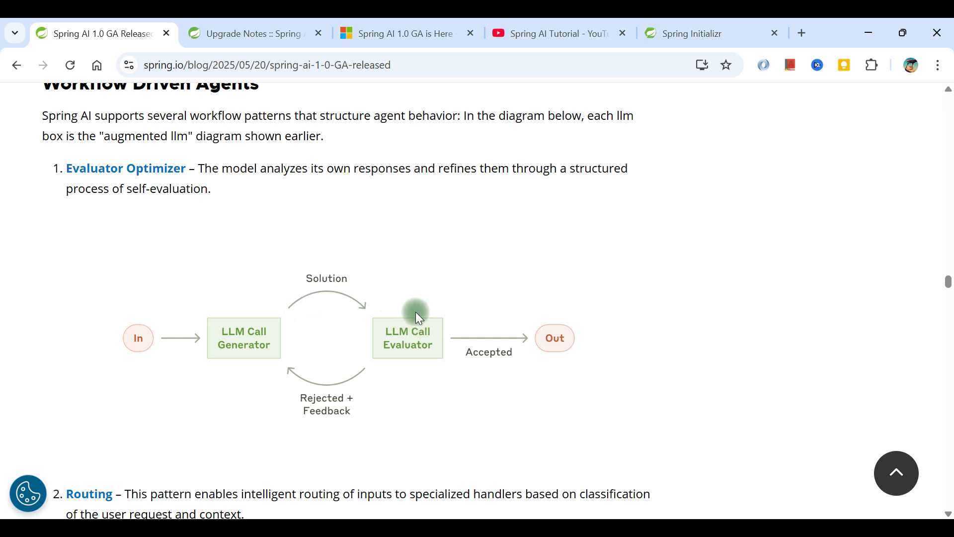
mouse_move(294, 417)
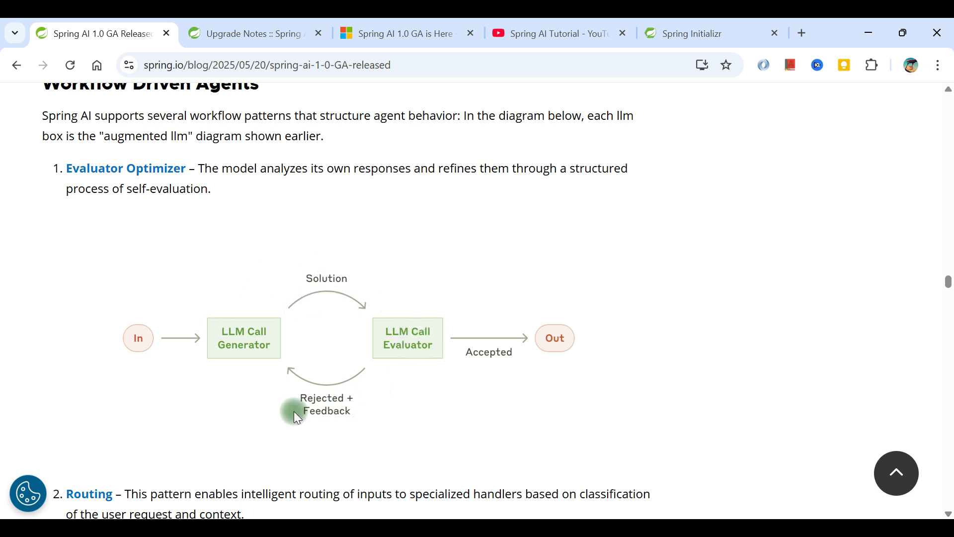
mouse_move(311, 369)
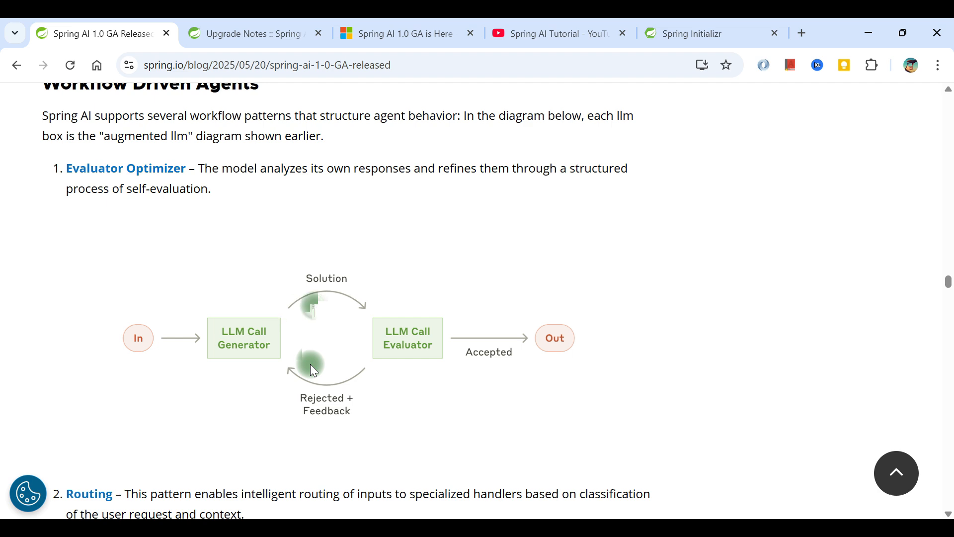
mouse_move(628, 348)
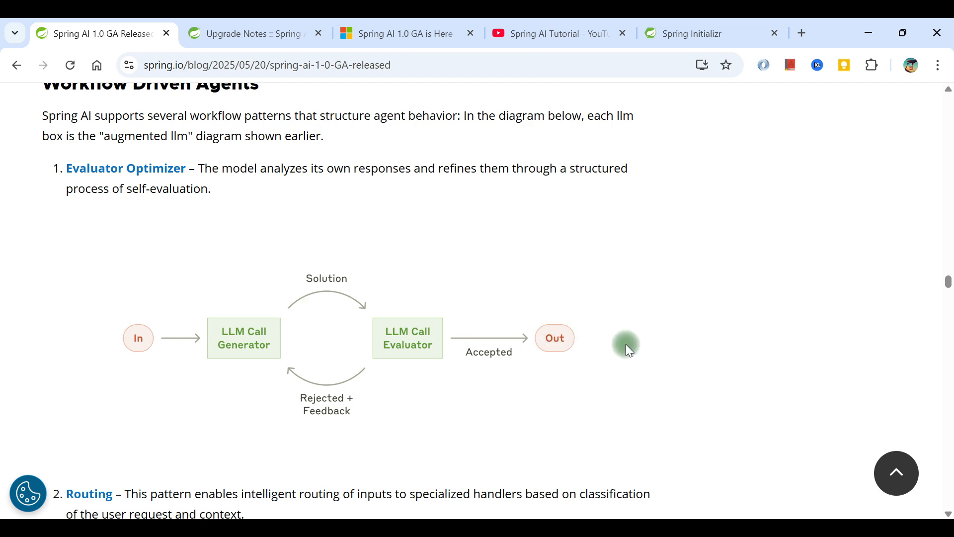
scroll(down, 3)
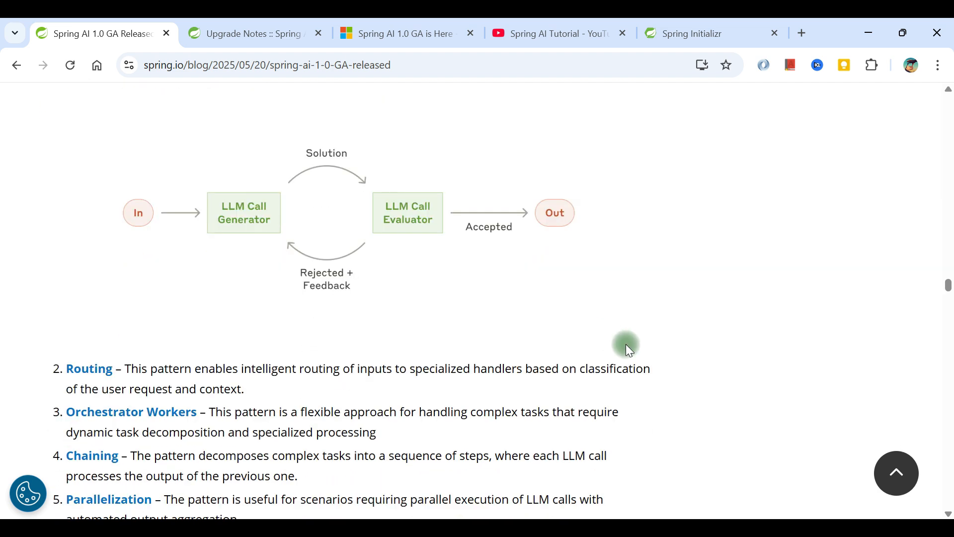
mouse_move(136, 370)
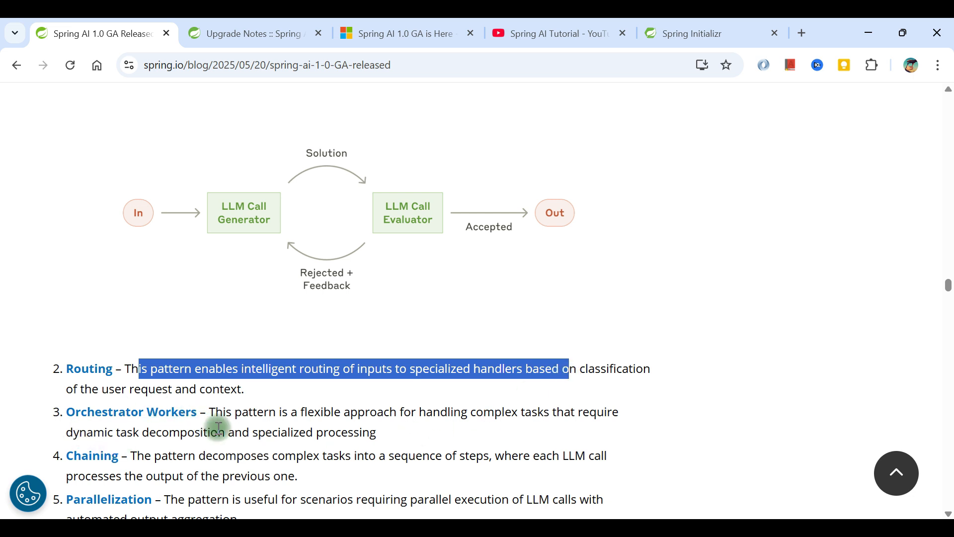
Scroll past the five workflow patterns to the Autonomously Driven Agents section on MCP agents.
scroll(down, 3)
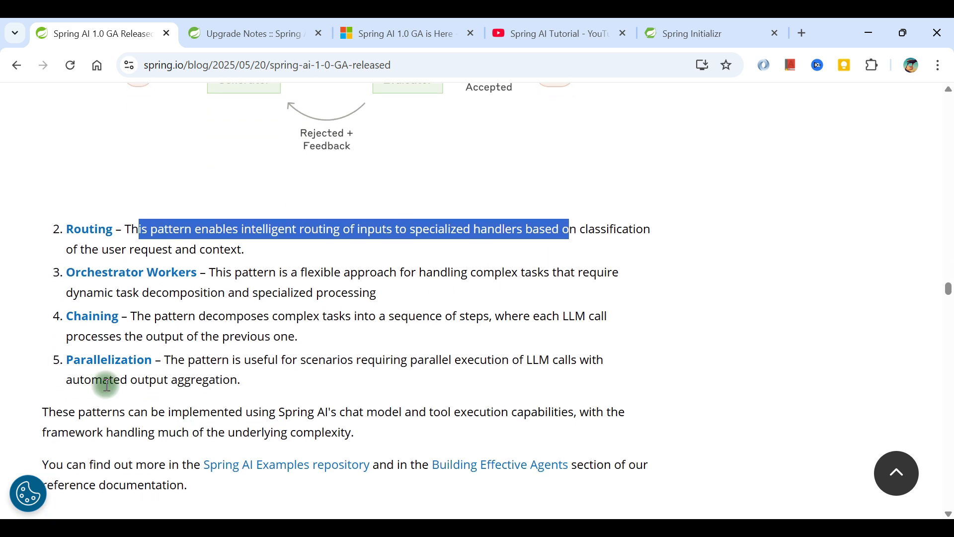
mouse_move(108, 359)
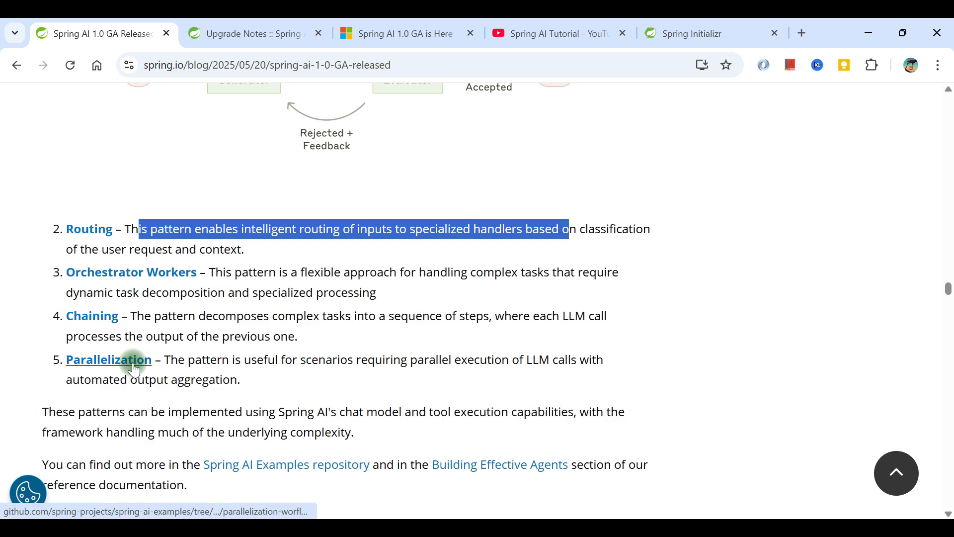
scroll(down, 3)
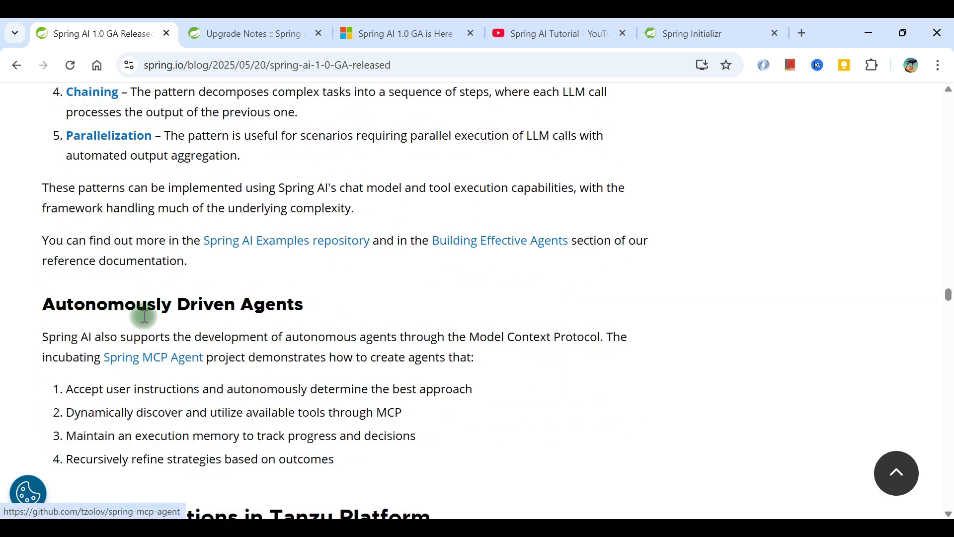
Skim through Tanzu AI Solutions and the contributors list, then settle back on the Friends and Family partner blogs.
scroll(down, 3)
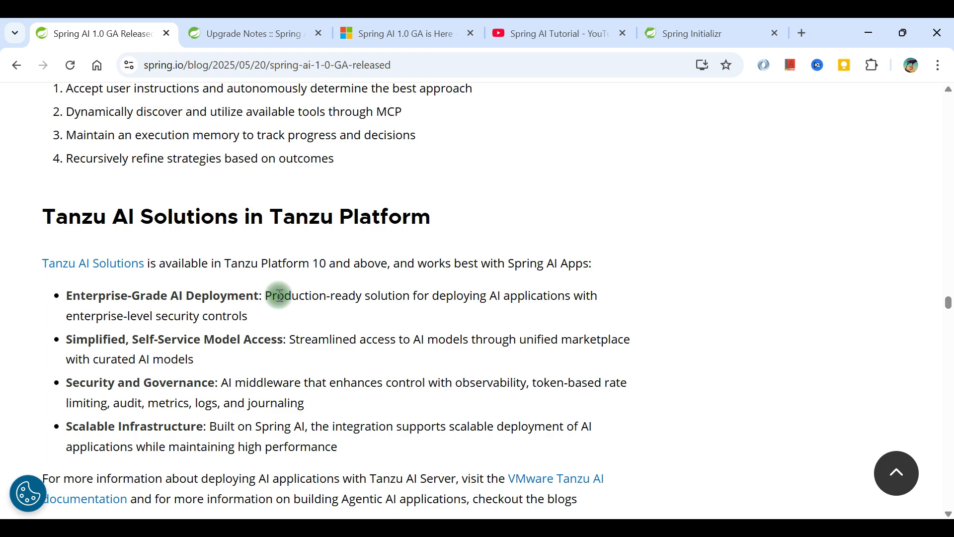
scroll(down, 3)
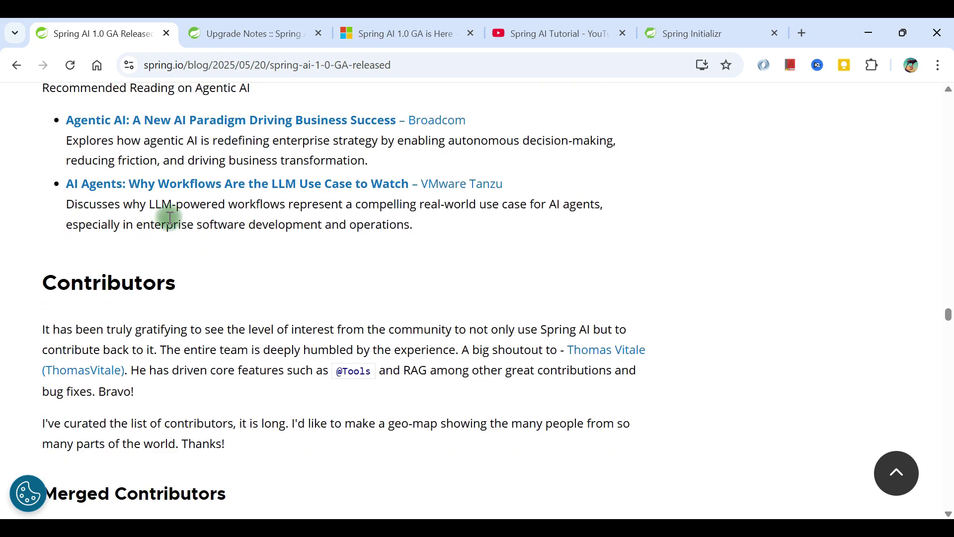
scroll(down, 3)
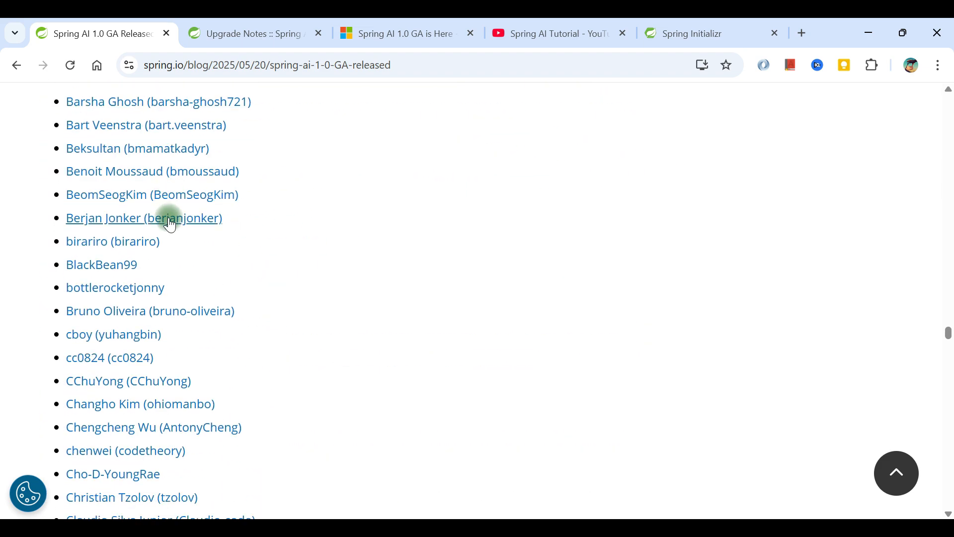
scroll(up, 3)
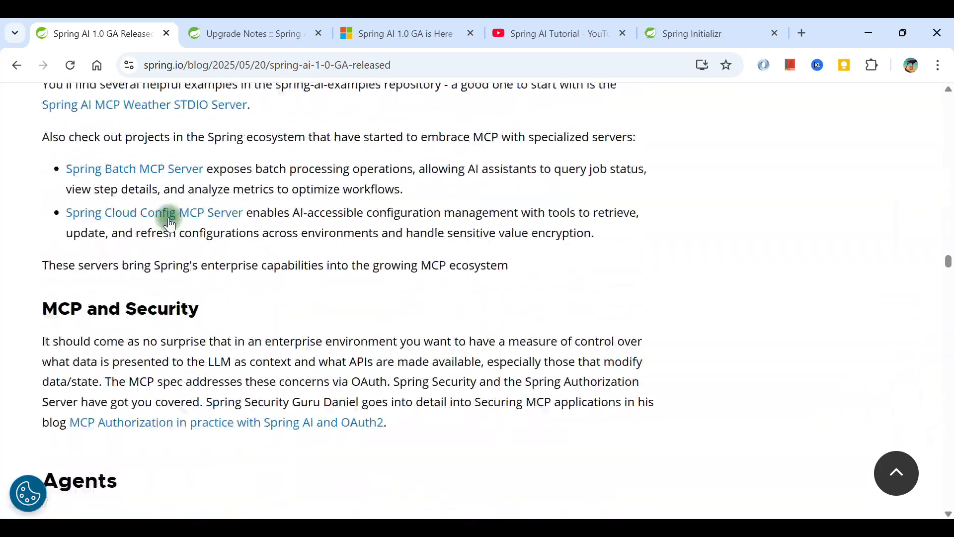
scroll(down, 3)
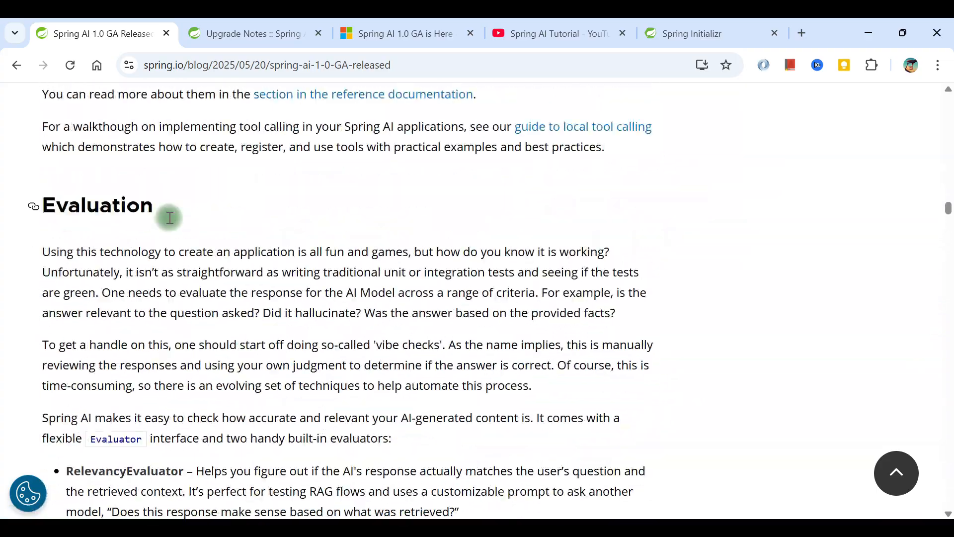
scroll(up, 3)
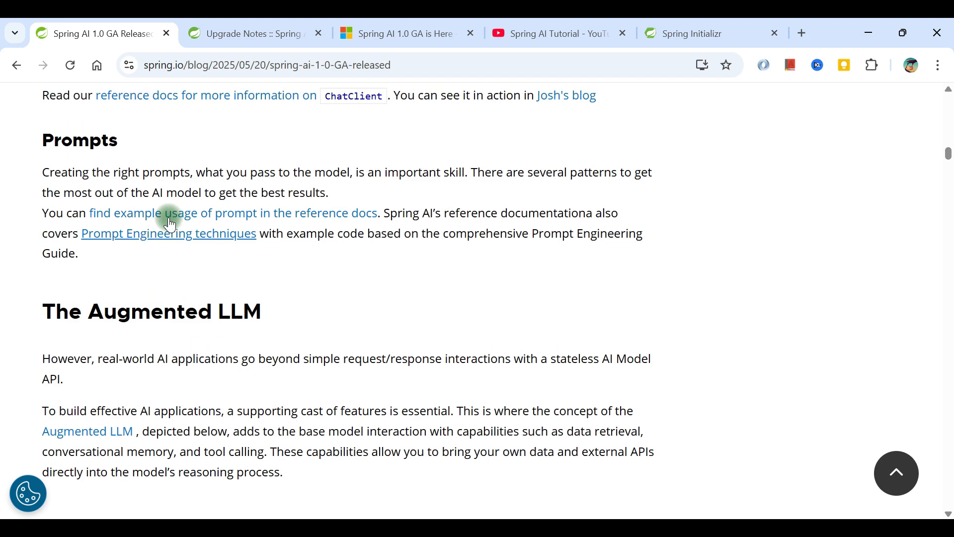
scroll(down, 3)
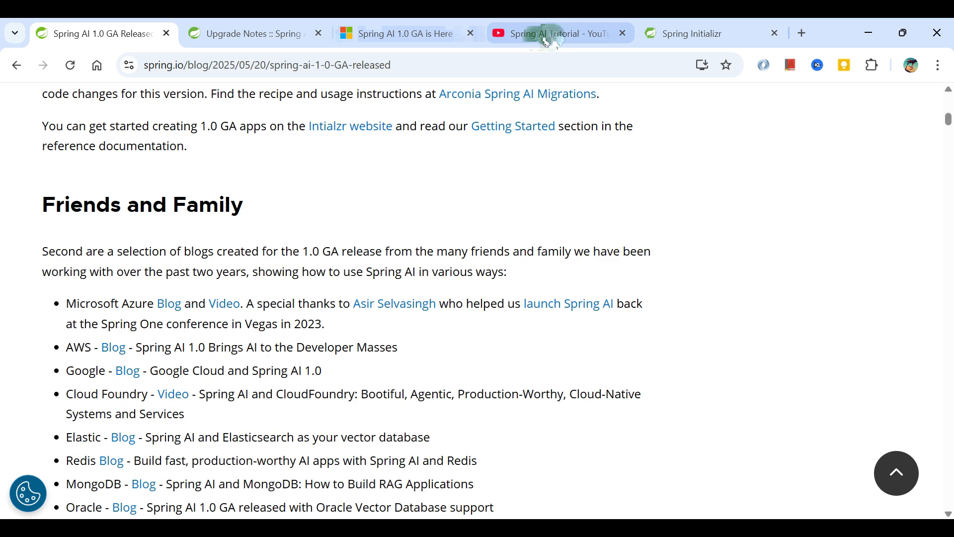
Switch to the Codefarm Spring AI Tutorial playlist and scroll to its top, listing six videos.
click(556, 34)
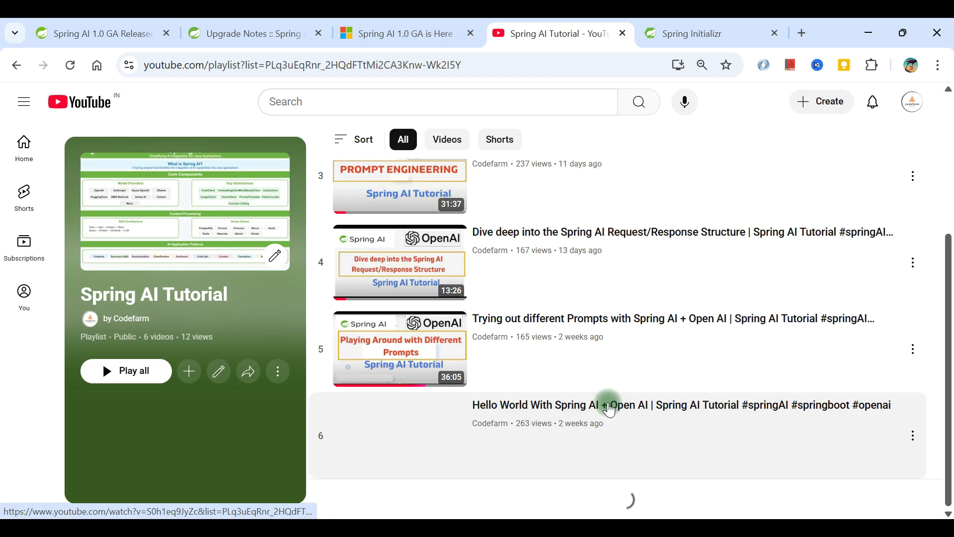
scroll(up, 3)
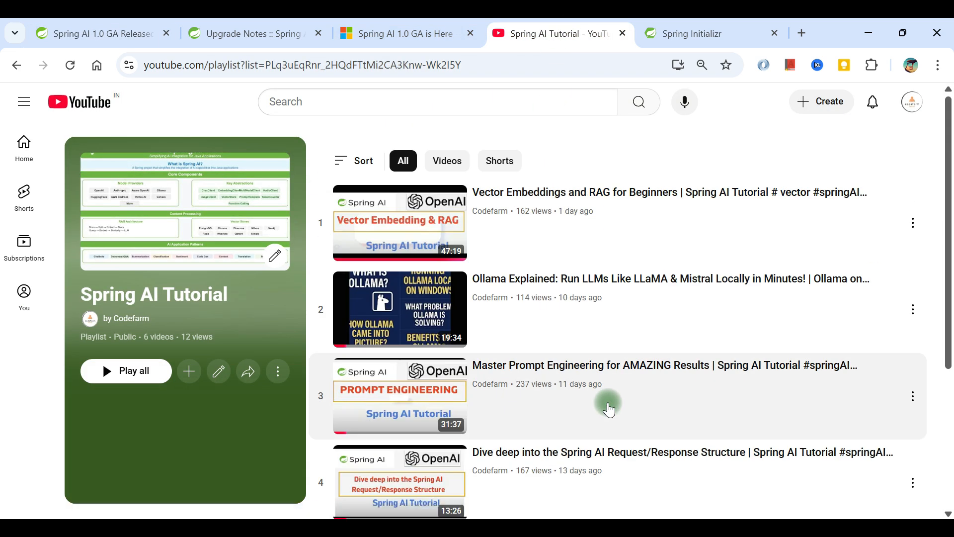